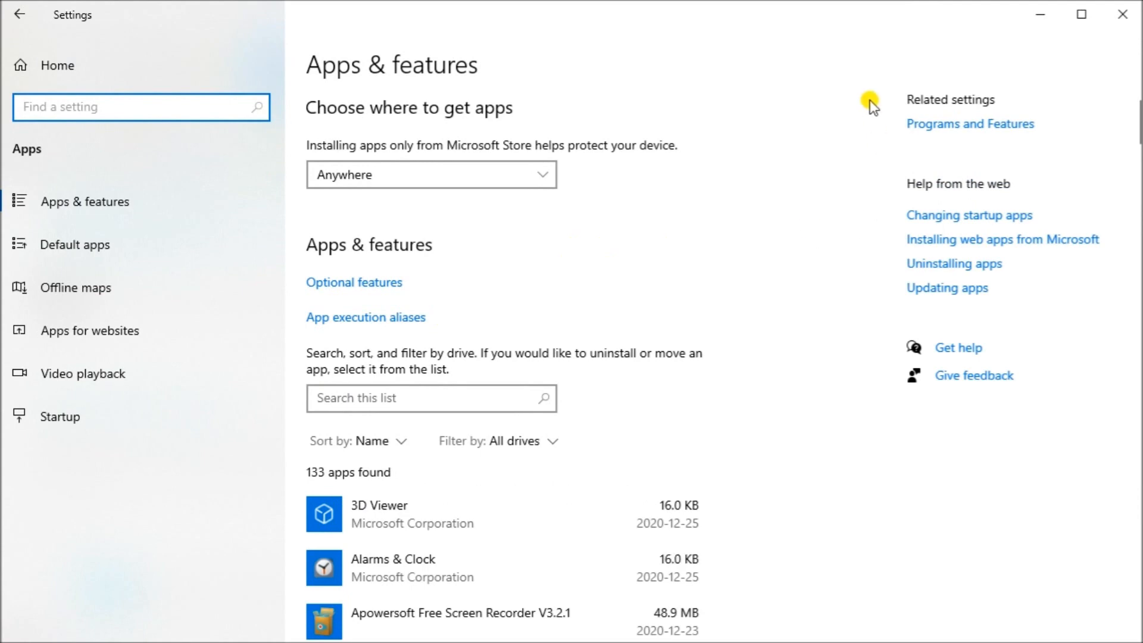
{"action": "mouse_move", "coordinate": [924, 162]}
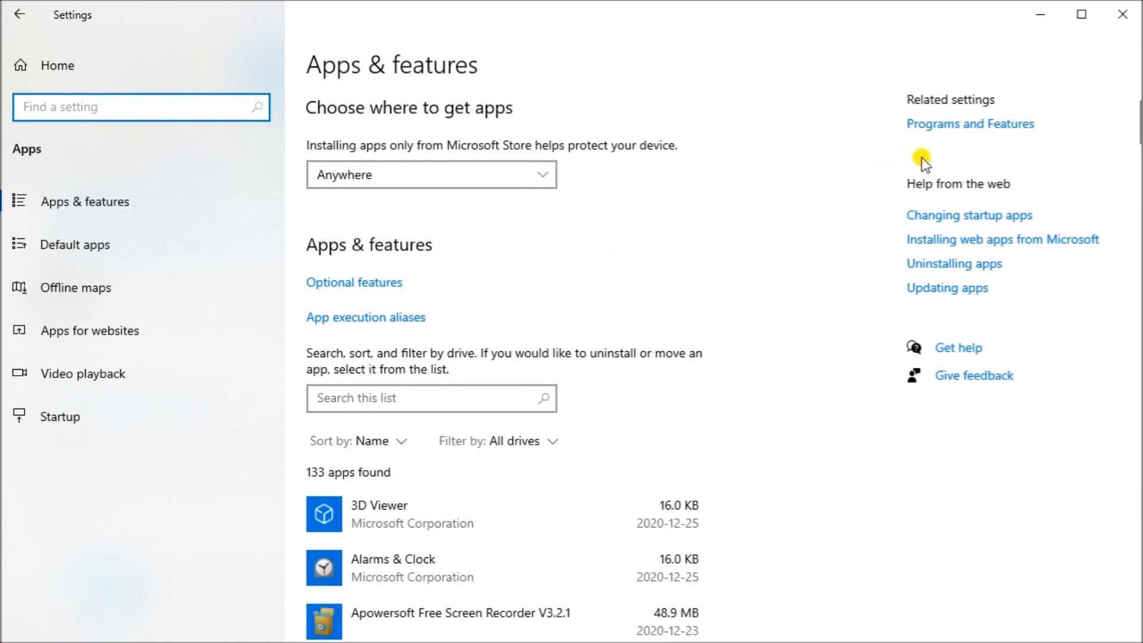
{"action": "mouse_move", "coordinate": [923, 145]}
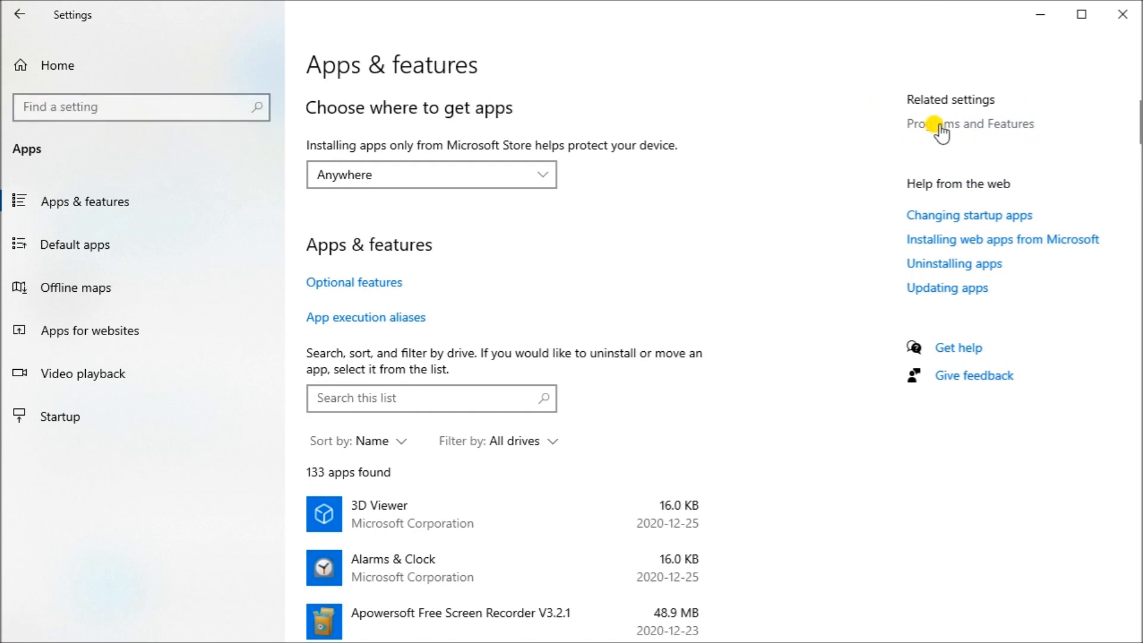
Open the classic Programs and Features list from the Apps & features page
{"action": "left_click", "coordinate": [971, 123]}
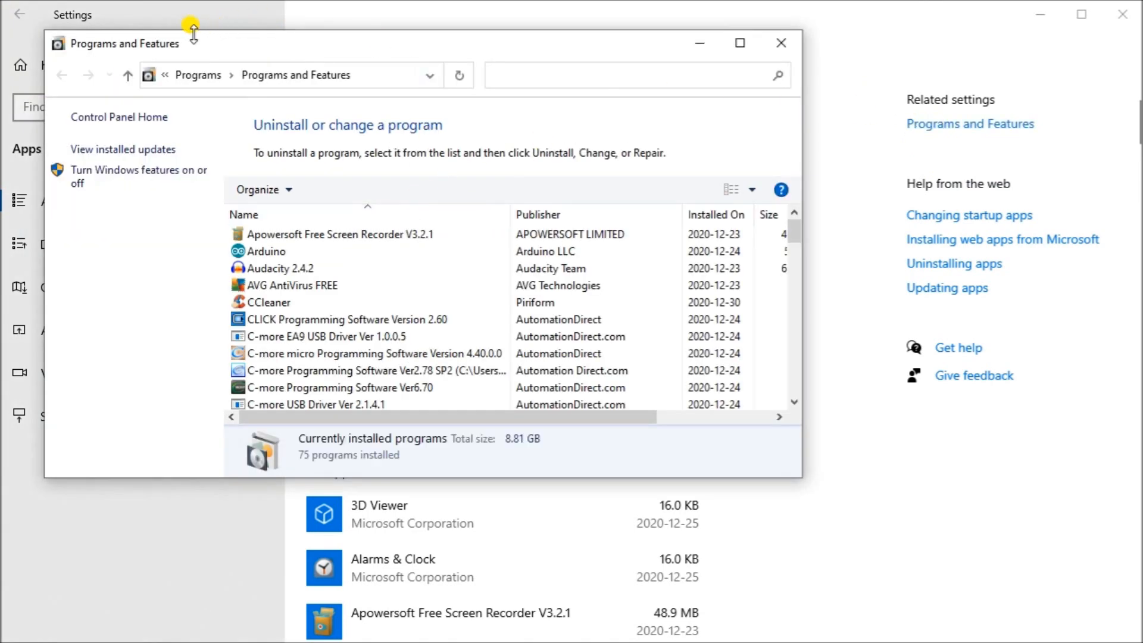
{"action": "mouse_move", "coordinate": [135, 179]}
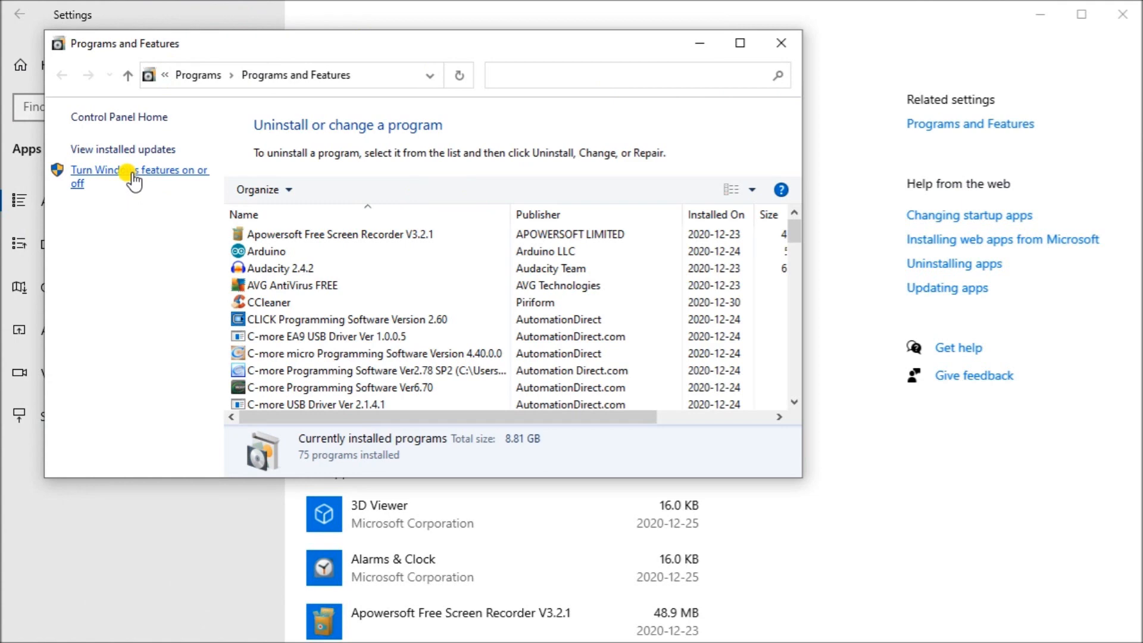
Enable FTP Server, FTP Service, FTP Extensibility and IIS Management Console under Internet Information Services and apply
{"action": "left_click", "coordinate": [131, 171]}
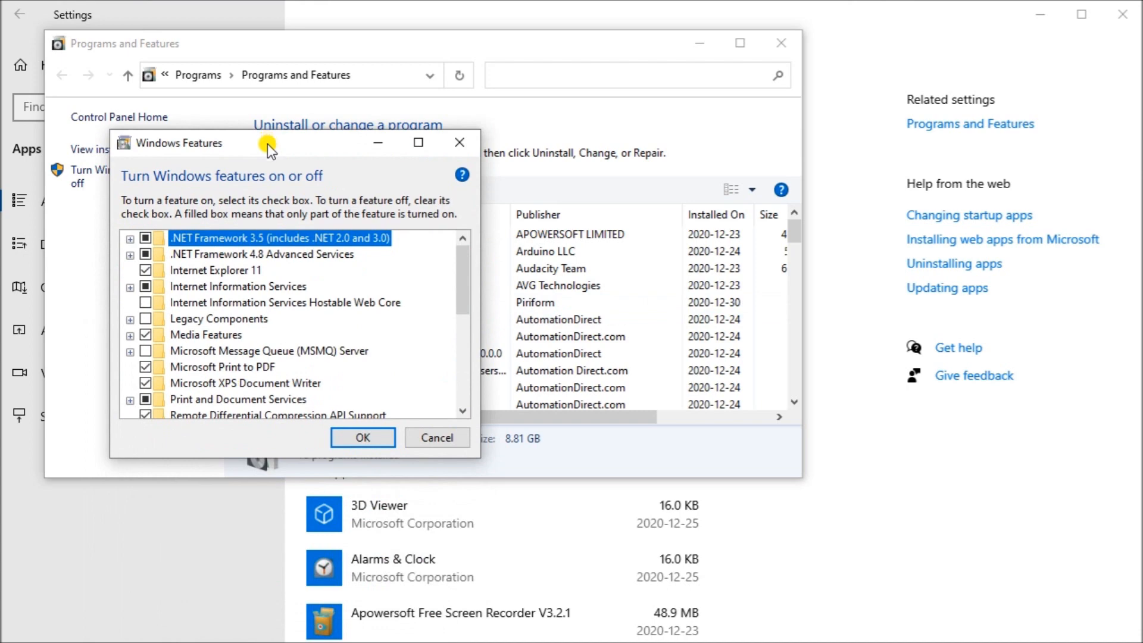
{"action": "mouse_move", "coordinate": [466, 292]}
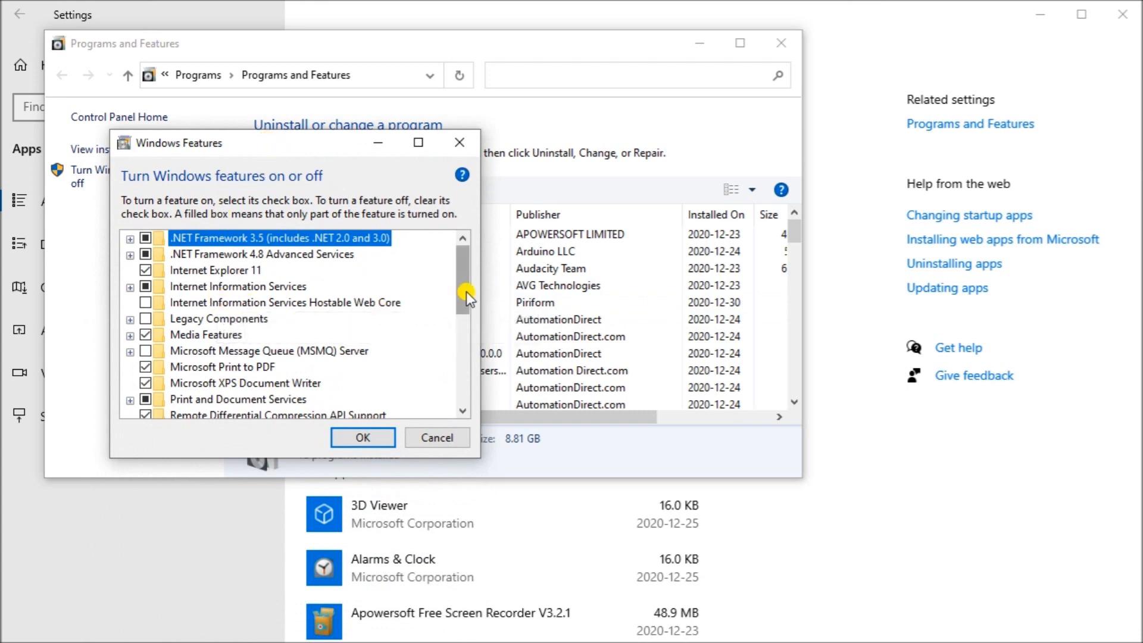
{"action": "mouse_move", "coordinate": [190, 285]}
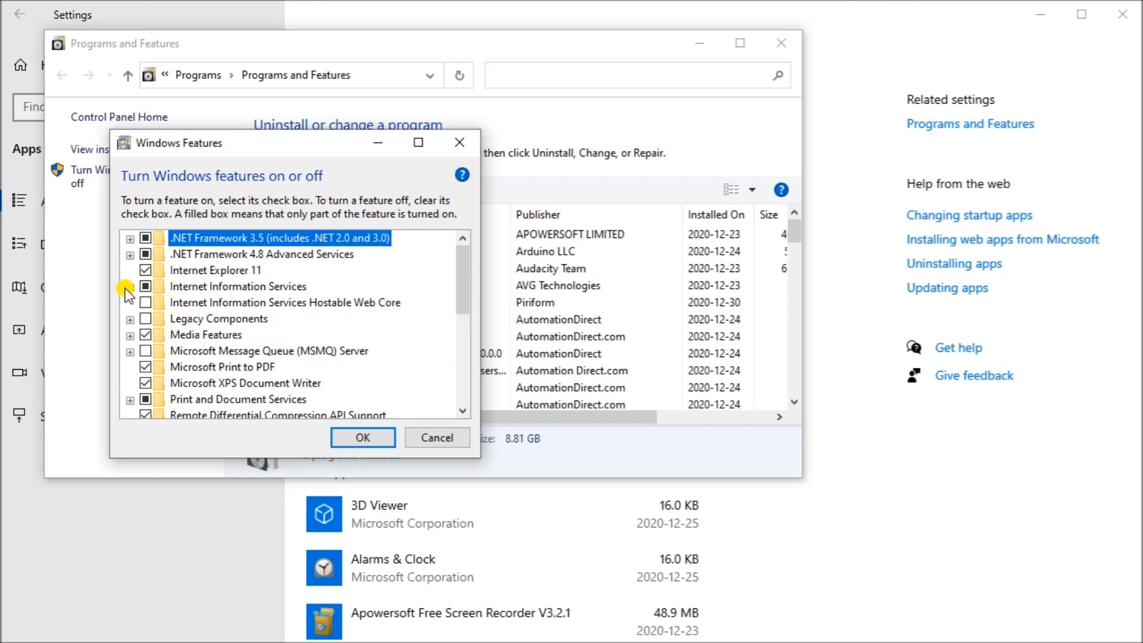
{"action": "left_click", "coordinate": [130, 286]}
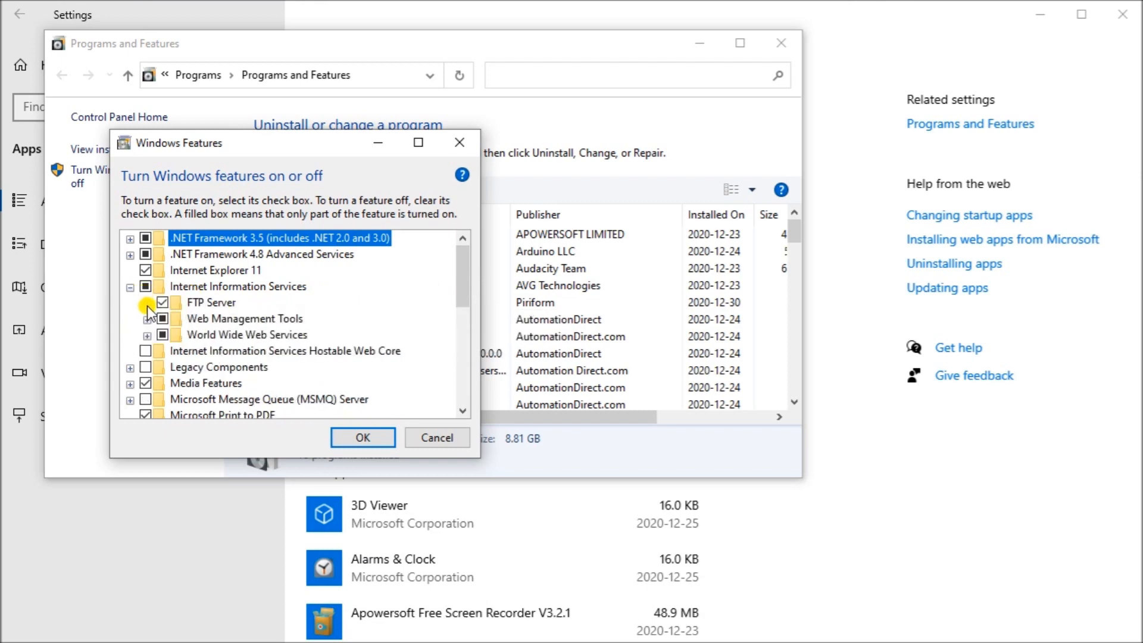
{"action": "left_click", "coordinate": [147, 301]}
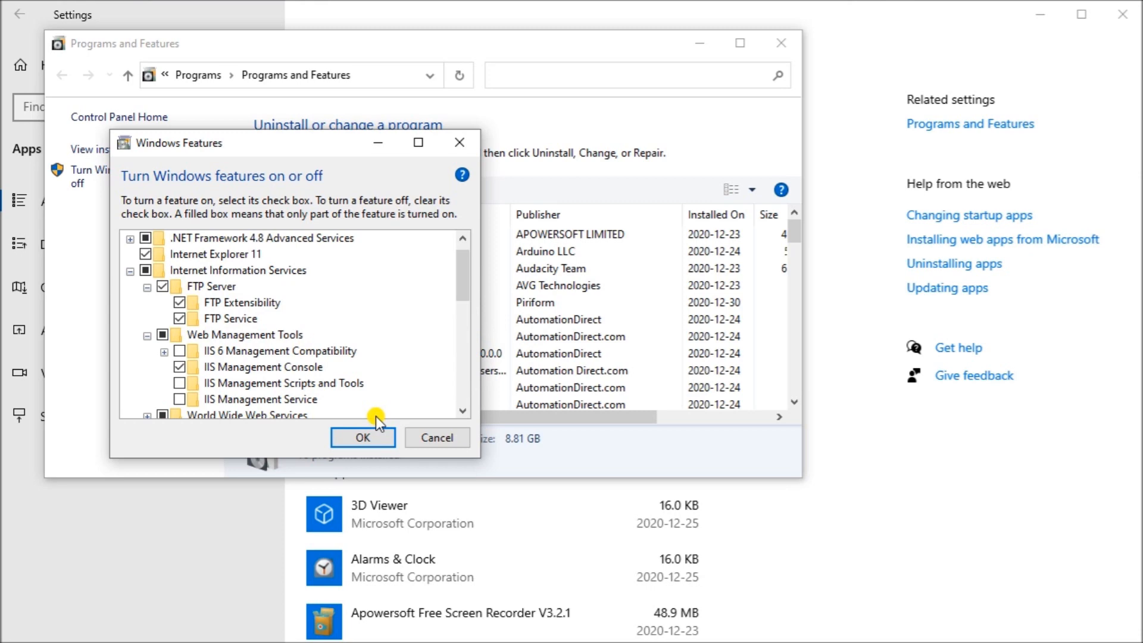
{"action": "mouse_move", "coordinate": [400, 428]}
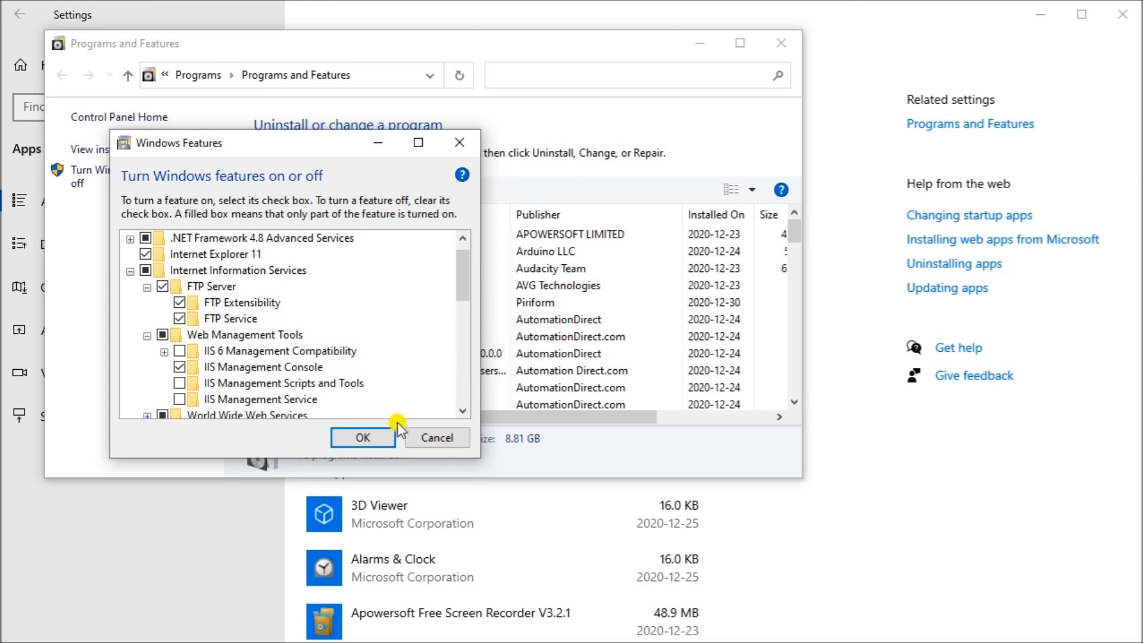
{"action": "left_click", "coordinate": [362, 437]}
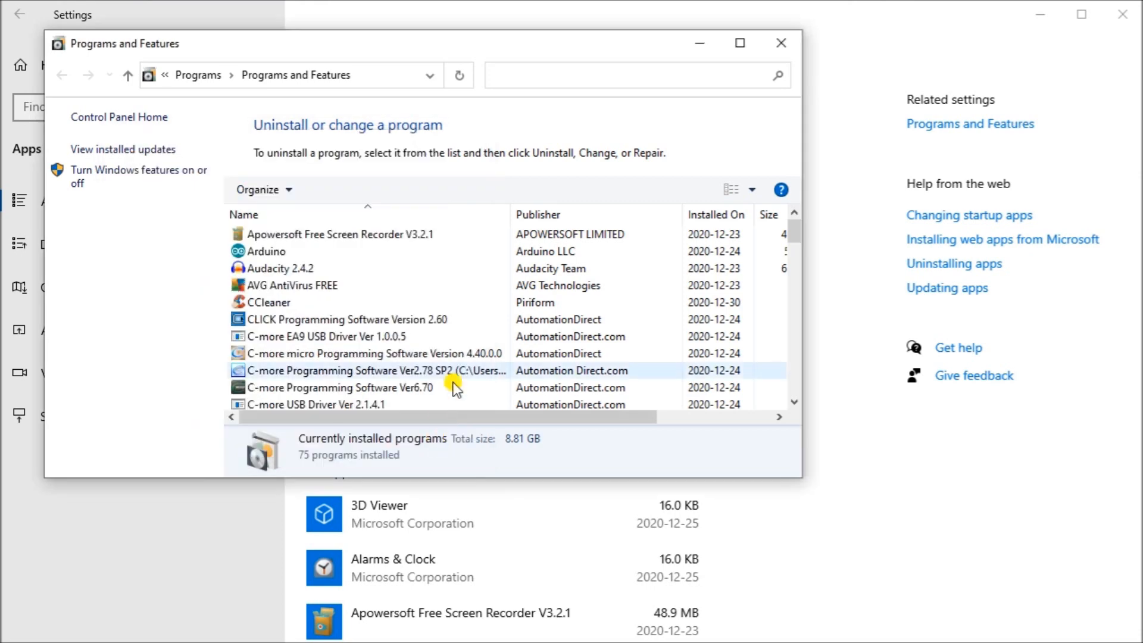
Close Programs and Features and go to Administrative Tools under Control Panel's System and Security
{"action": "left_click", "coordinate": [780, 43]}
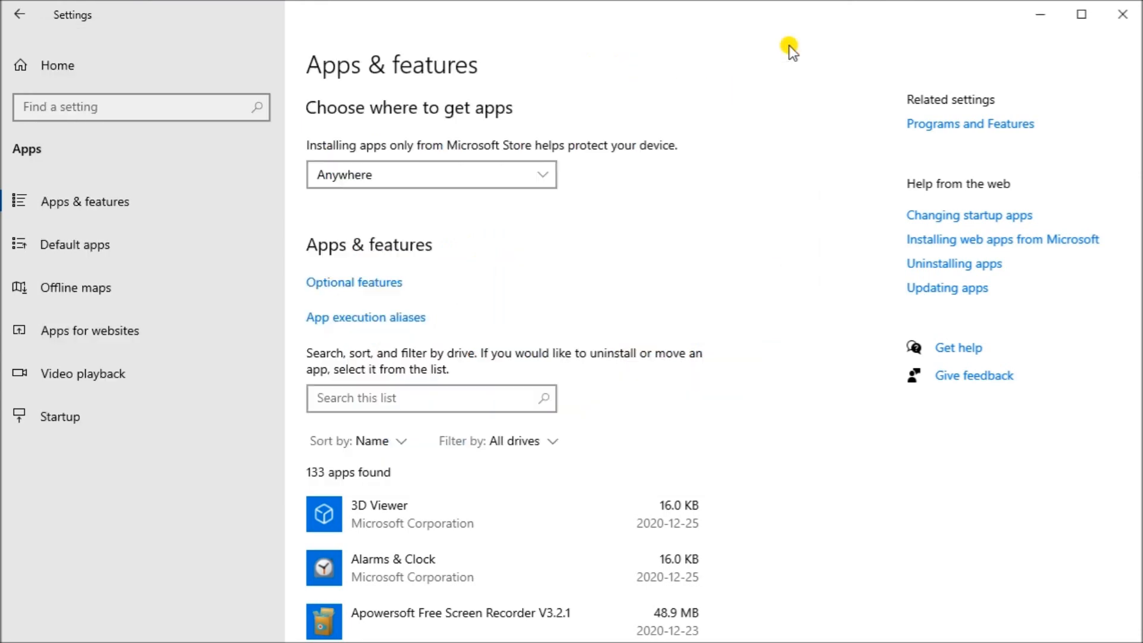
{"action": "mouse_move", "coordinate": [844, 153]}
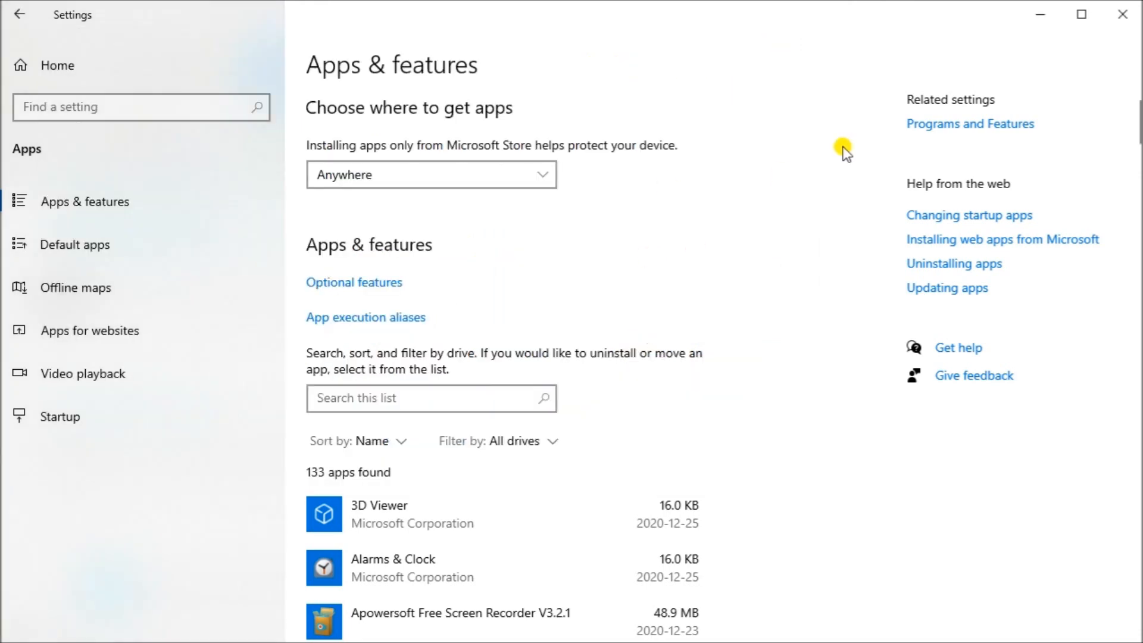
{"action": "mouse_move", "coordinate": [330, 116]}
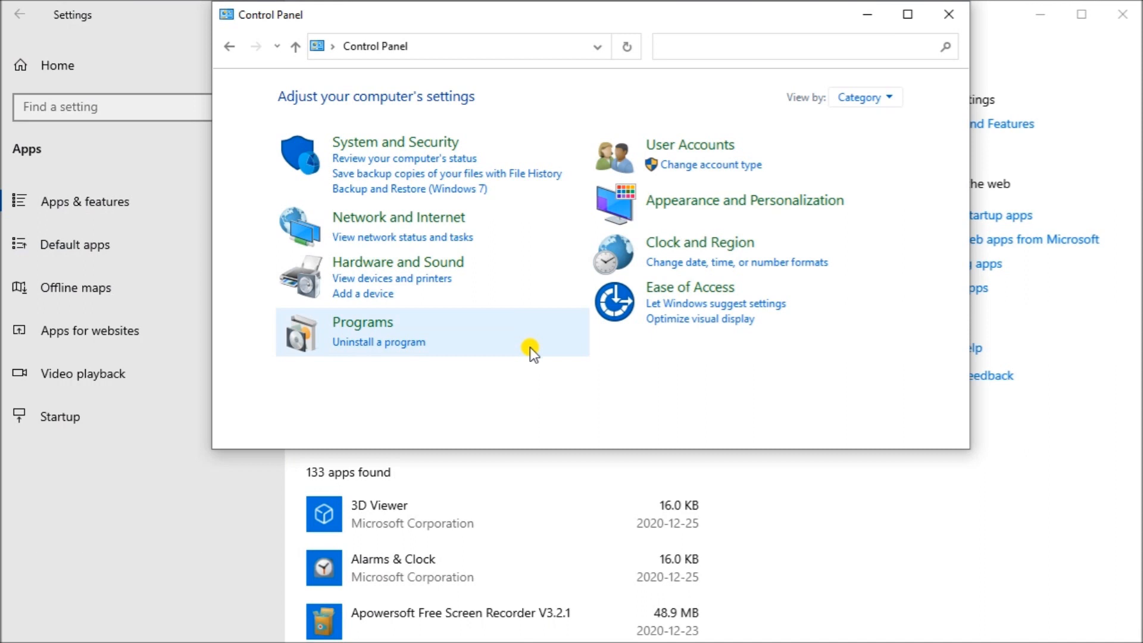
{"action": "mouse_move", "coordinate": [531, 347]}
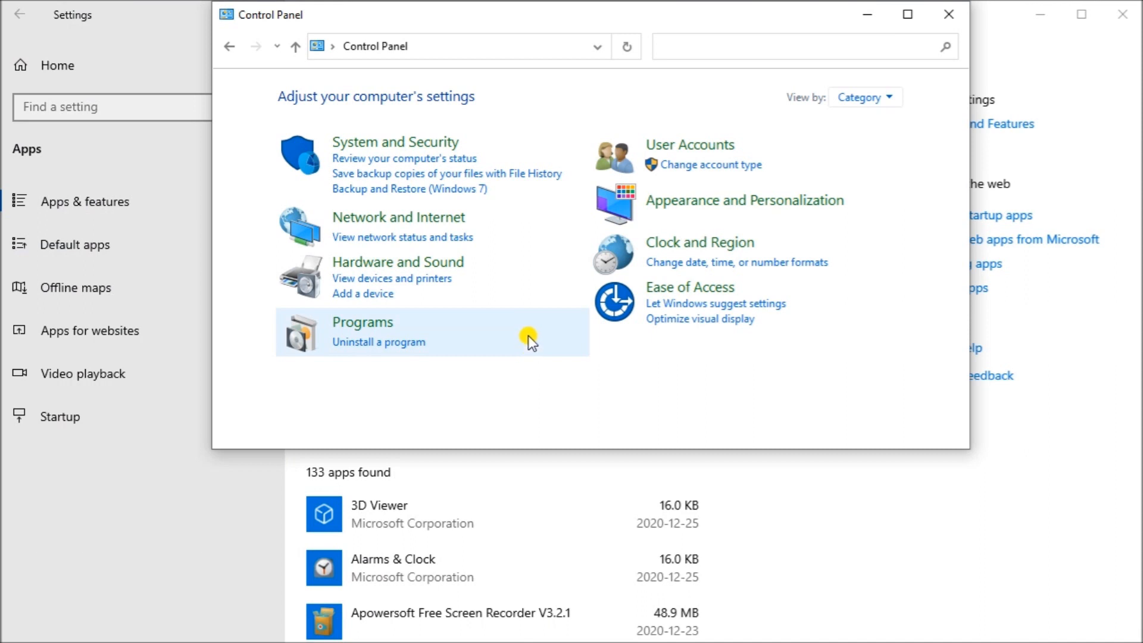
{"action": "left_click", "coordinate": [395, 142]}
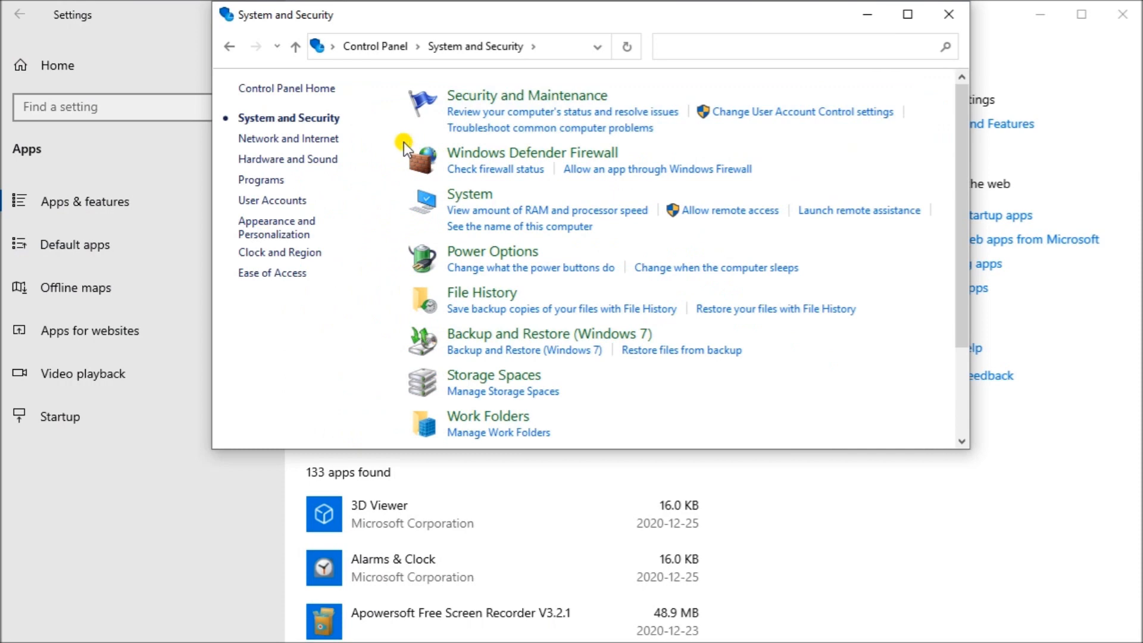
{"action": "scroll", "scroll_direction": "down", "scroll_amount": 3}
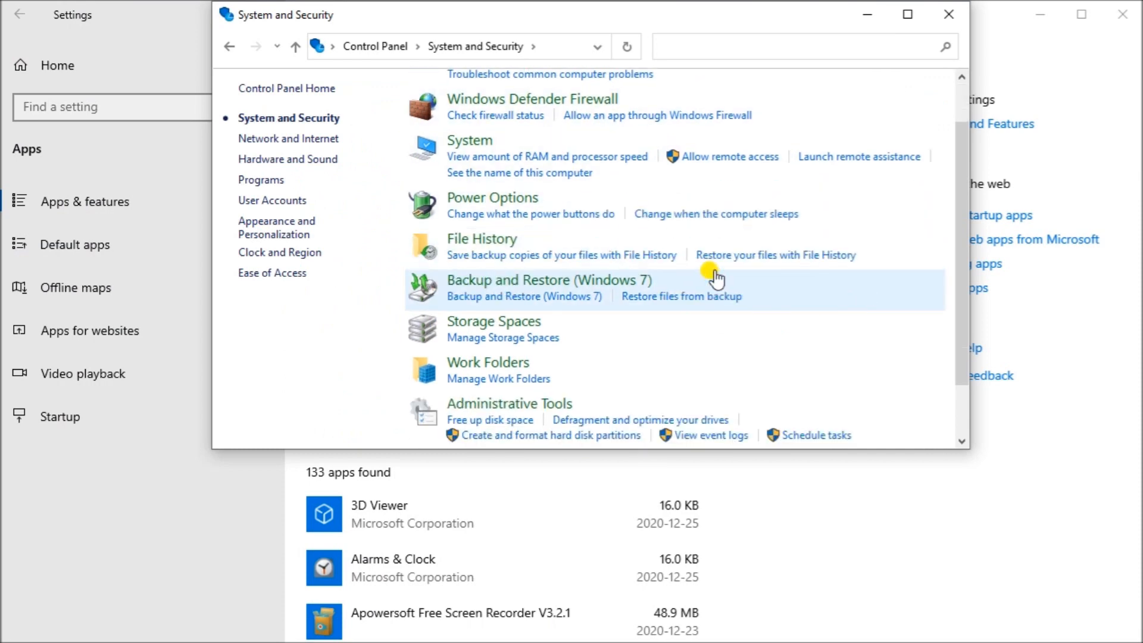
{"action": "scroll", "scroll_direction": "down", "scroll_amount": 3}
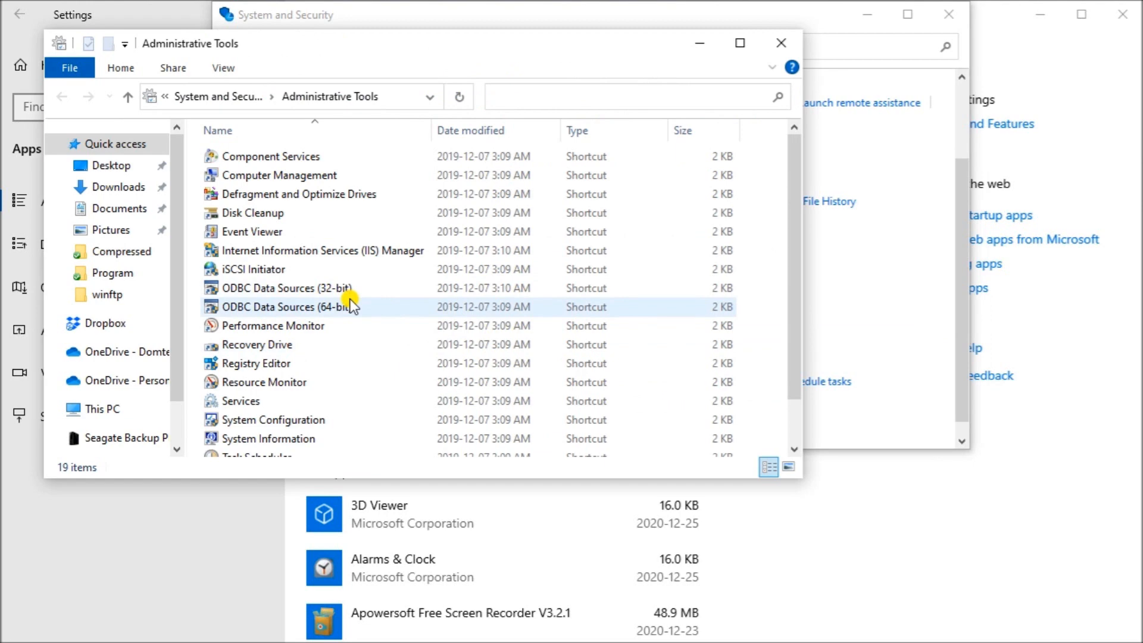
{"action": "mouse_move", "coordinate": [310, 252]}
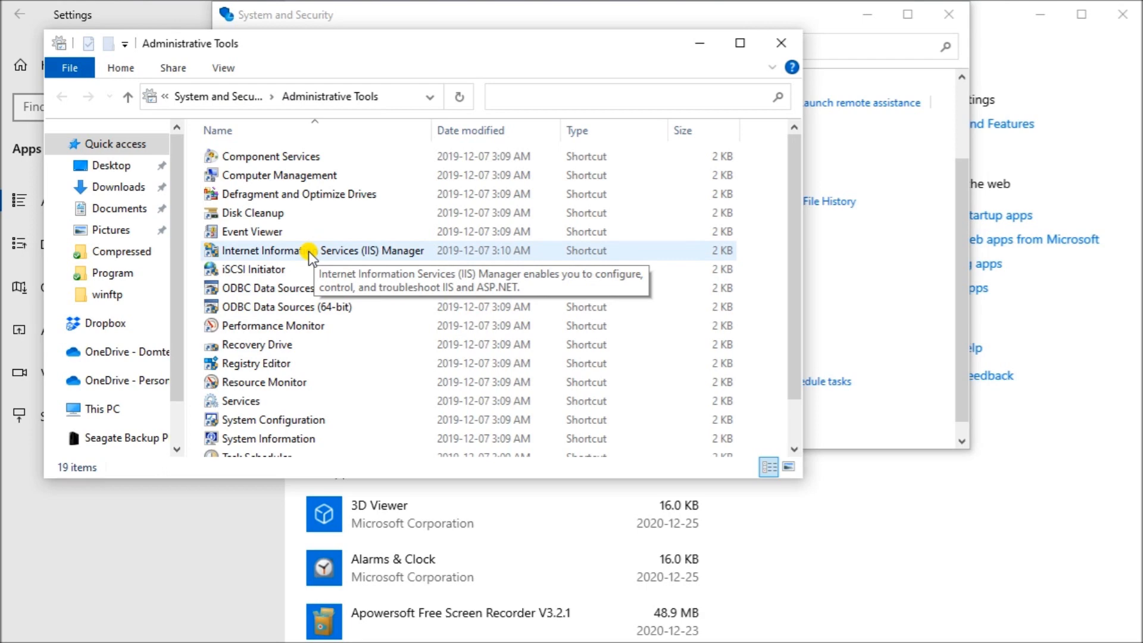
Launch IIS Manager and expand the local server's Sites node, listing Default Web Site
{"action": "left_click", "coordinate": [314, 250]}
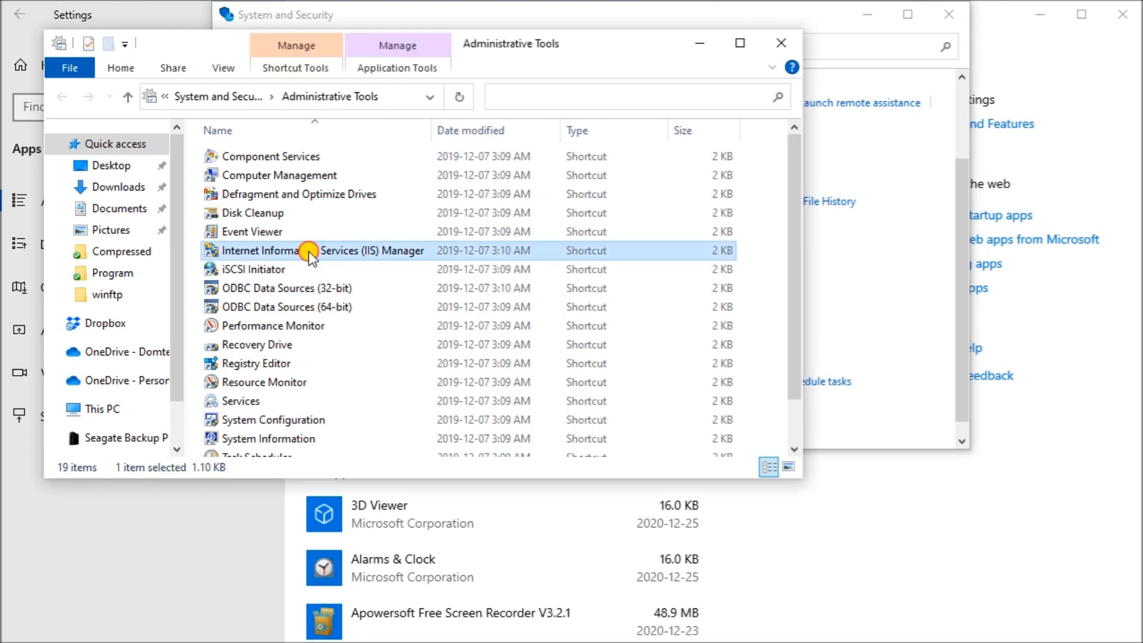
{"action": "double_click", "coordinate": [311, 250]}
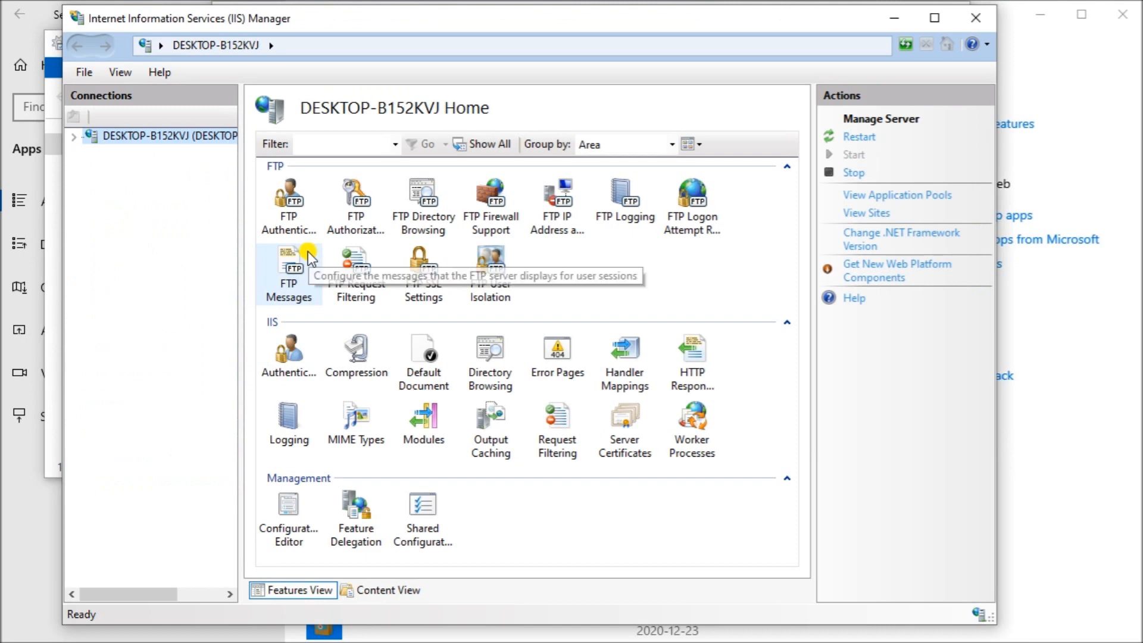
{"action": "mouse_move", "coordinate": [184, 254]}
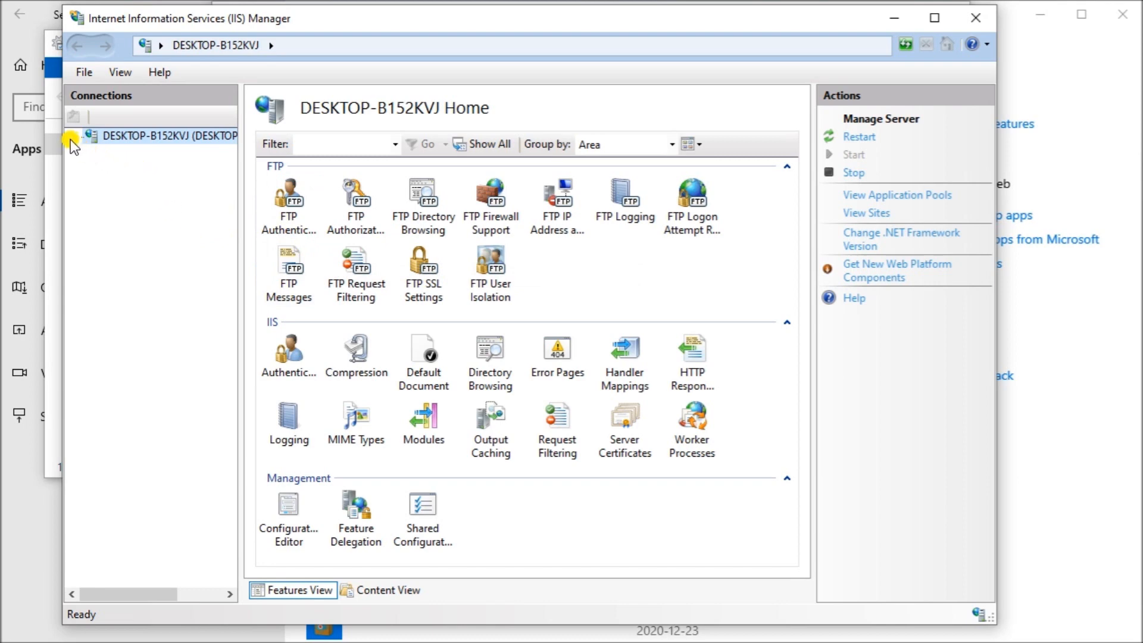
{"action": "left_click", "coordinate": [73, 136]}
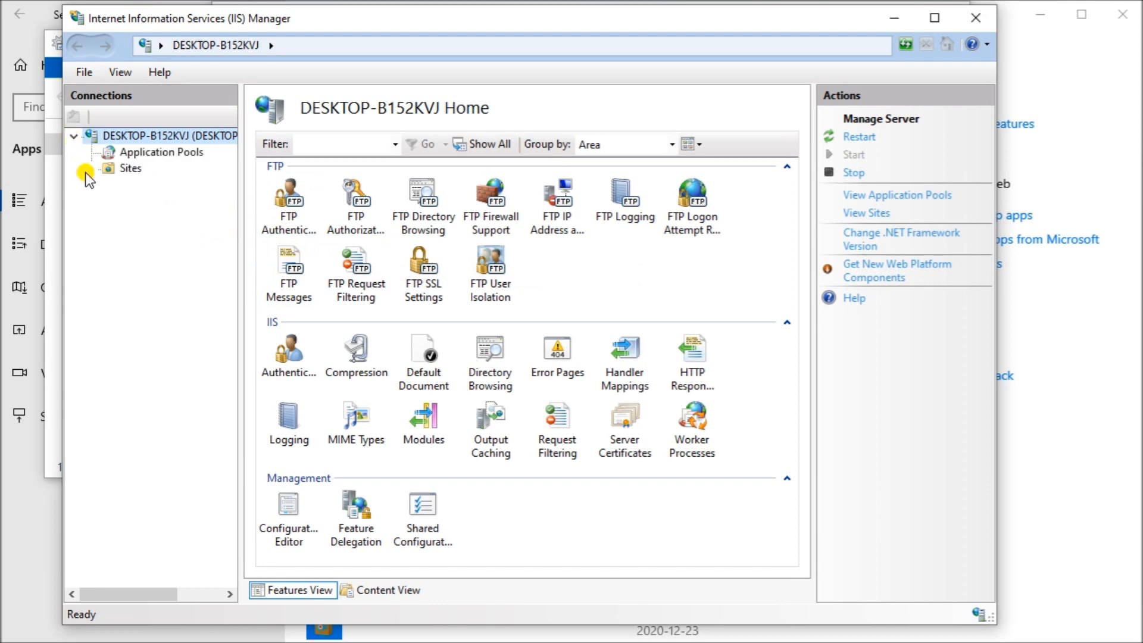
{"action": "left_click", "coordinate": [74, 168]}
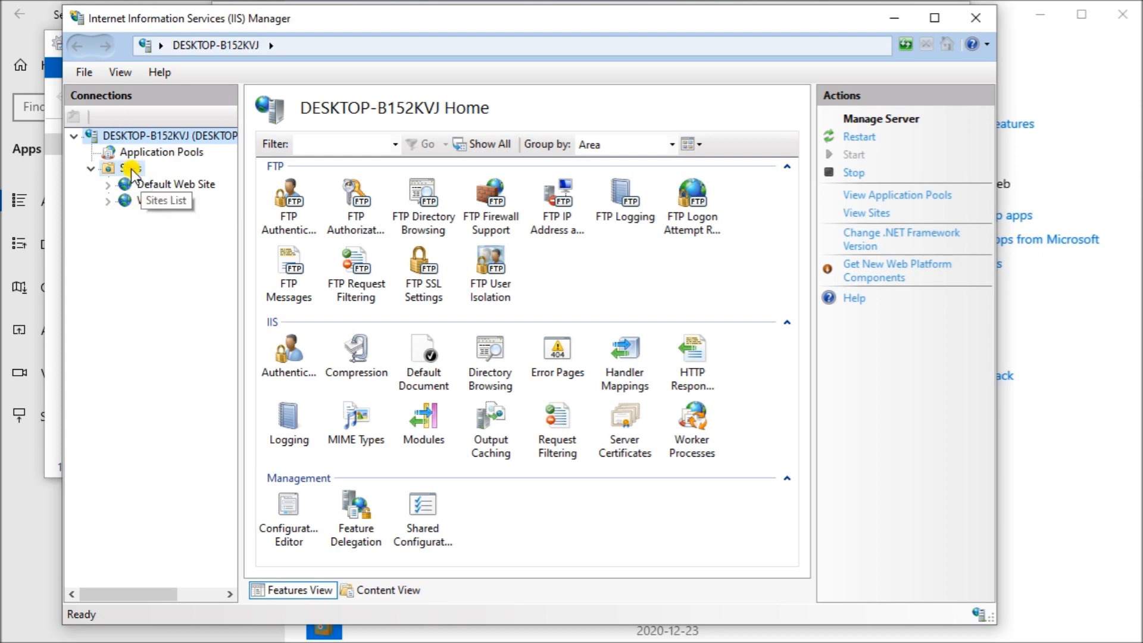
Add a new FTP site named test with physical path D:\Garry\winftp
{"action": "right_click", "coordinate": [131, 168]}
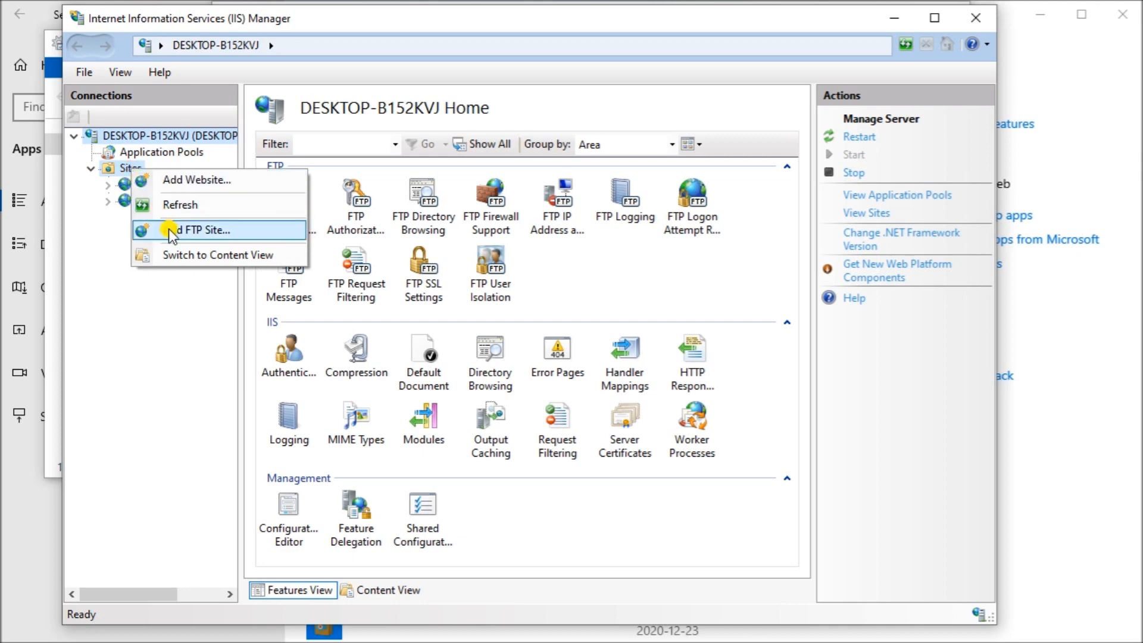
{"action": "left_click", "coordinate": [203, 229]}
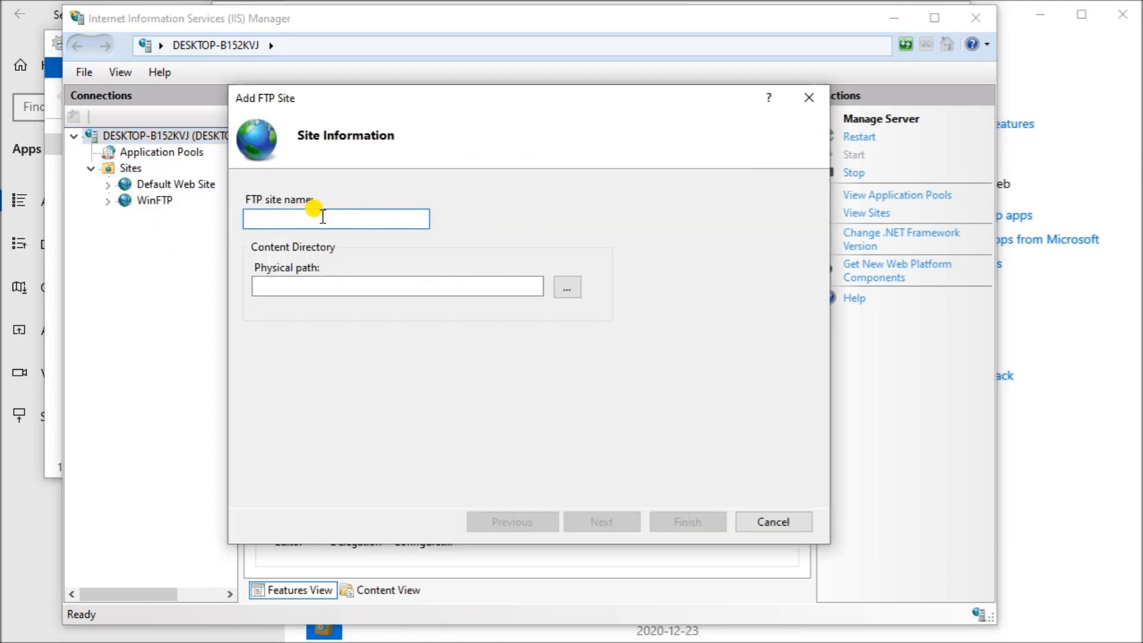
{"action": "type", "text": "test"}
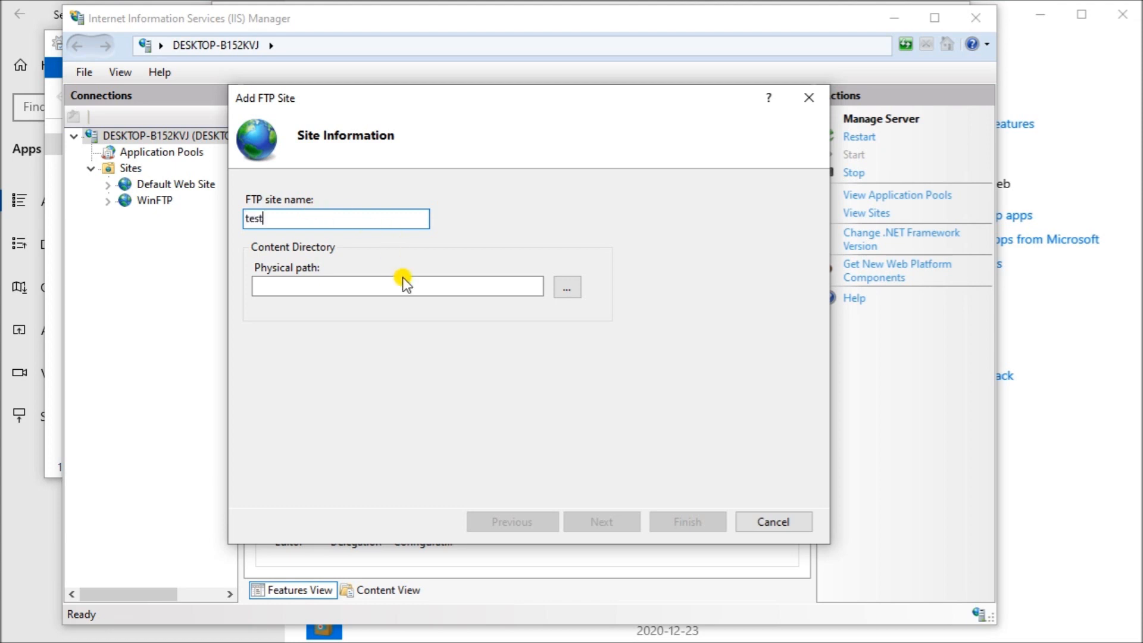
{"action": "left_click", "coordinate": [567, 287]}
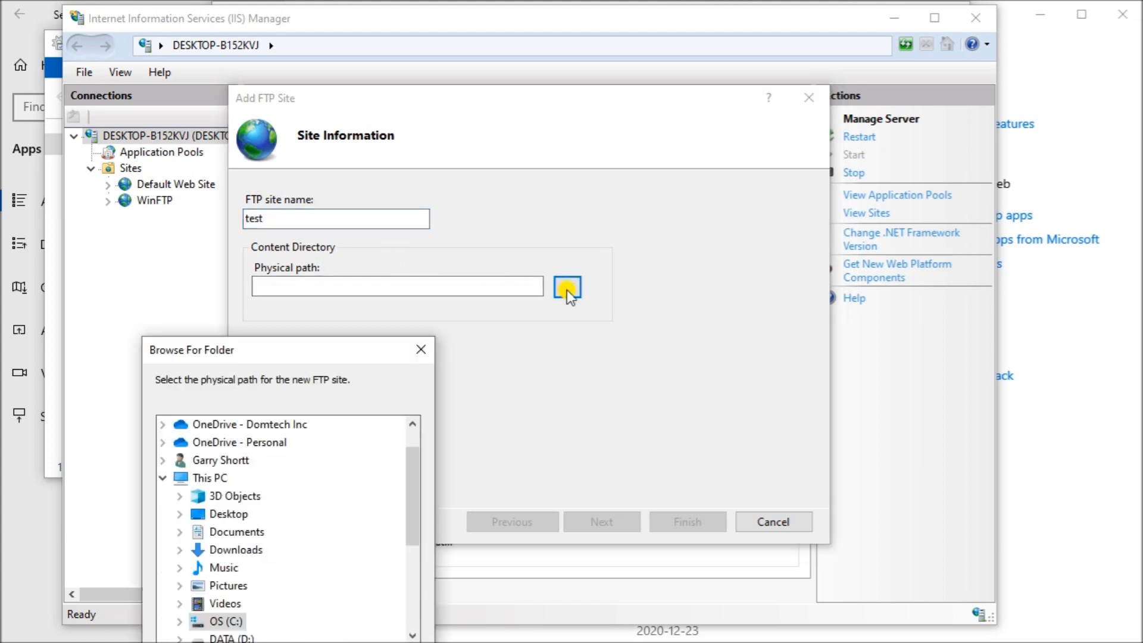
{"action": "mouse_move", "coordinate": [404, 507]}
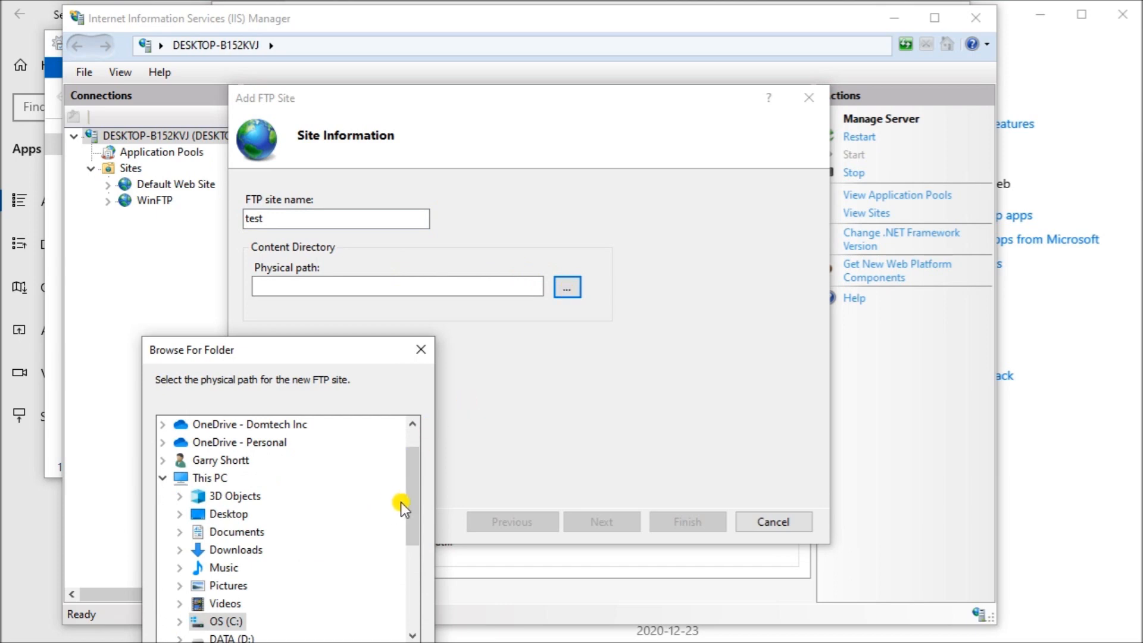
{"action": "scroll", "scroll_direction": "down", "scroll_amount": 3}
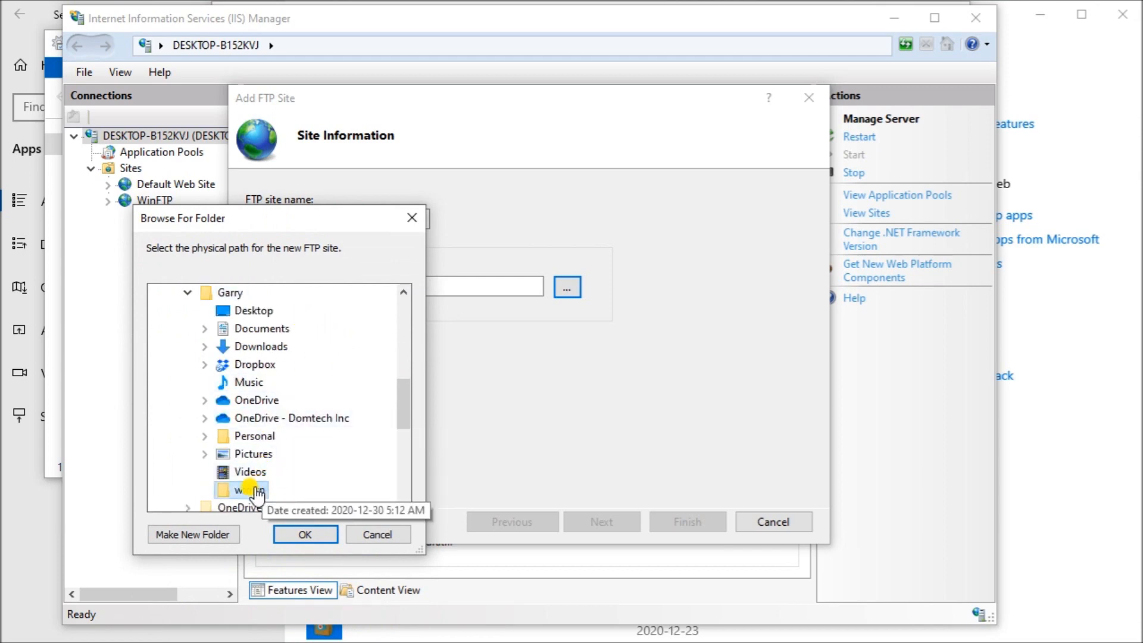
{"action": "left_click", "coordinate": [305, 533]}
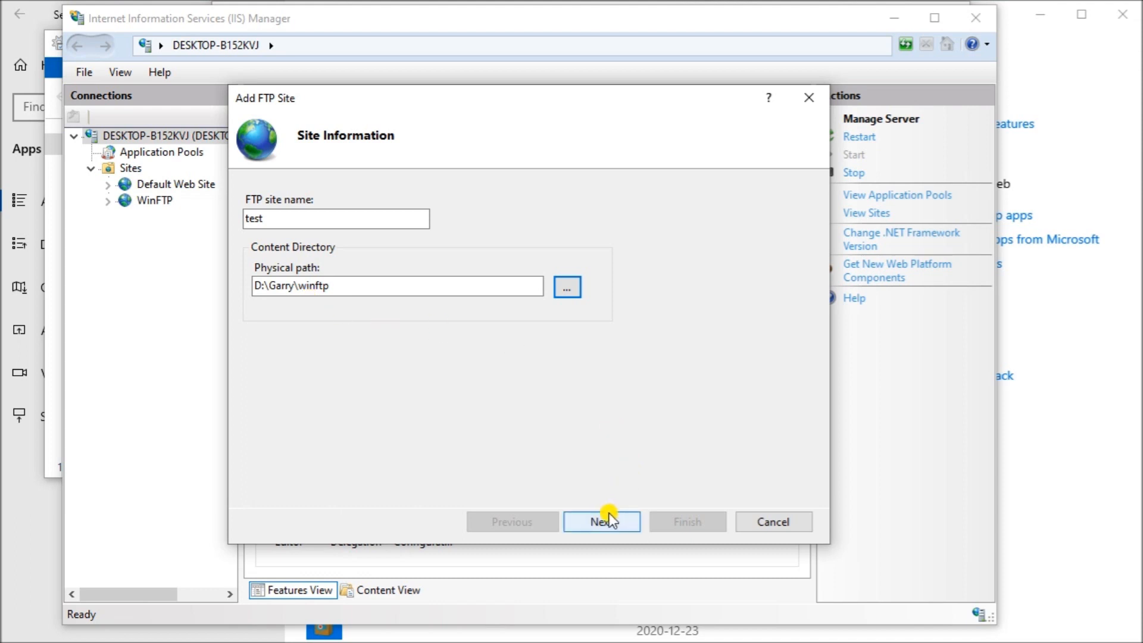
Keep the binding as All Unassigned on port 21 and select No SSL
{"action": "left_click", "coordinate": [600, 522]}
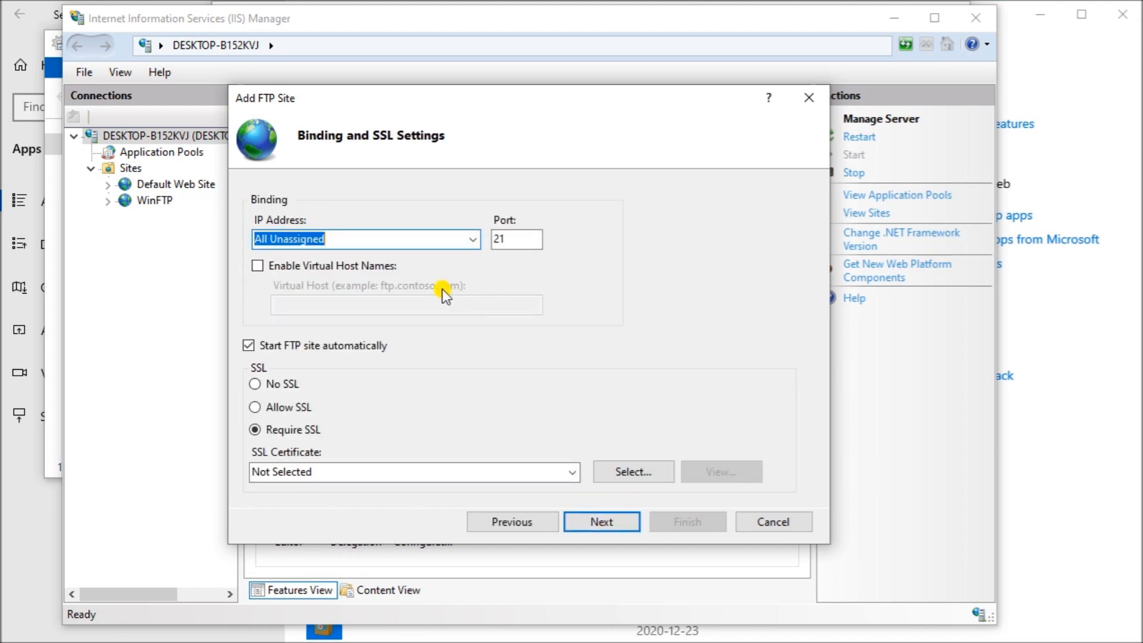
{"action": "mouse_move", "coordinate": [337, 214]}
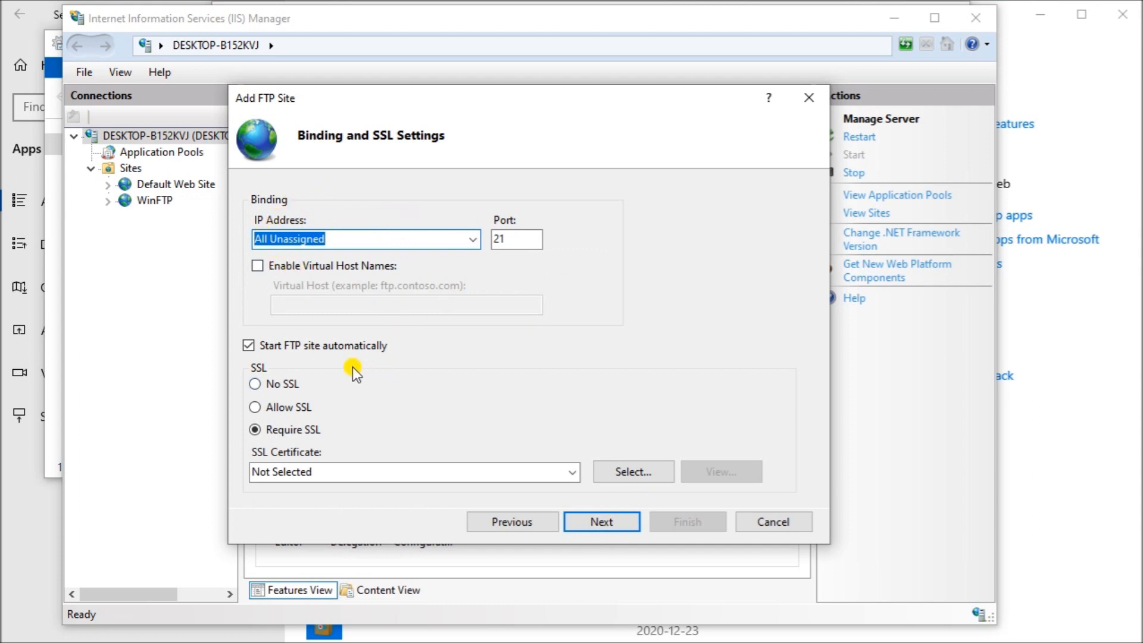
{"action": "mouse_move", "coordinate": [323, 361]}
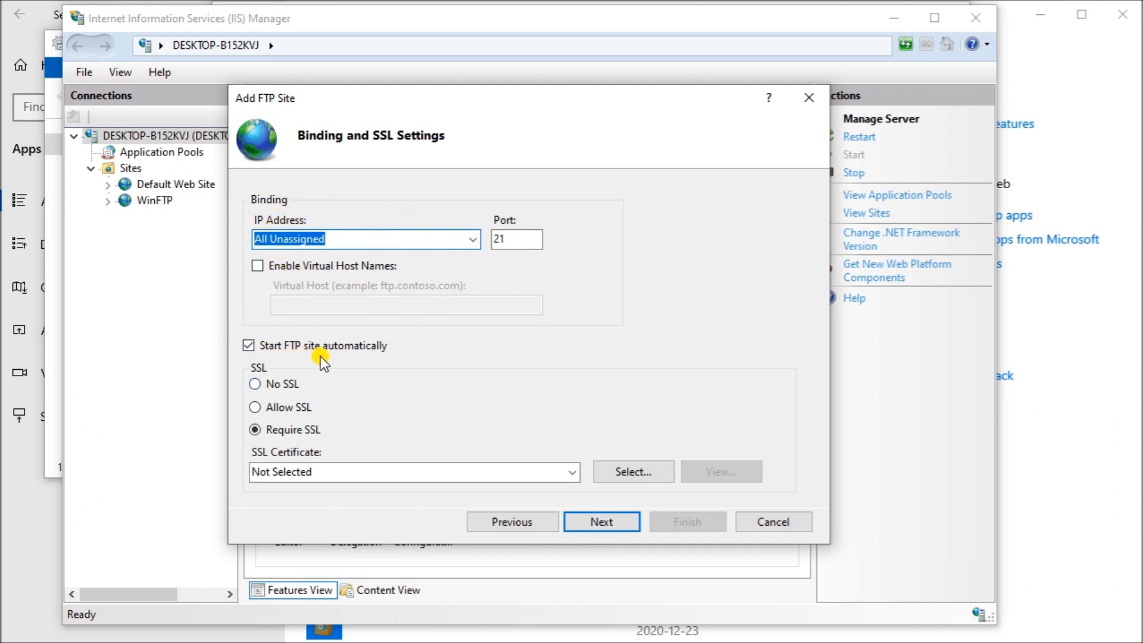
{"action": "left_click", "coordinate": [255, 385]}
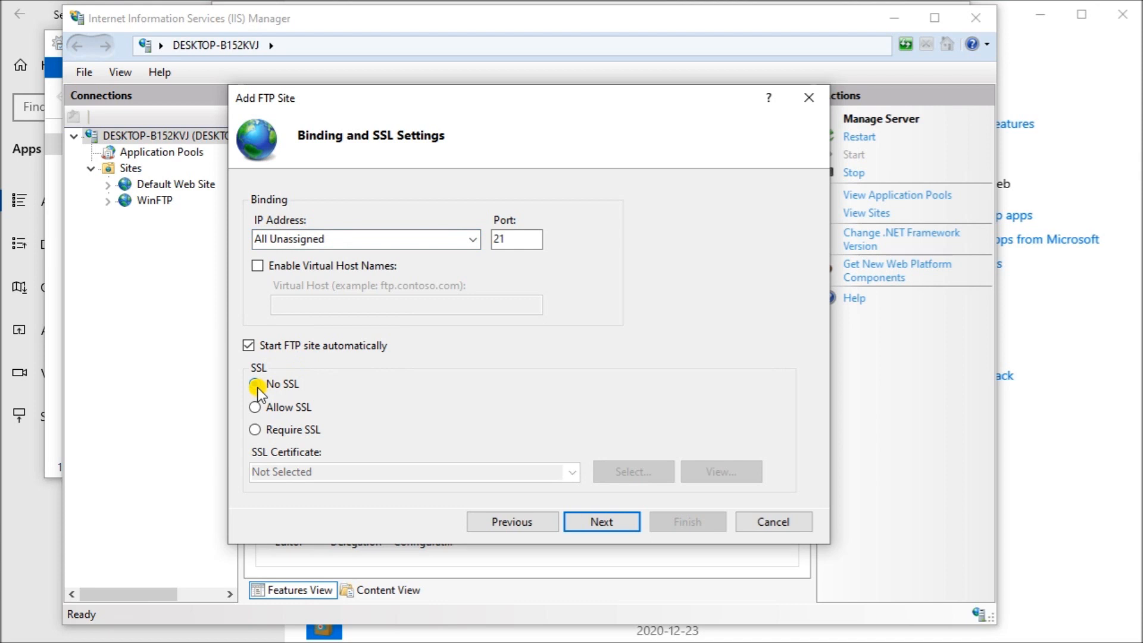
{"action": "left_click", "coordinate": [255, 385]}
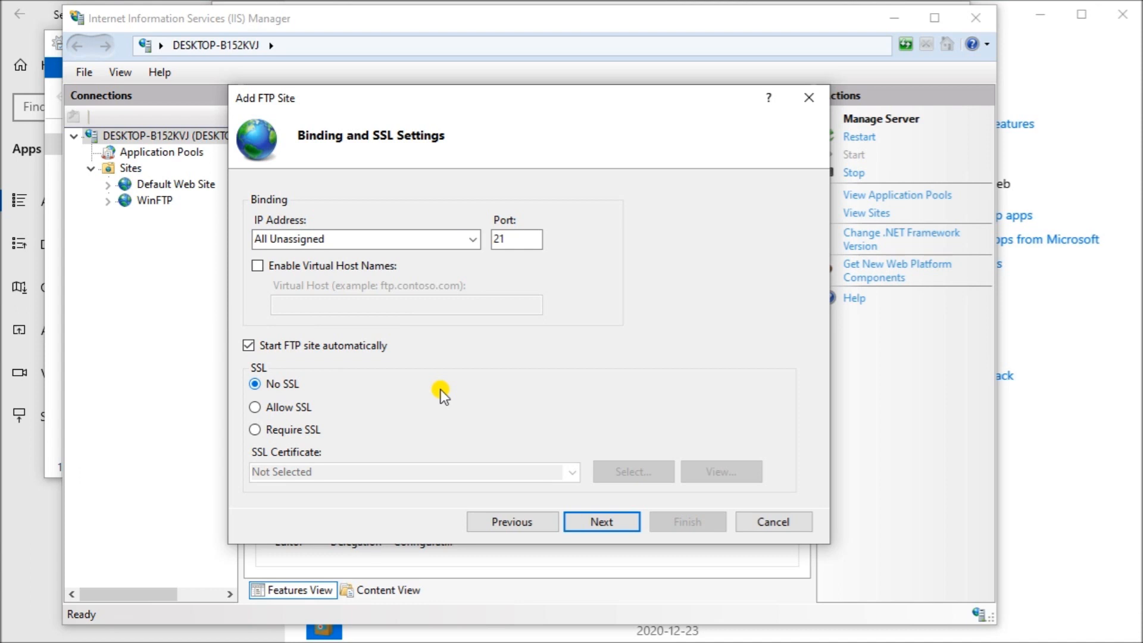
Enable Anonymous and Basic authentication and grant all users Read and Write access
{"action": "left_click", "coordinate": [600, 522]}
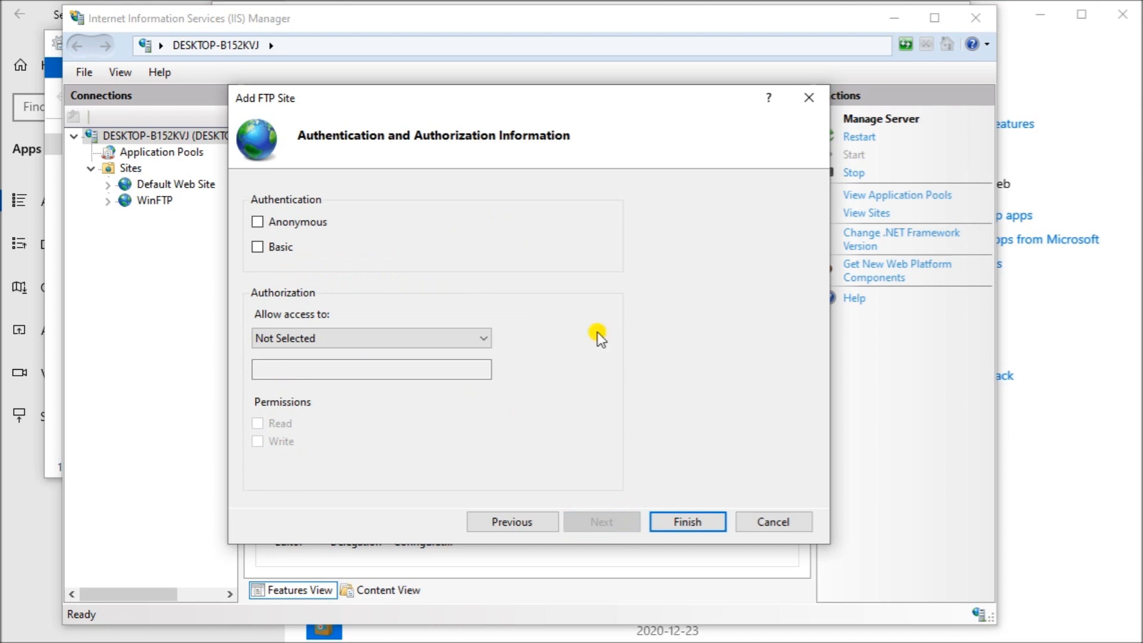
{"action": "mouse_move", "coordinate": [577, 286]}
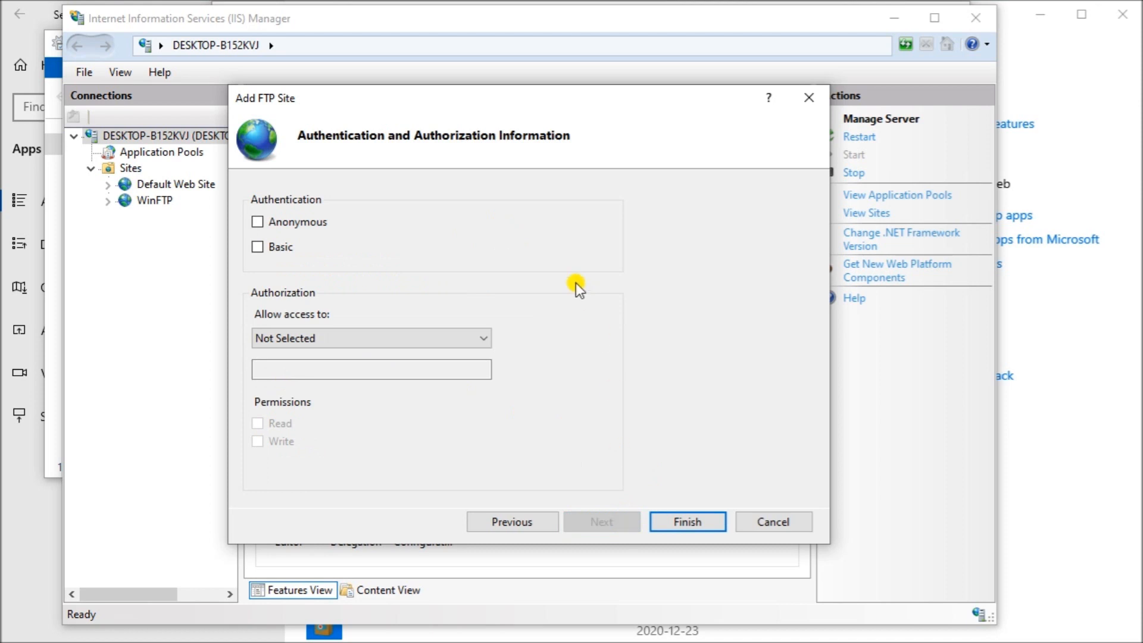
{"action": "mouse_move", "coordinate": [526, 247]}
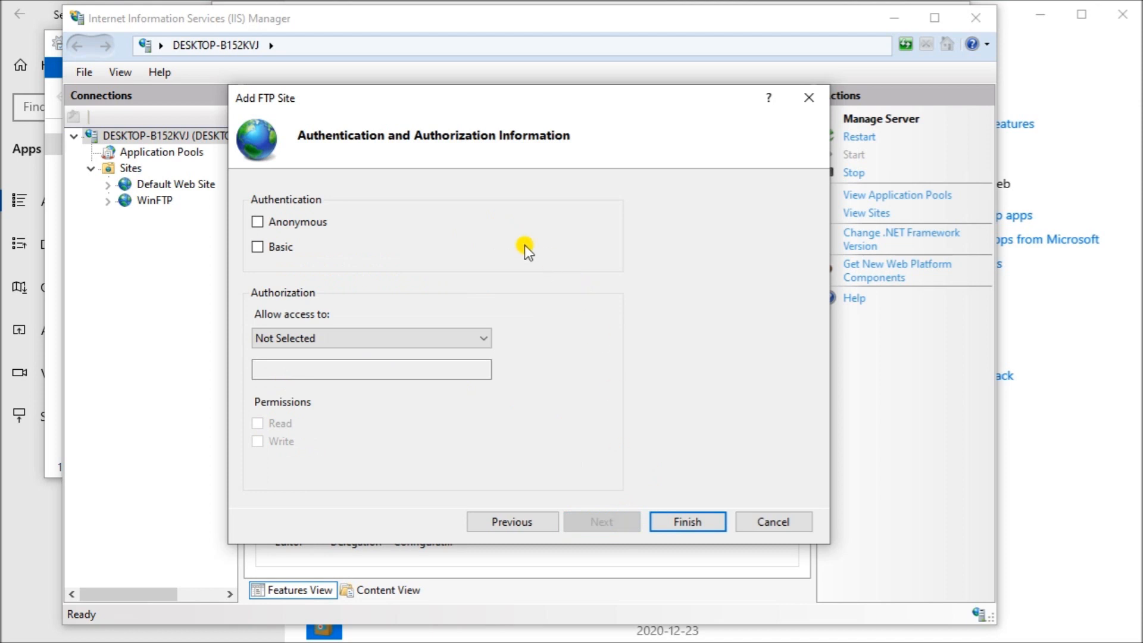
{"action": "left_click", "coordinate": [257, 221]}
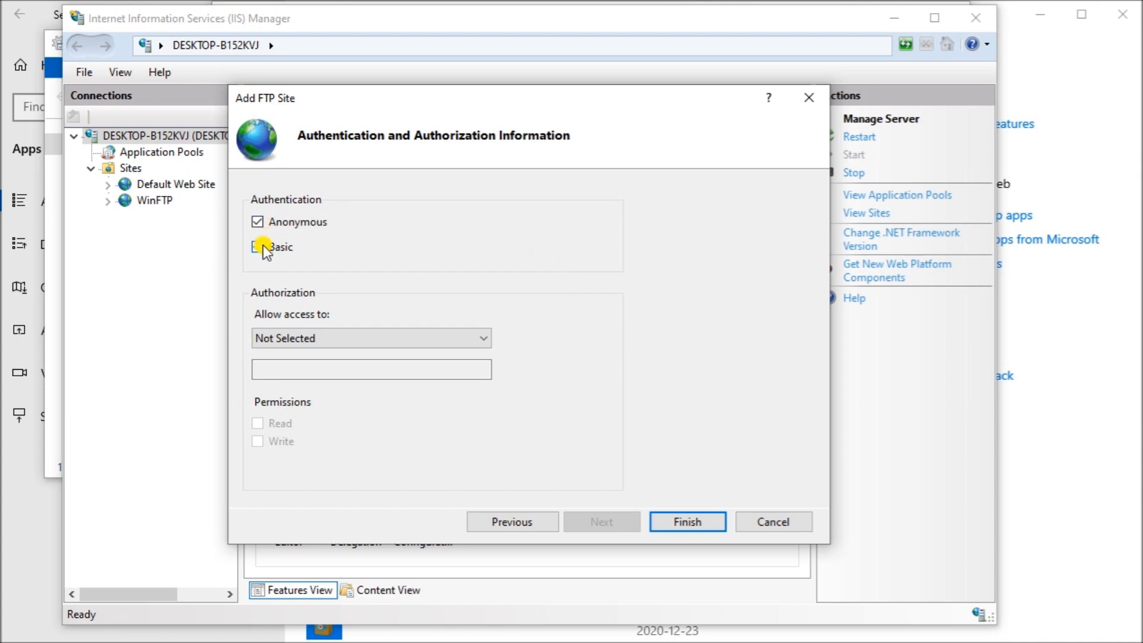
{"action": "left_click", "coordinate": [257, 246]}
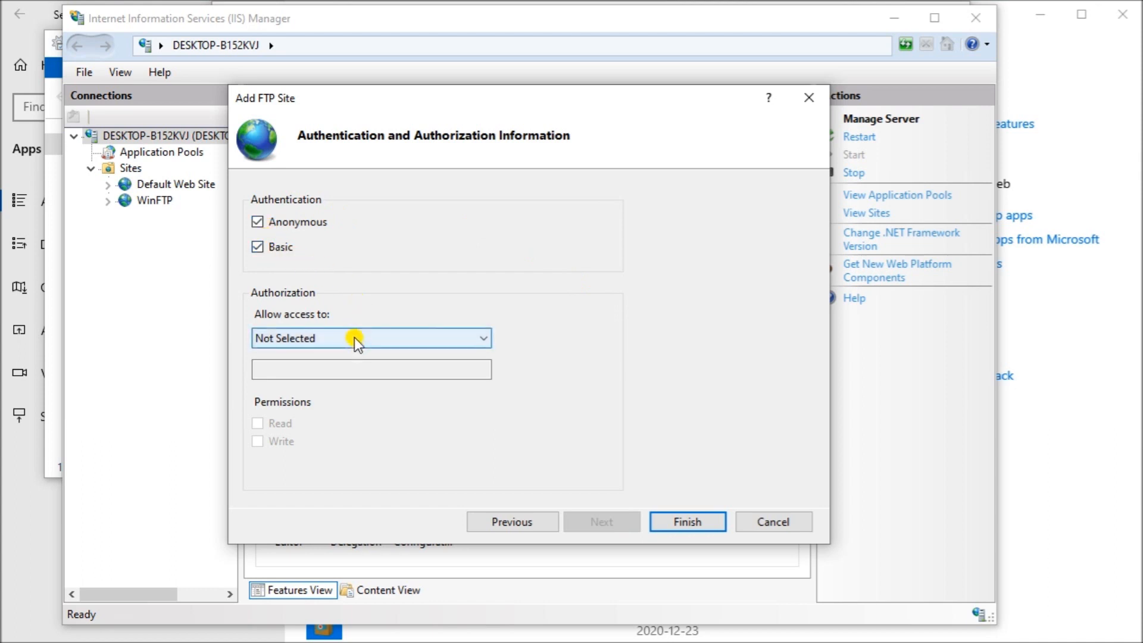
{"action": "left_click", "coordinate": [371, 337]}
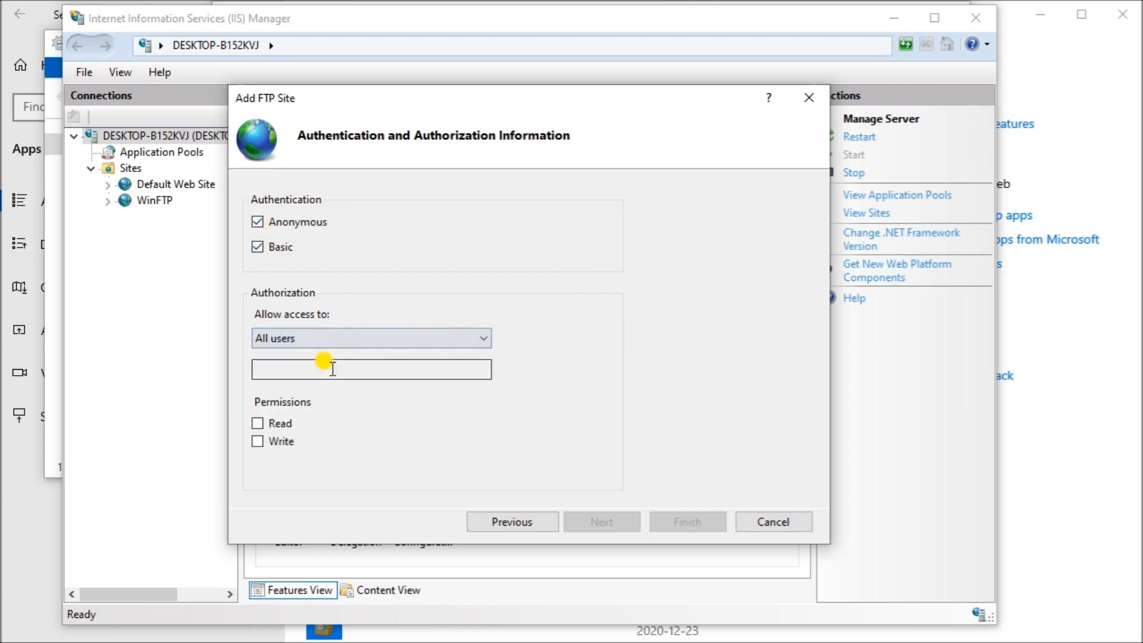
{"action": "left_click", "coordinate": [257, 422]}
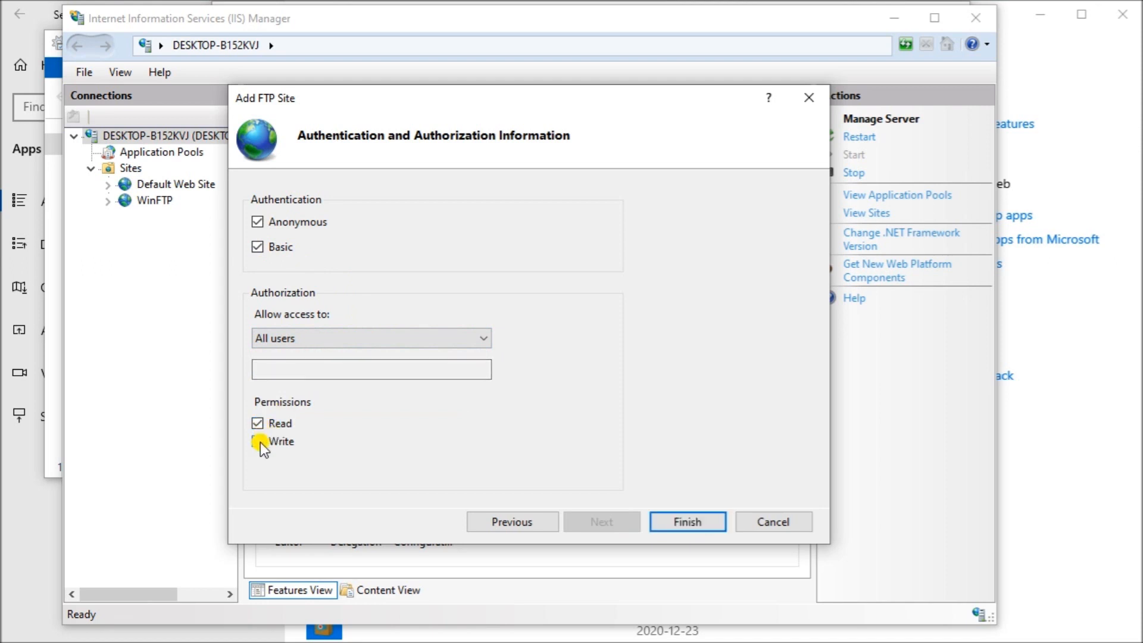
{"action": "left_click", "coordinate": [257, 441]}
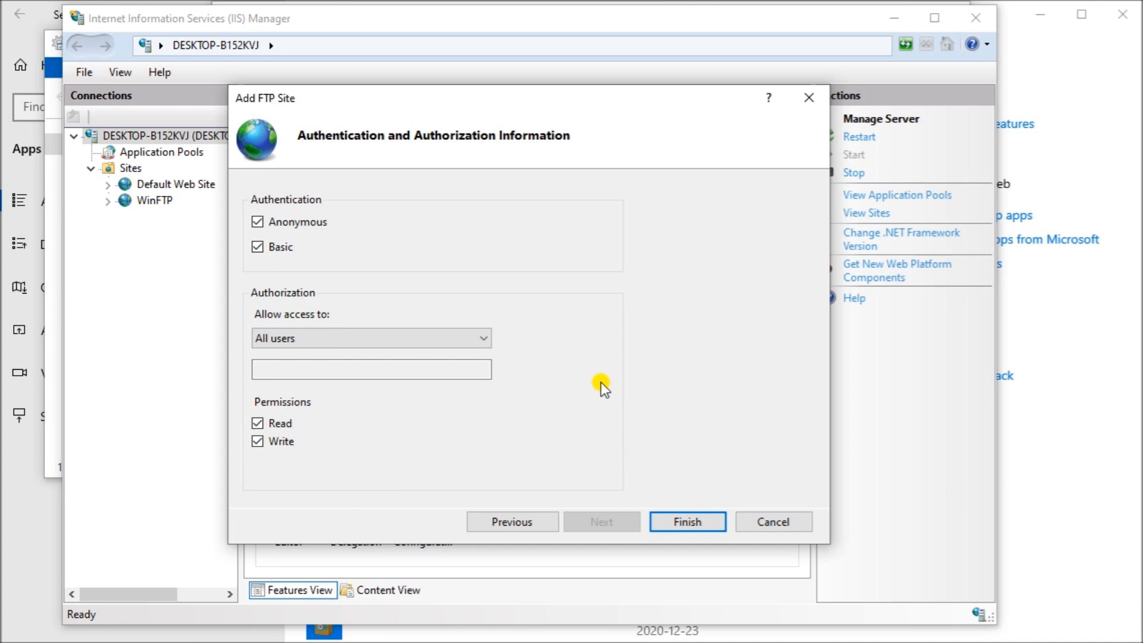
{"action": "mouse_move", "coordinate": [461, 265]}
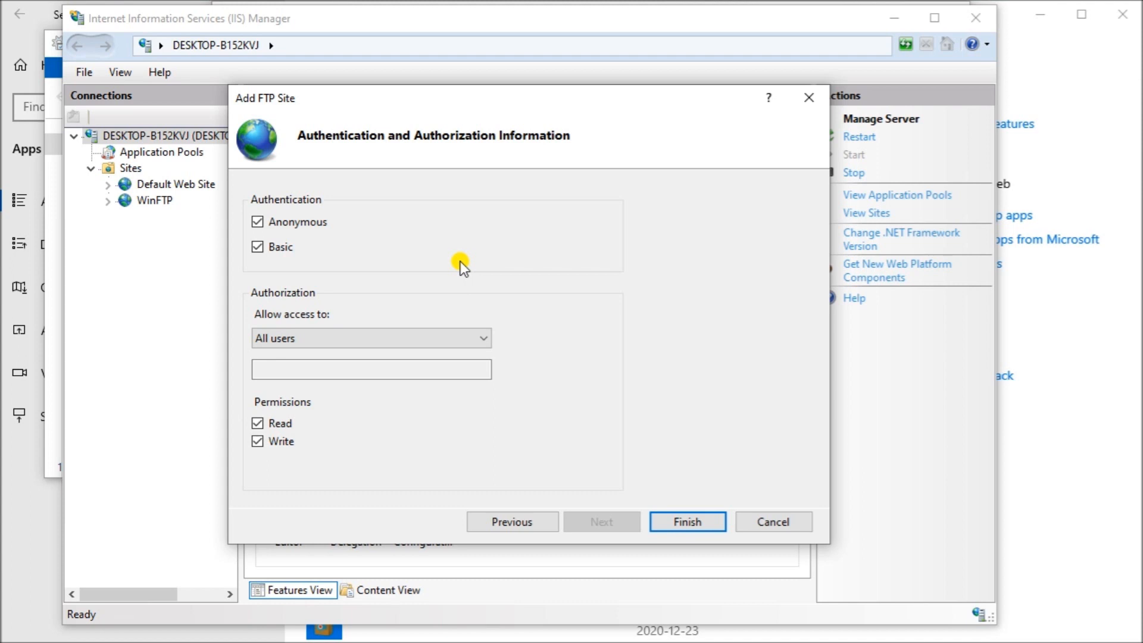
Finish the Add FTP Site wizard and select the WinFTP site to show its feature overview
{"action": "left_click", "coordinate": [686, 521]}
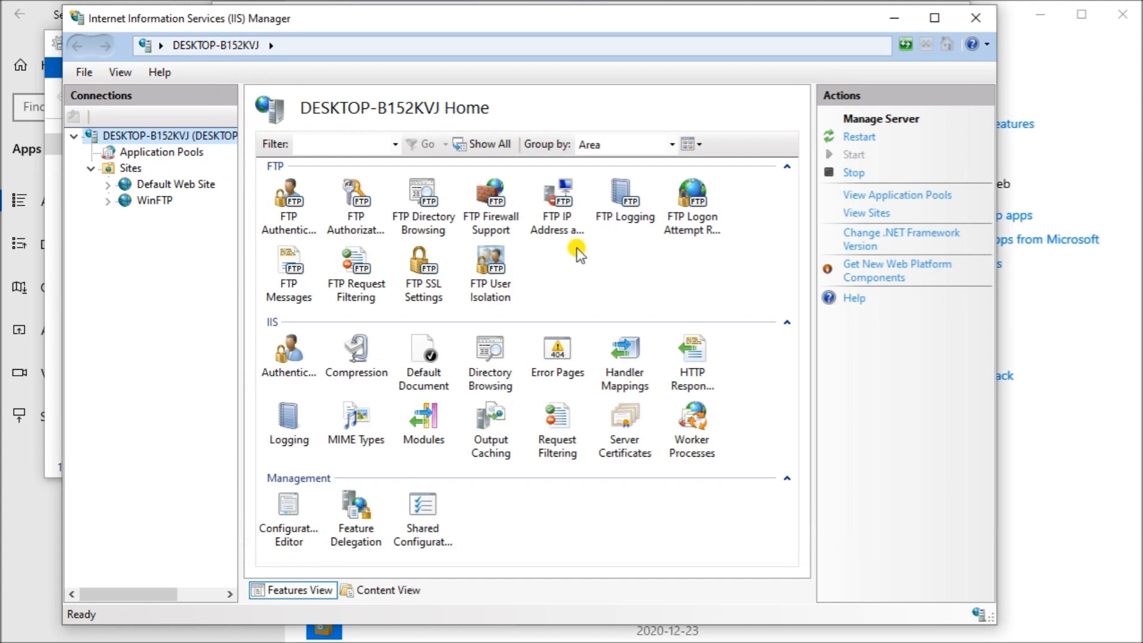
{"action": "left_click", "coordinate": [153, 200]}
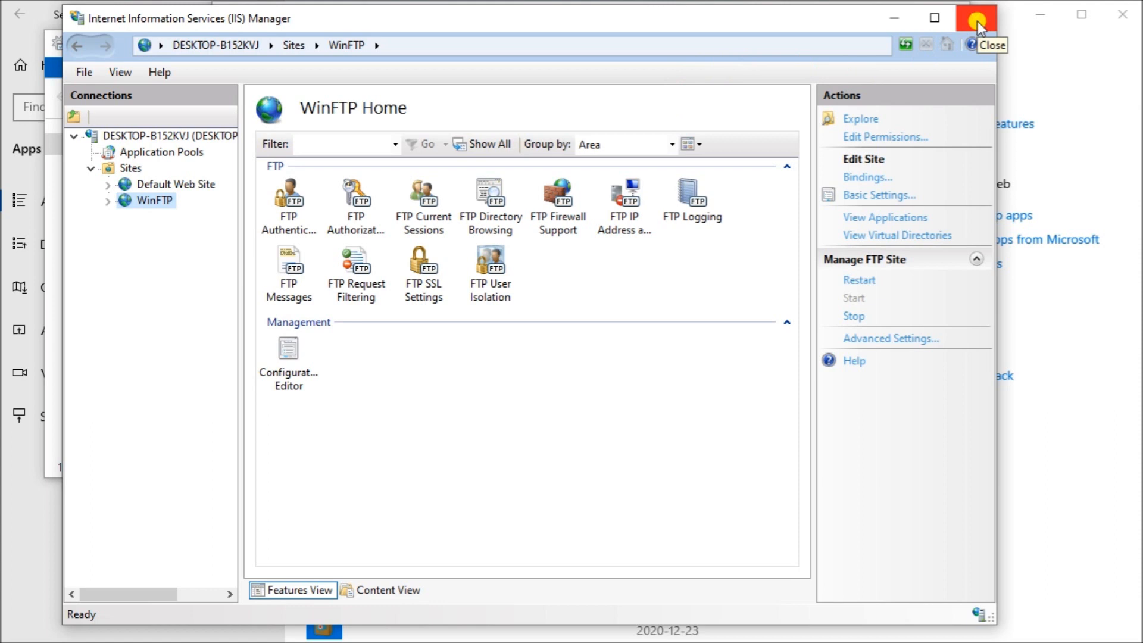
Switch the WinFTP site to Content View, listing Recipe.txt
{"action": "right_click", "coordinate": [154, 200]}
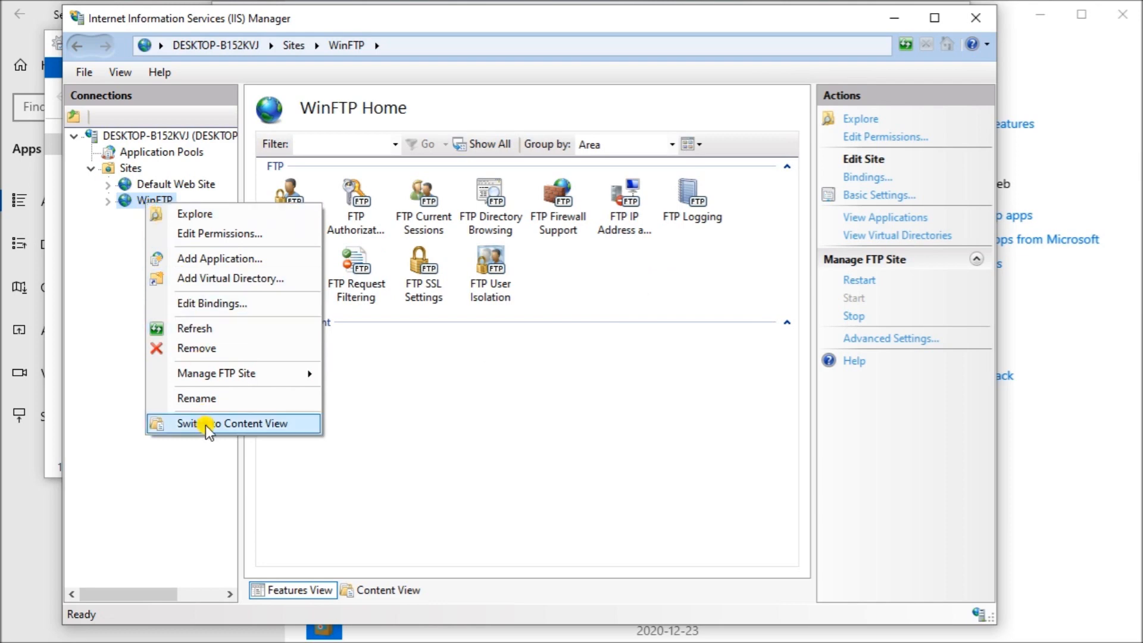
{"action": "left_click", "coordinate": [233, 424]}
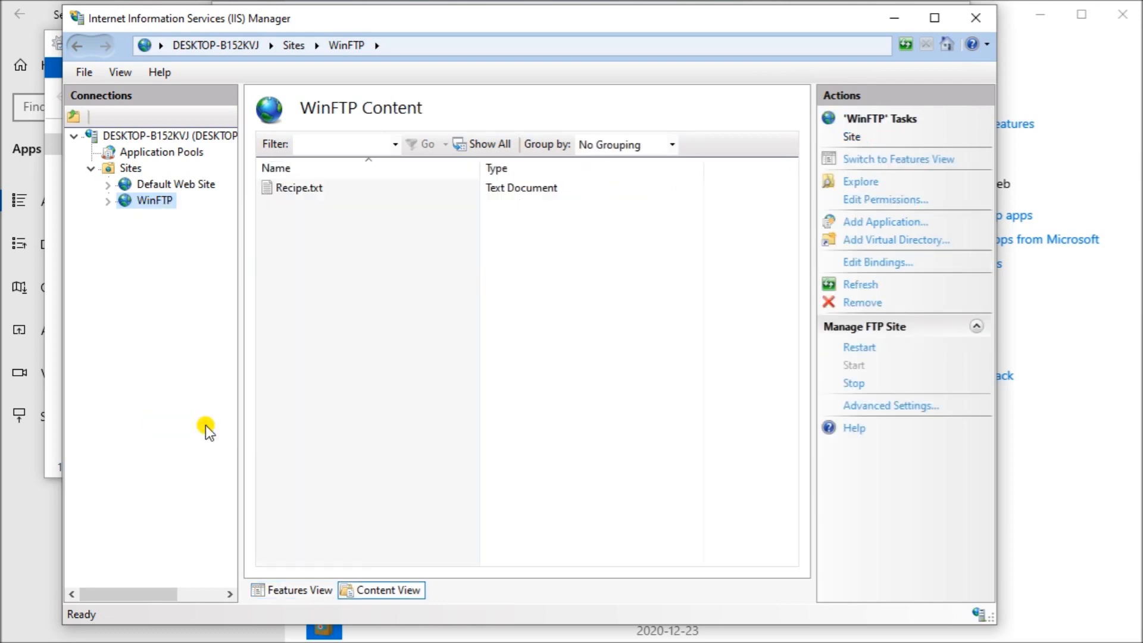
{"action": "mouse_move", "coordinate": [409, 310]}
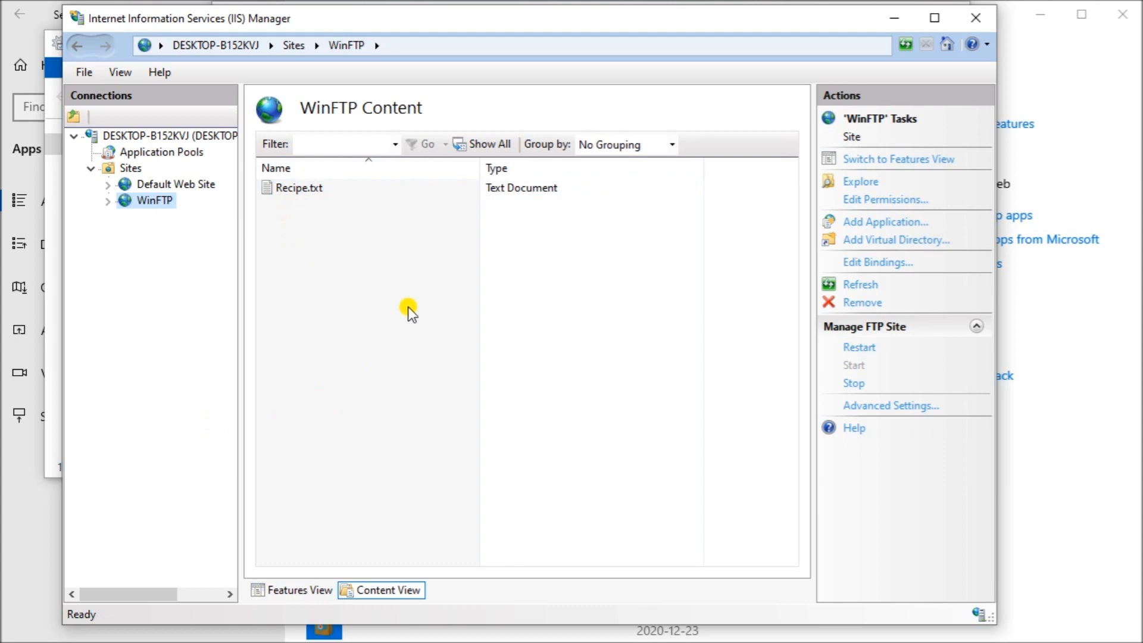
{"action": "left_click", "coordinate": [306, 187]}
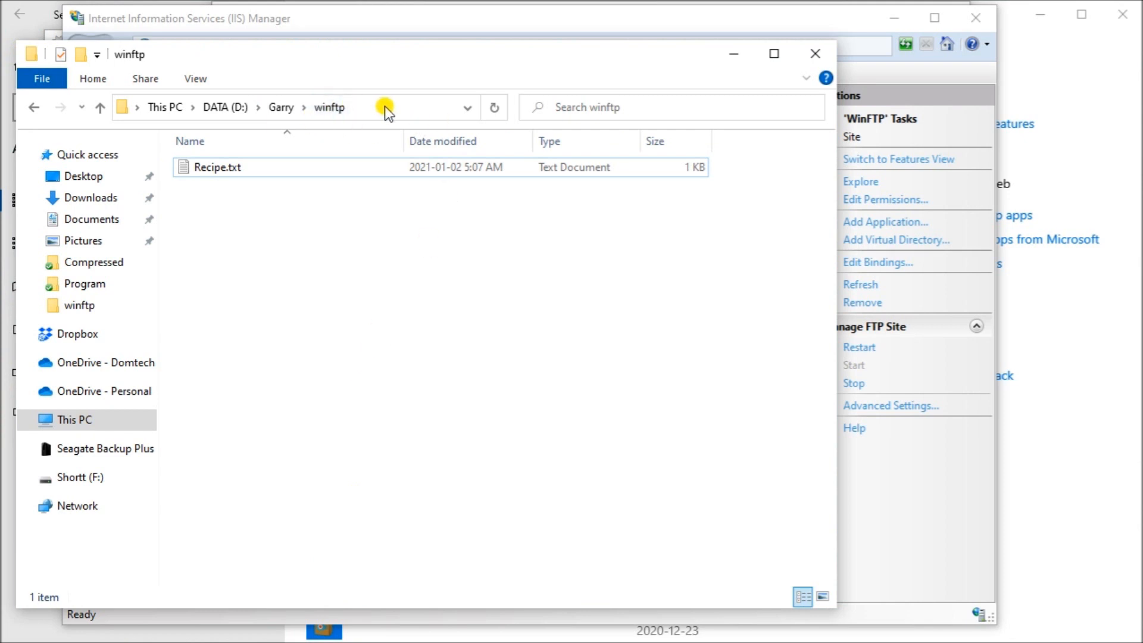
Confirm Recipe.txt sits in the D:\Garry\winftp folder, then minimize the folder window
{"action": "left_click", "coordinate": [386, 107]}
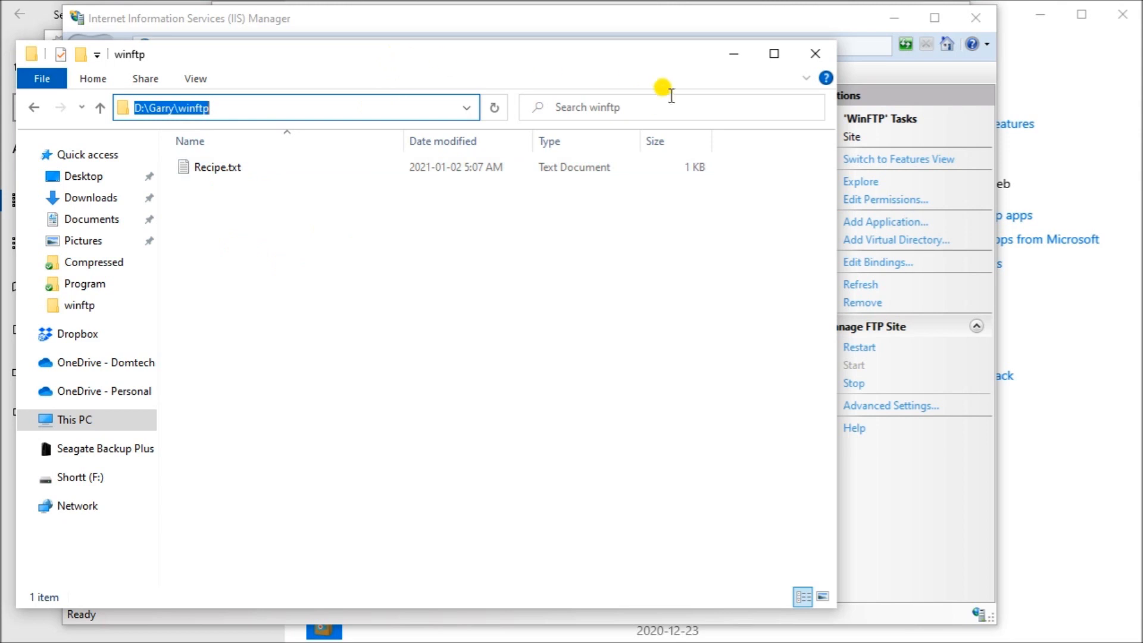
{"action": "mouse_move", "coordinate": [733, 53]}
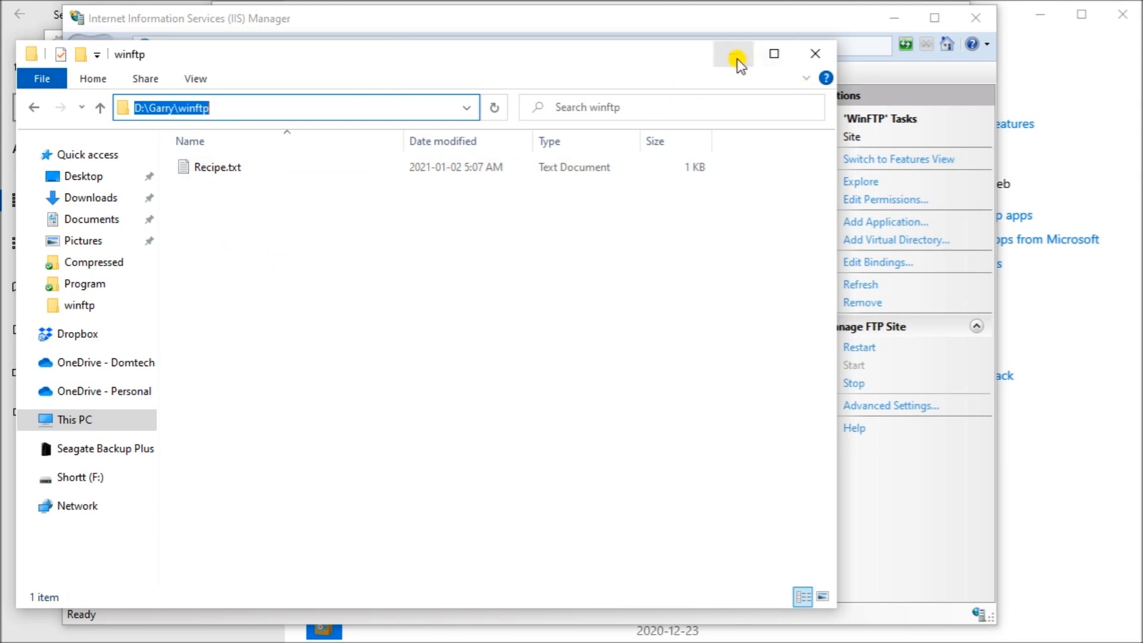
{"action": "mouse_move", "coordinate": [735, 55]}
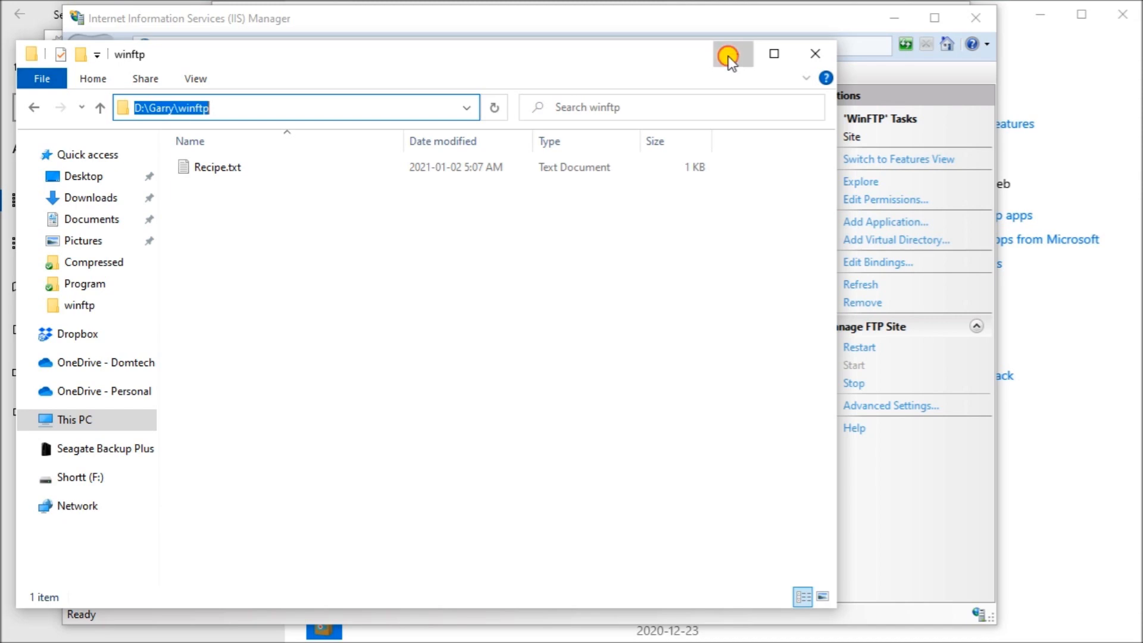
{"action": "left_click", "coordinate": [815, 54]}
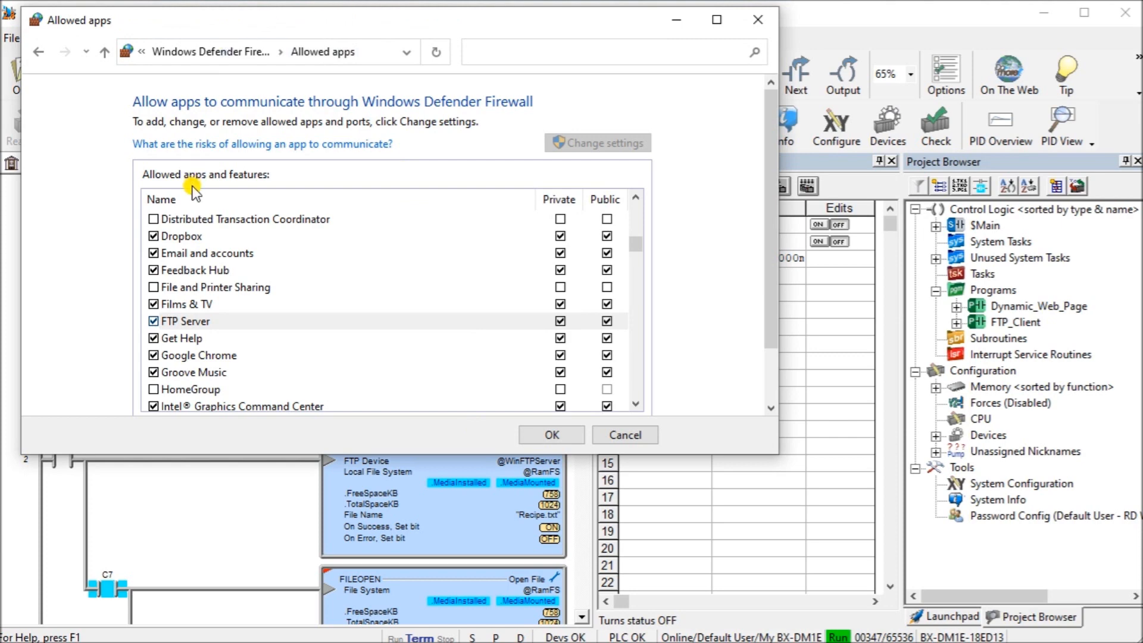
{"action": "mouse_move", "coordinate": [261, 233]}
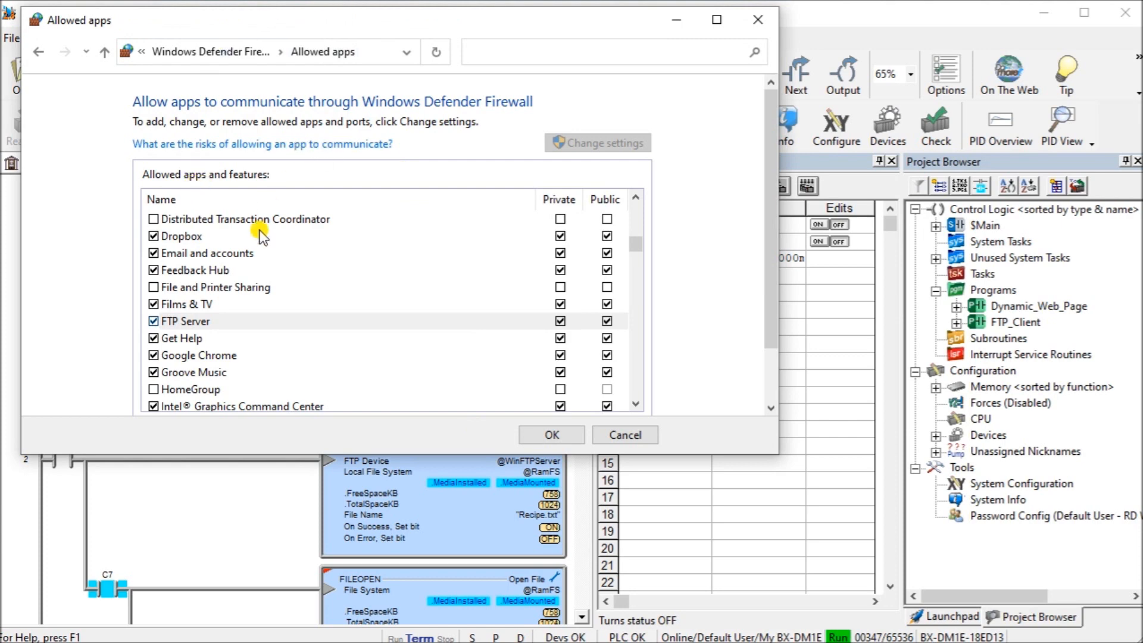
Select FTP Server in the allowed apps list, confirming Private and Public are ticked
{"action": "left_click", "coordinate": [186, 320]}
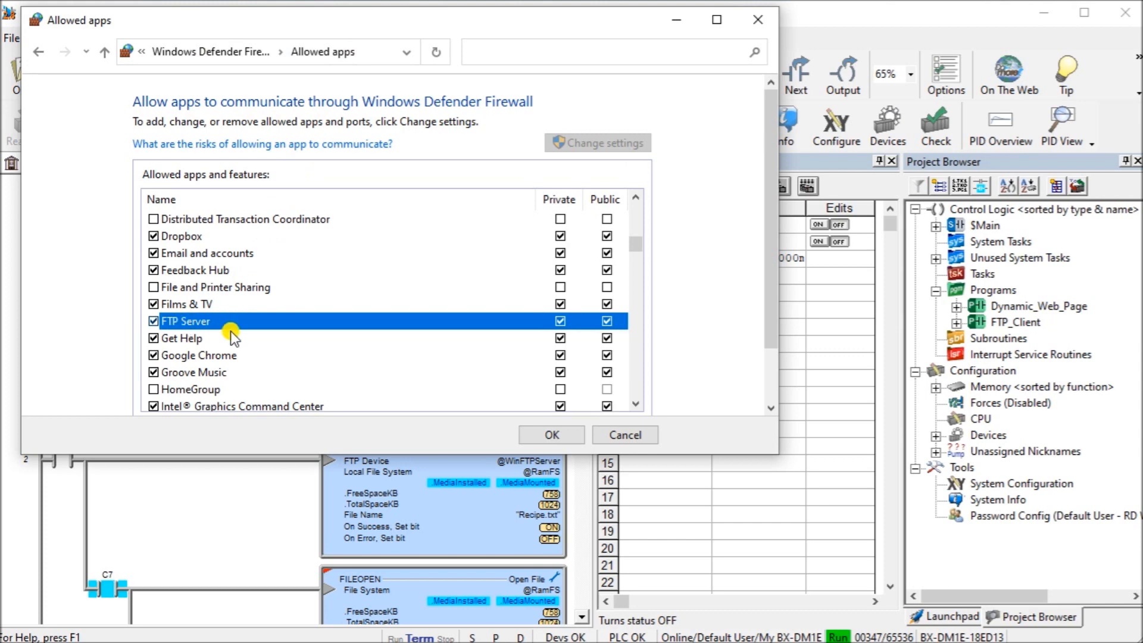
{"action": "mouse_move", "coordinate": [548, 326]}
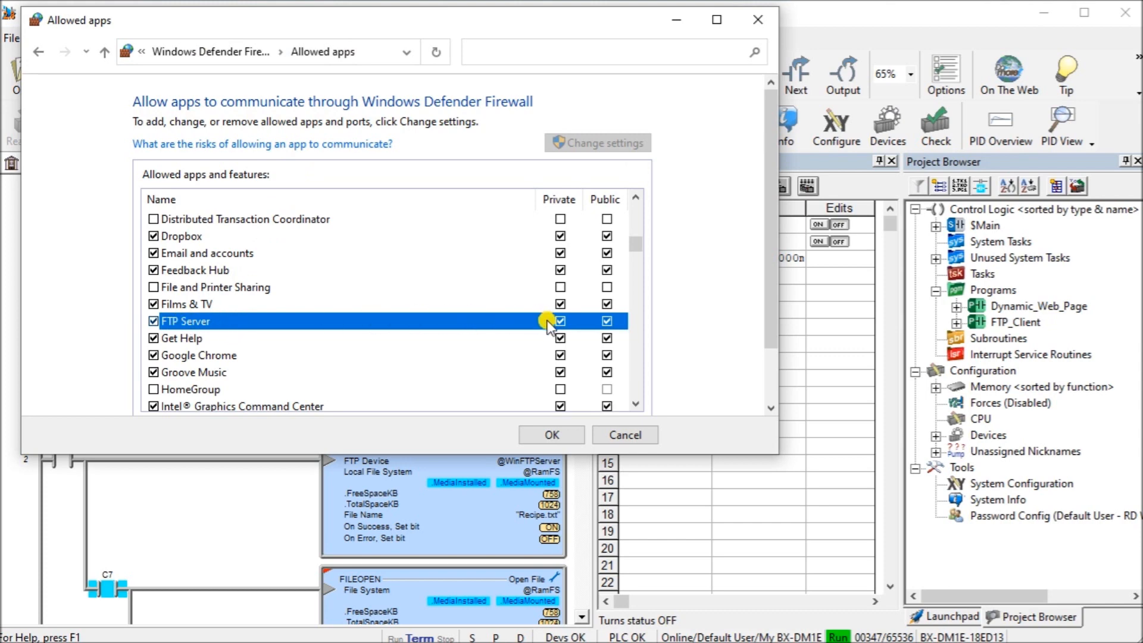
{"action": "mouse_move", "coordinate": [317, 326]}
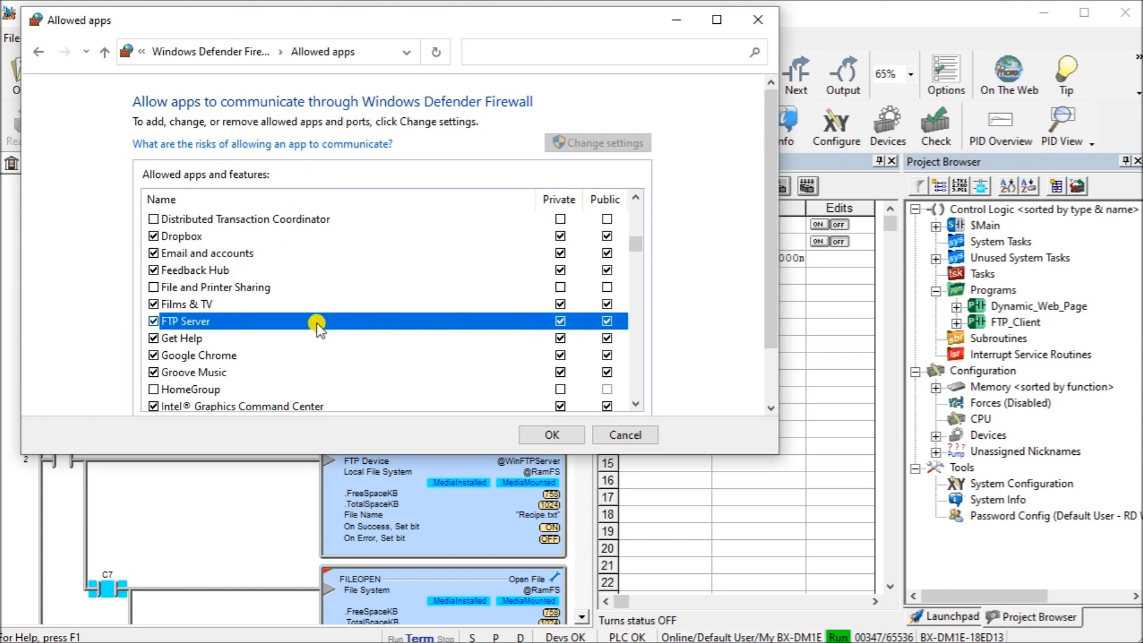
{"action": "mouse_move", "coordinate": [200, 337]}
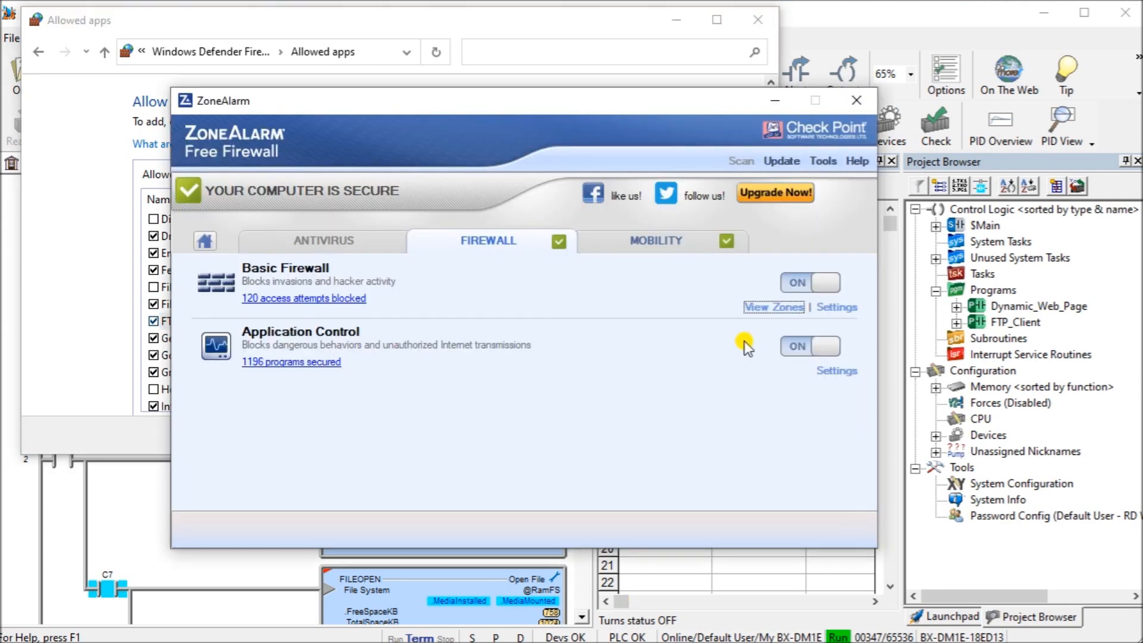
View the firewall zones, confirm the PLC at 192.168.1.11 is trusted, then close ZoneAlarm
{"action": "left_click", "coordinate": [773, 306]}
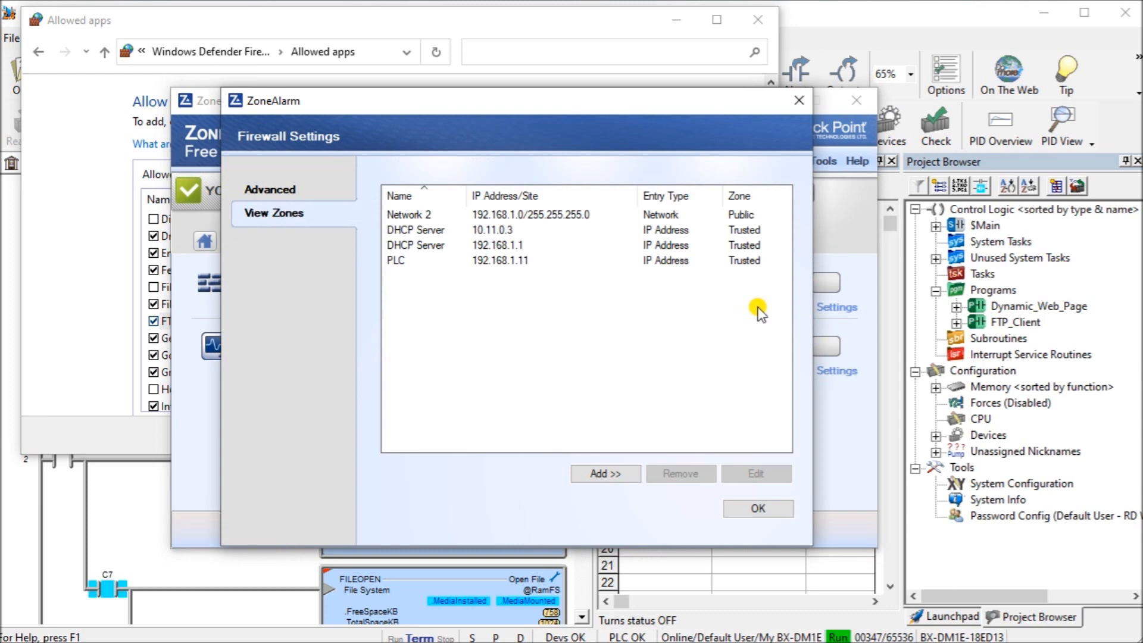
{"action": "left_click", "coordinate": [467, 261]}
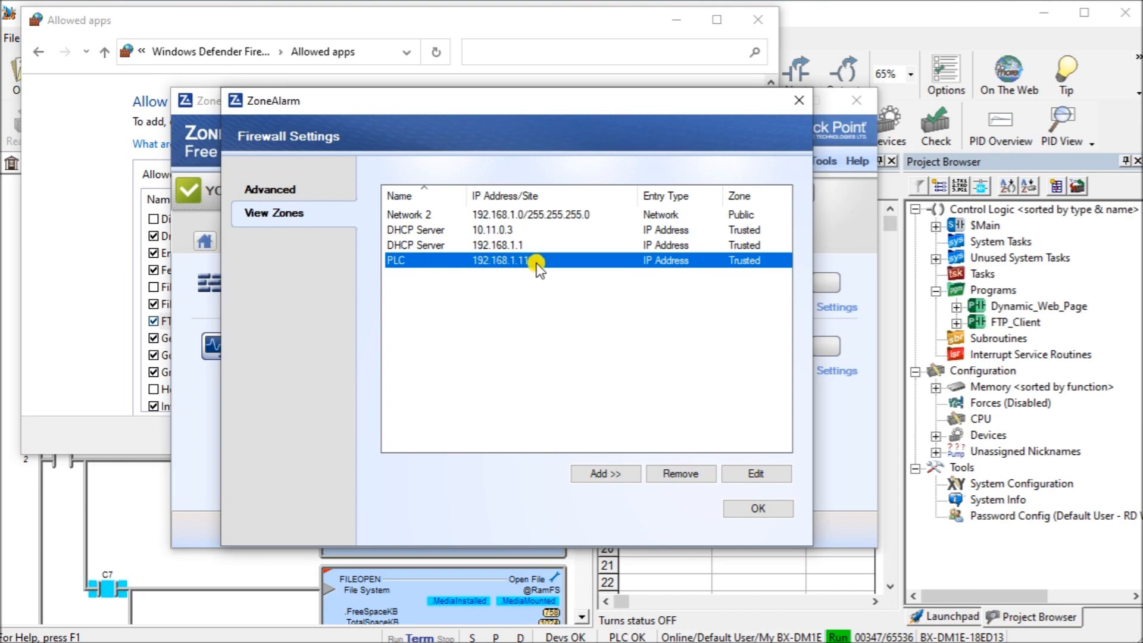
{"action": "mouse_move", "coordinate": [697, 265]}
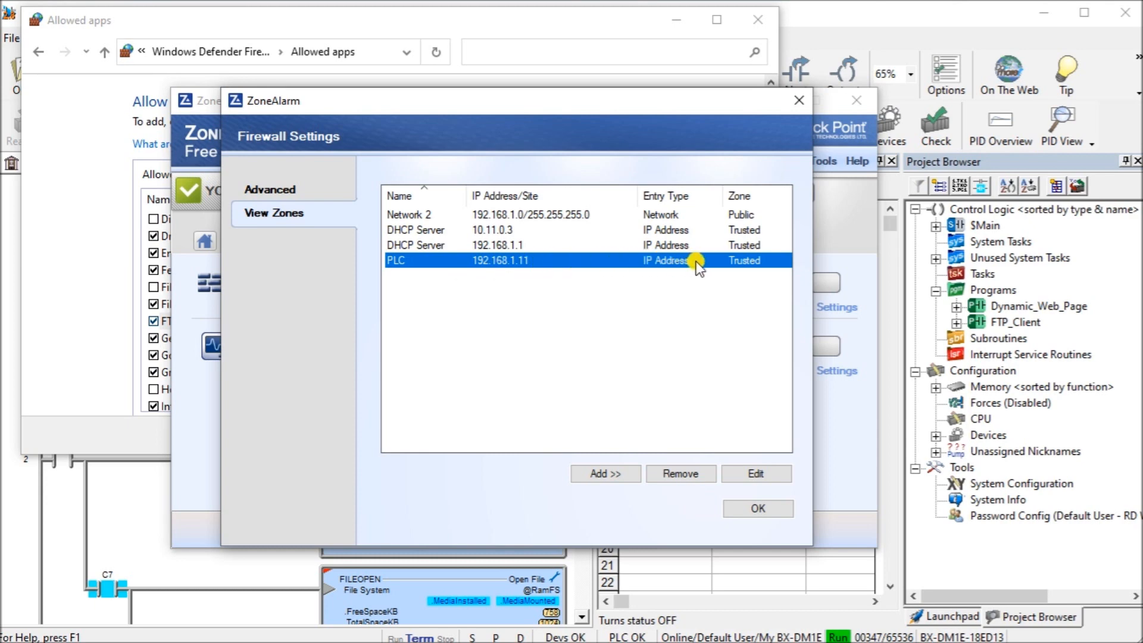
{"action": "mouse_move", "coordinate": [737, 271]}
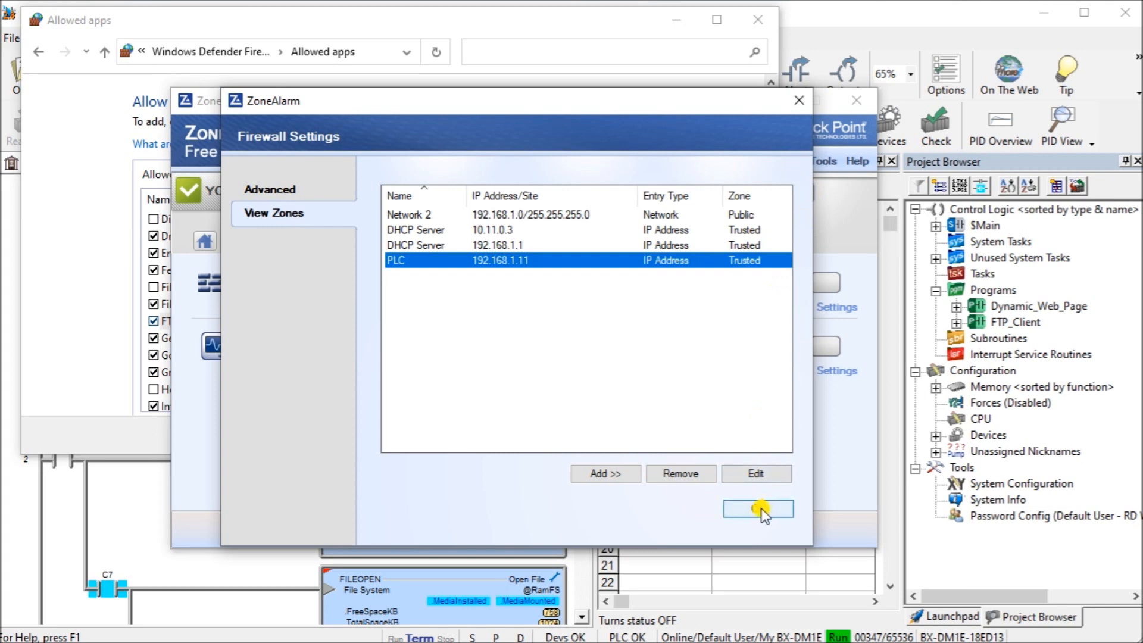
{"action": "left_click", "coordinate": [758, 508]}
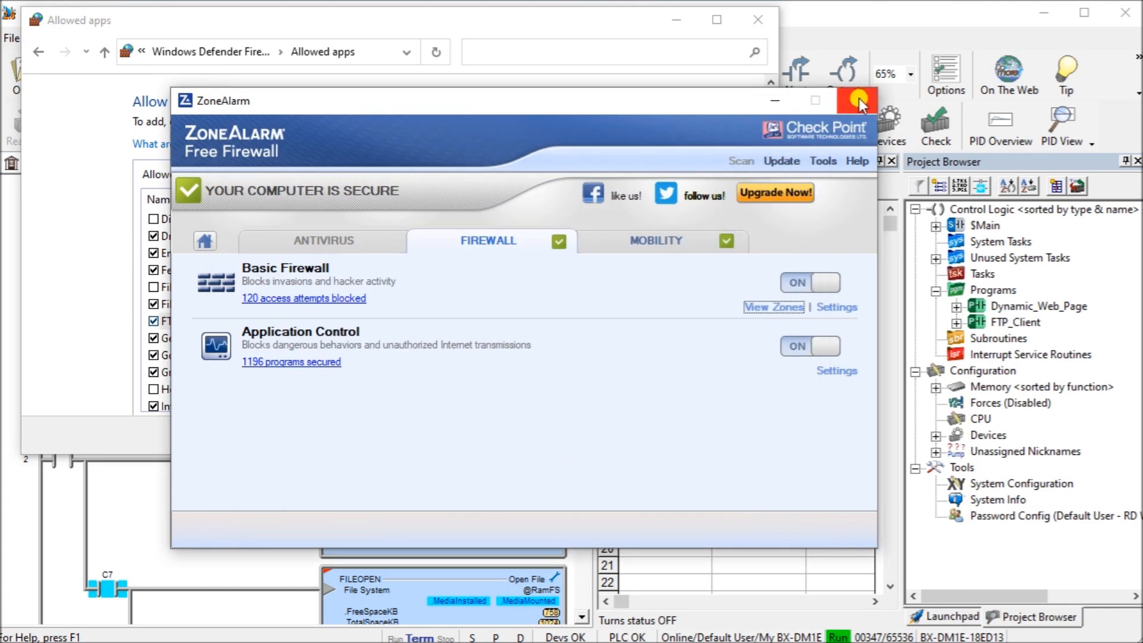
{"action": "left_click", "coordinate": [860, 100]}
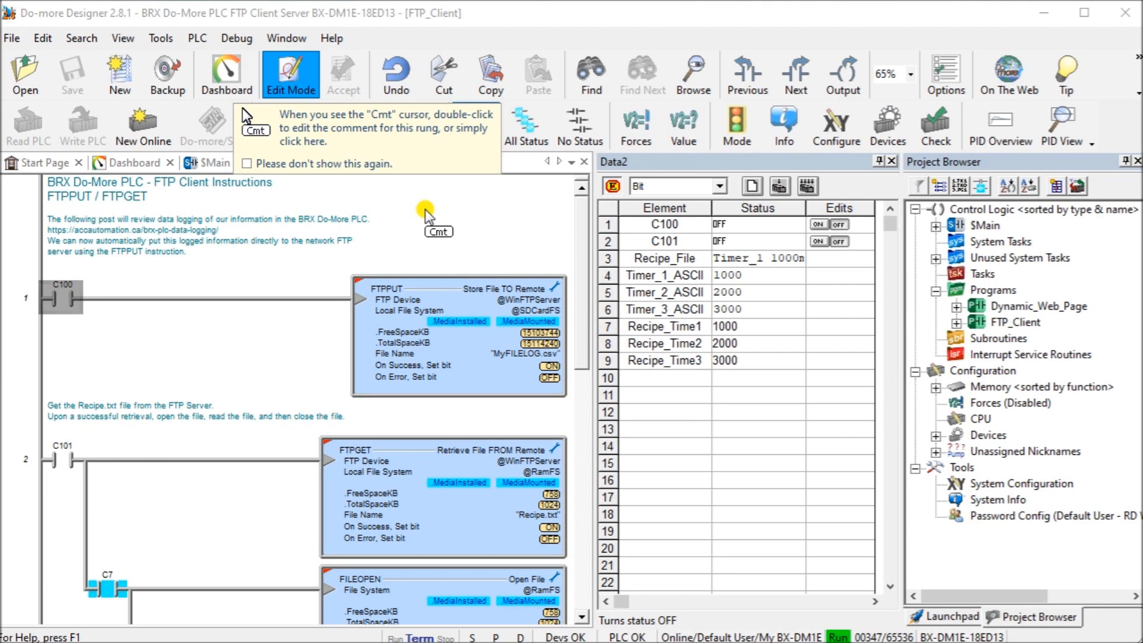
{"action": "mouse_move", "coordinate": [456, 223]}
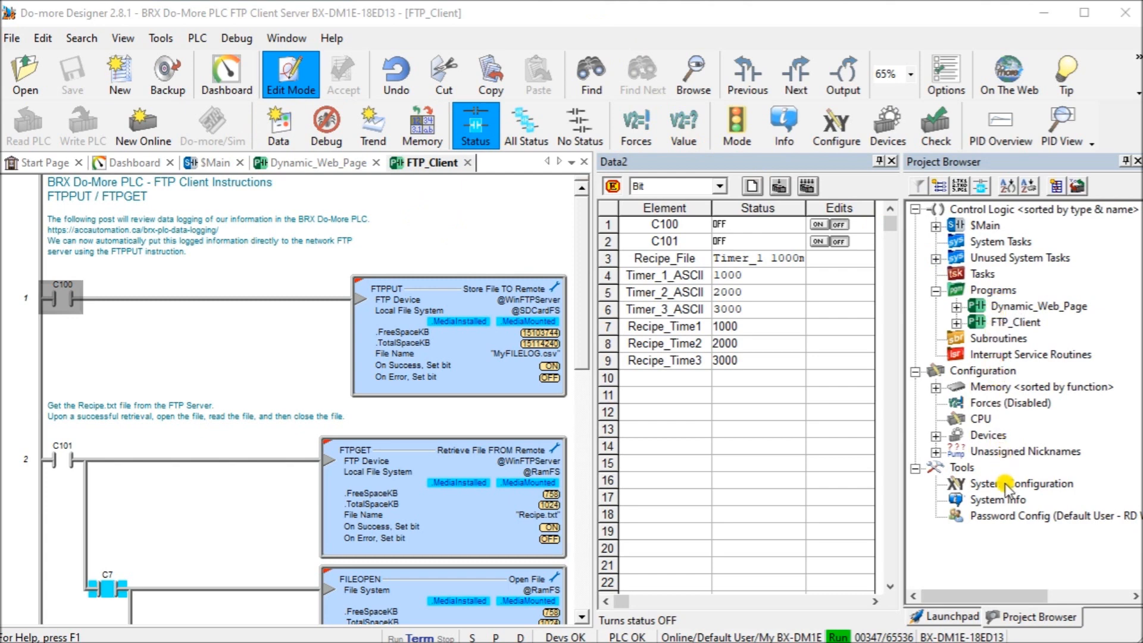
Bring up System Configuration showing the CPU Ethernet port at 192.168.1.11
{"action": "left_click", "coordinate": [1021, 483]}
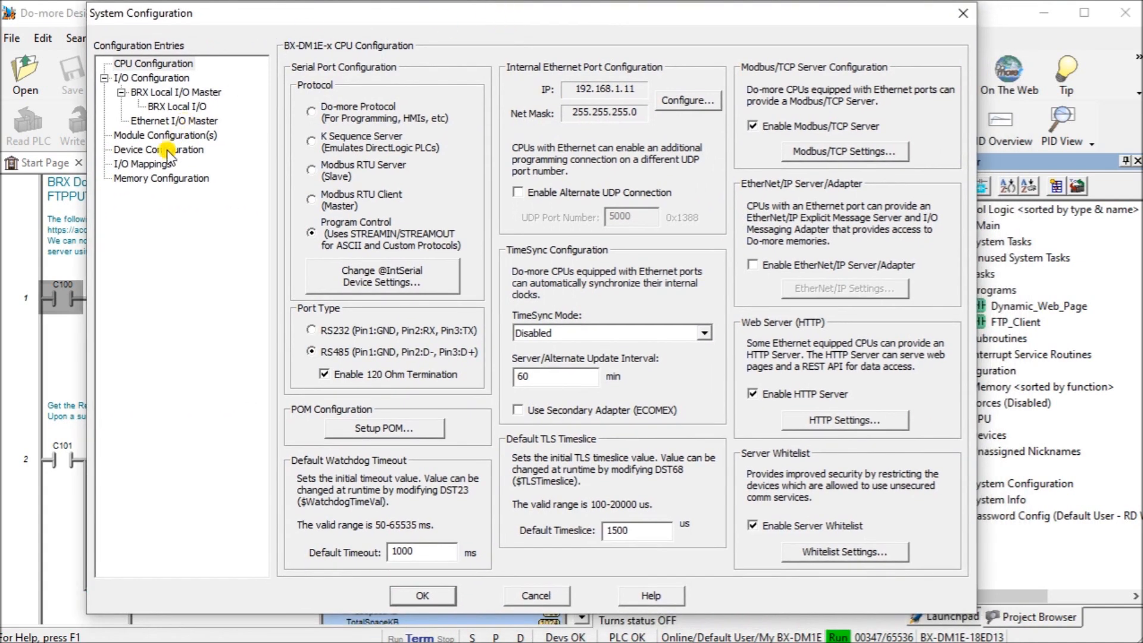
{"action": "left_click", "coordinate": [158, 150]}
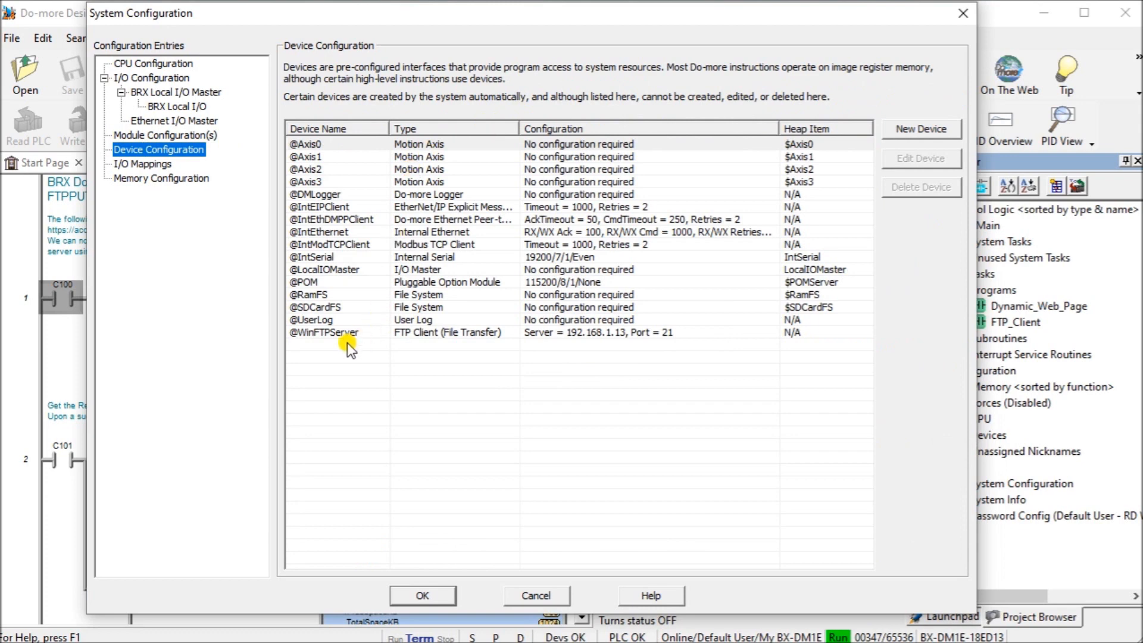
{"action": "mouse_move", "coordinate": [924, 129]}
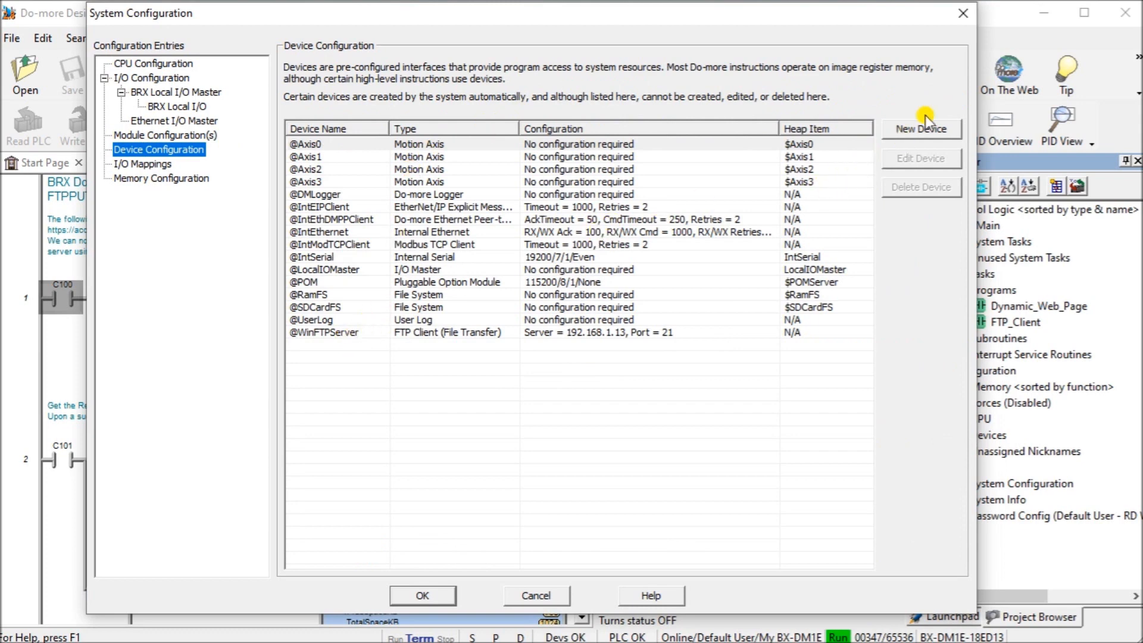
{"action": "left_click", "coordinate": [921, 129]}
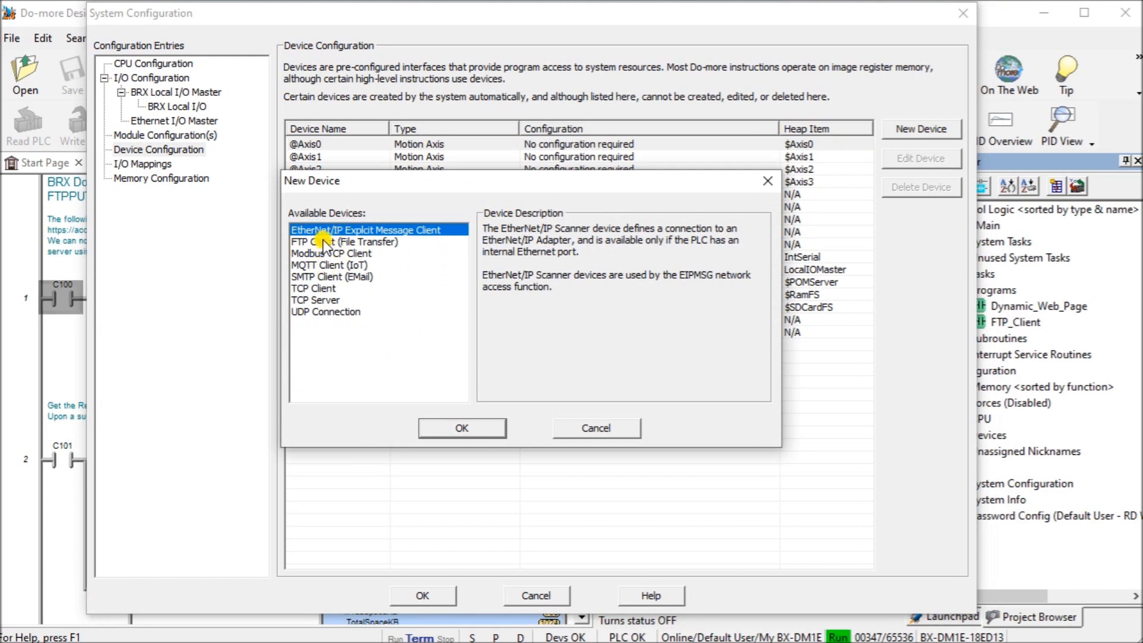
{"action": "left_click", "coordinate": [343, 242]}
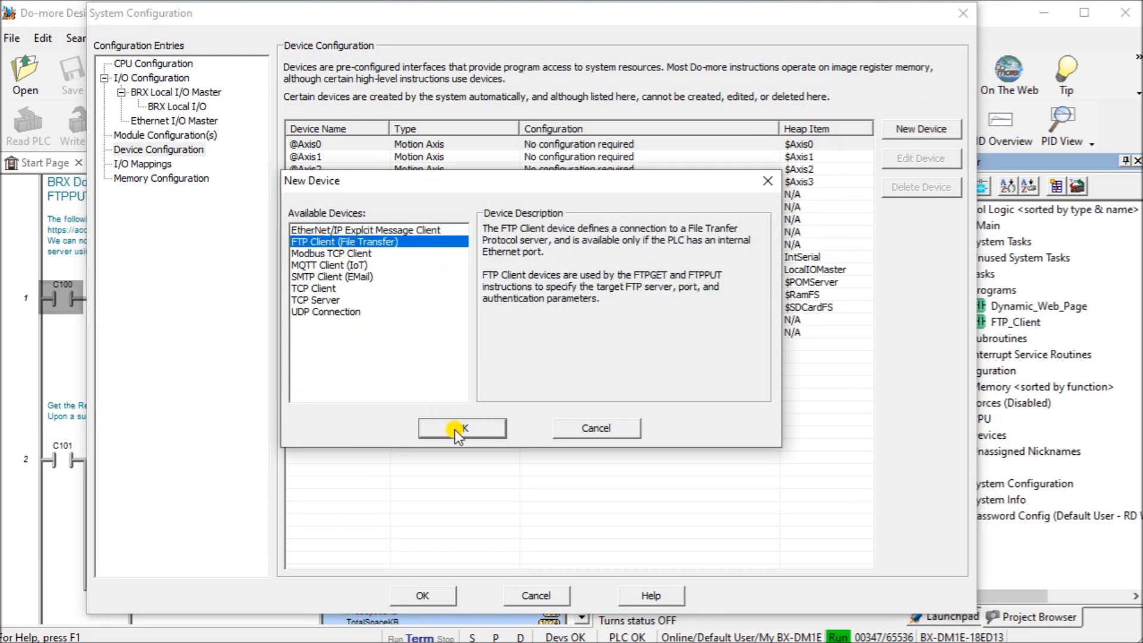
{"action": "mouse_move", "coordinate": [449, 405]}
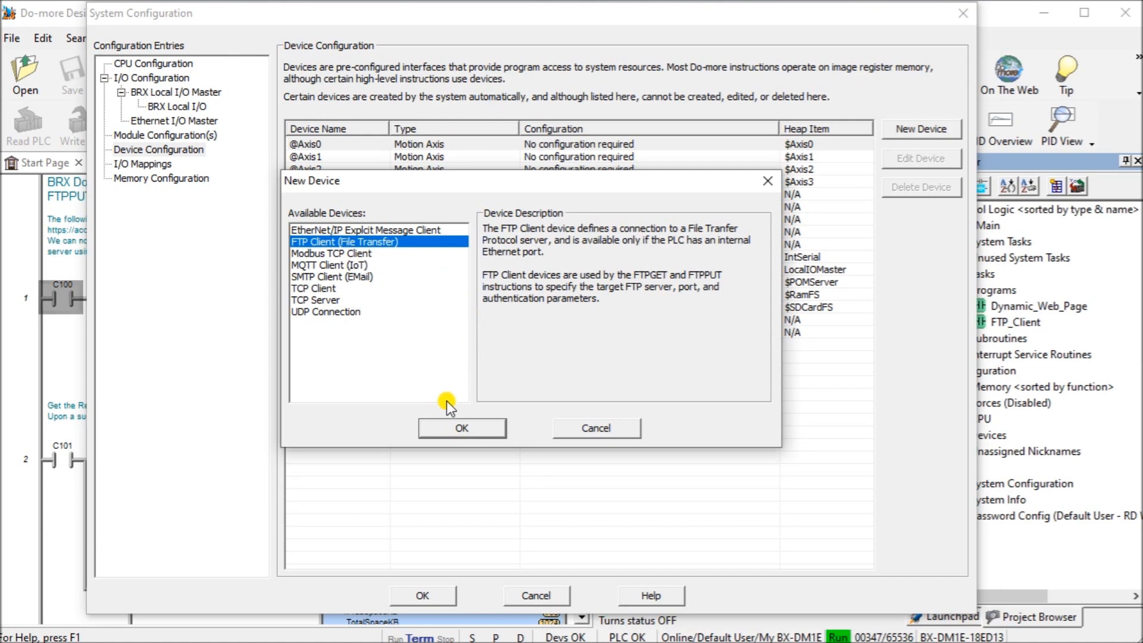
{"action": "left_click", "coordinate": [461, 428]}
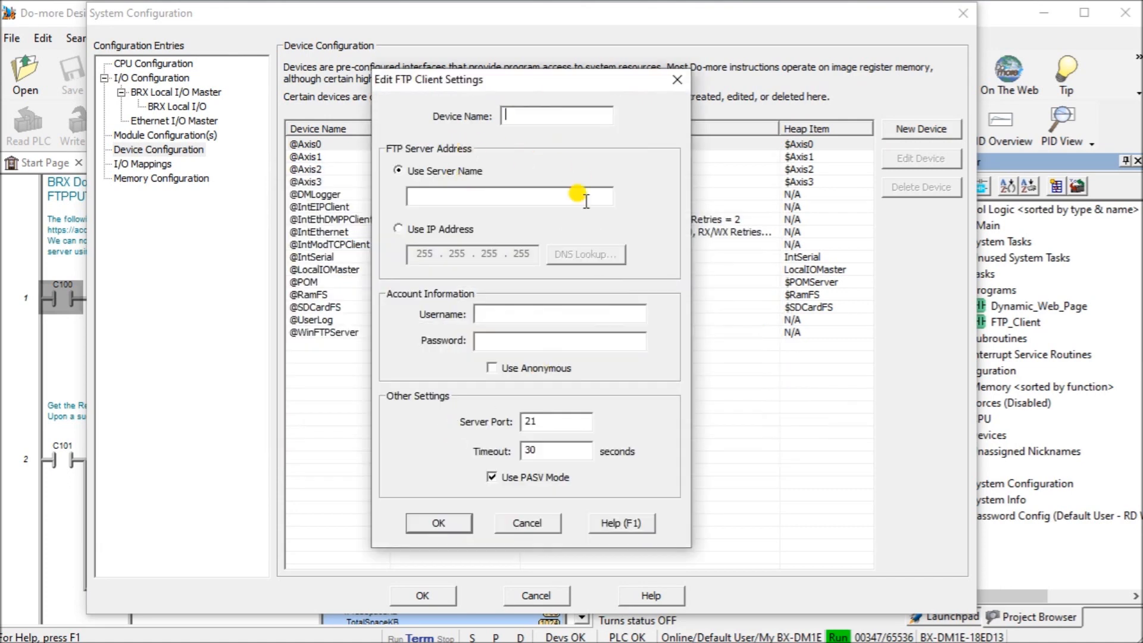
{"action": "mouse_move", "coordinate": [456, 212]}
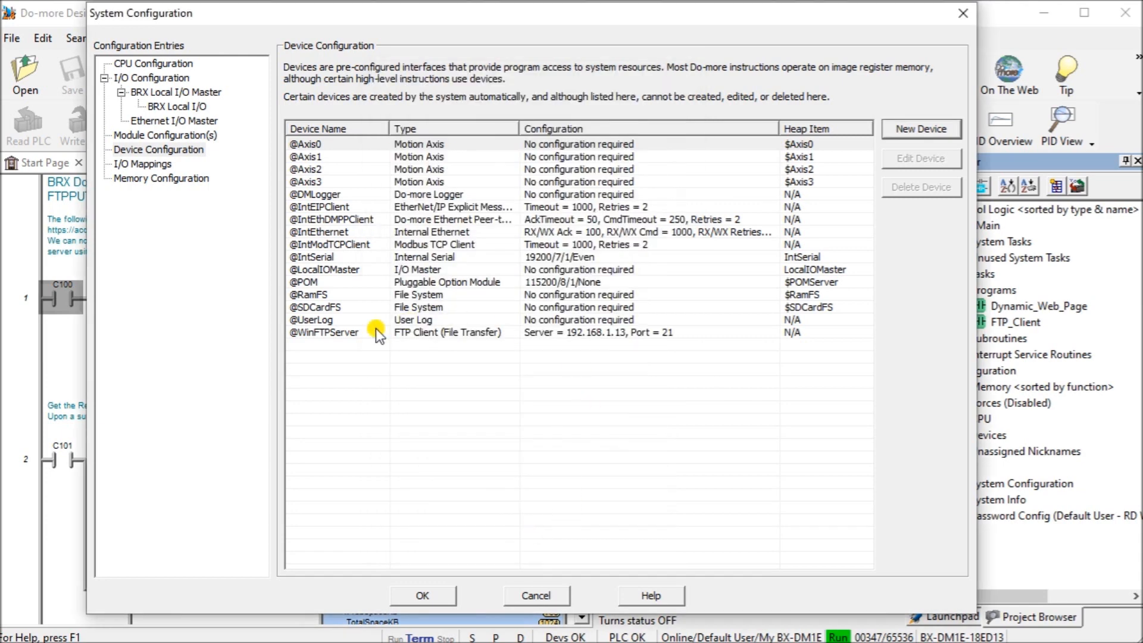
{"action": "left_click", "coordinate": [350, 332]}
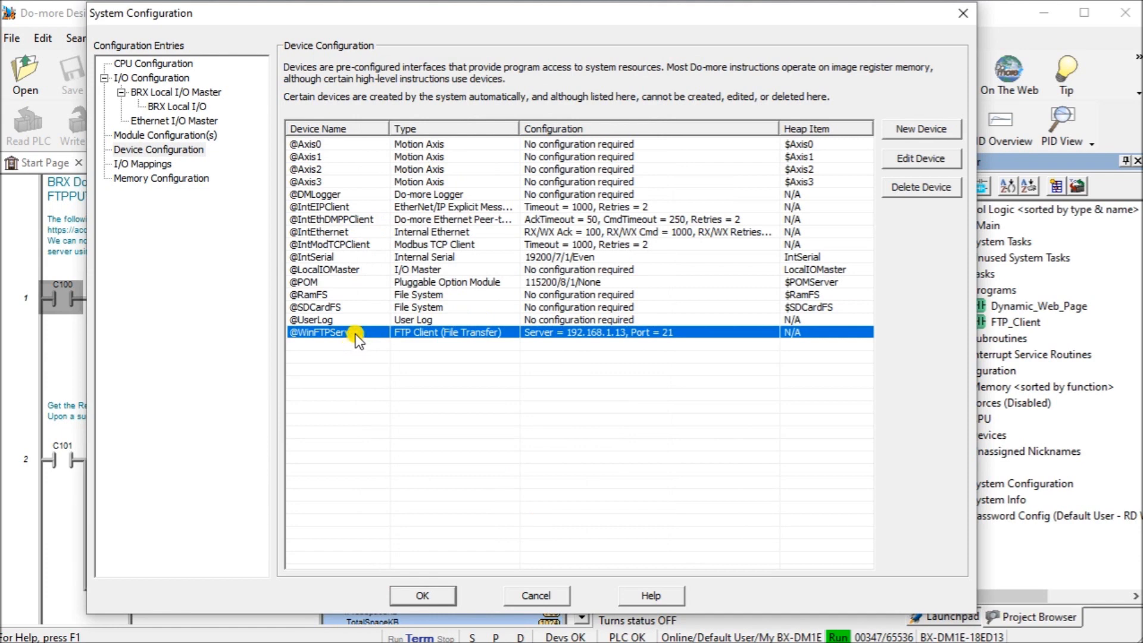
{"action": "double_click", "coordinate": [357, 332]}
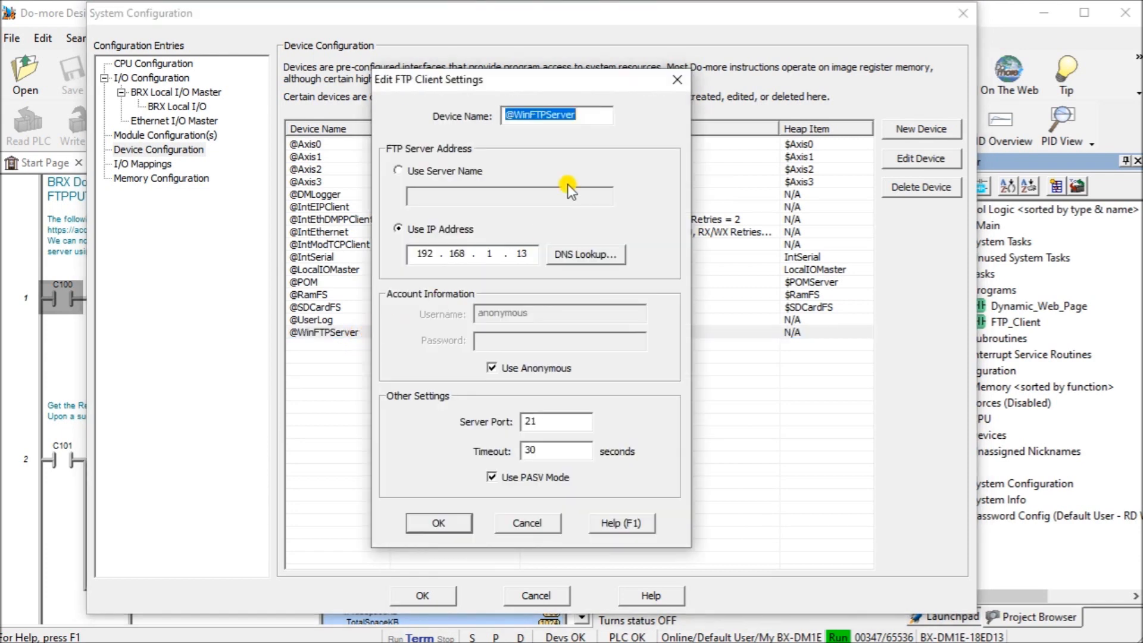
{"action": "mouse_move", "coordinate": [399, 251]}
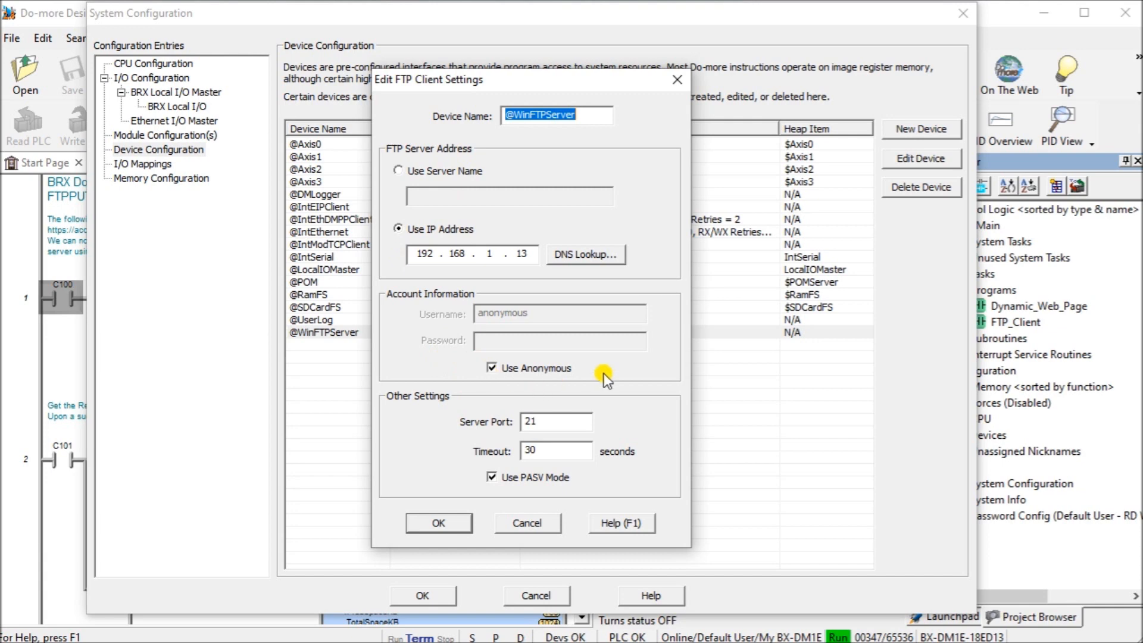
{"action": "mouse_move", "coordinate": [480, 317]}
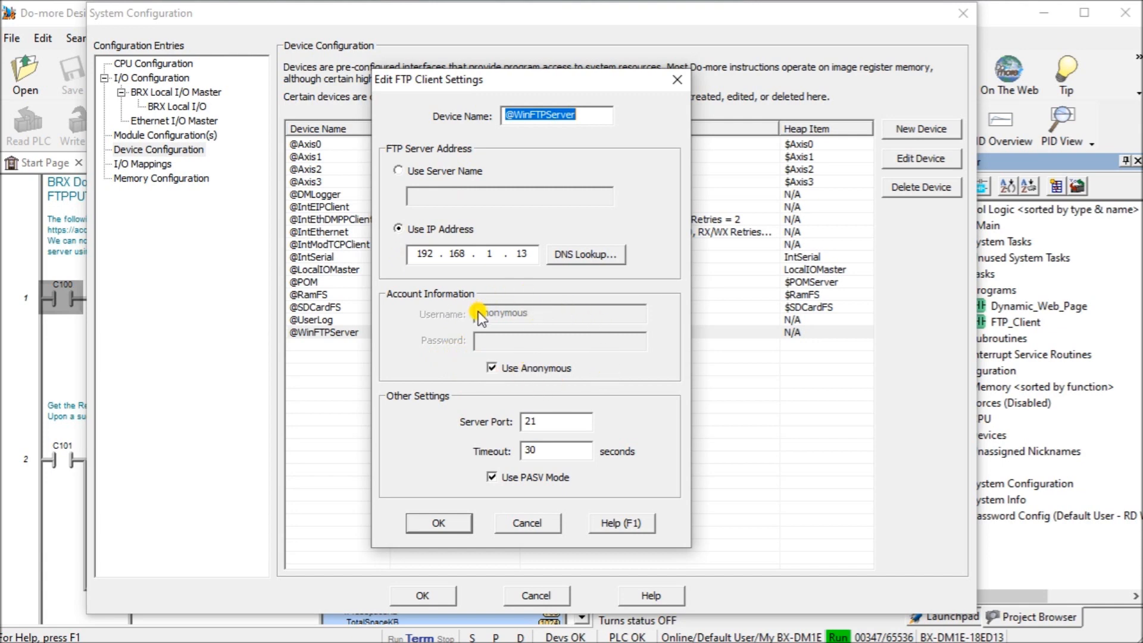
{"action": "mouse_move", "coordinate": [510, 344]}
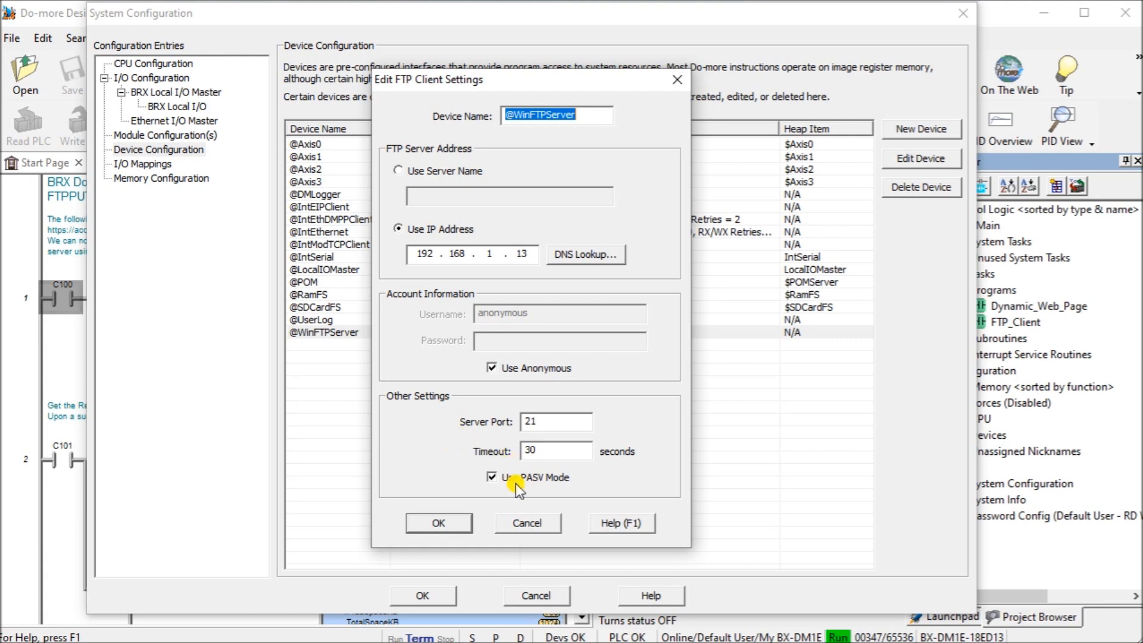
{"action": "left_click", "coordinate": [438, 521]}
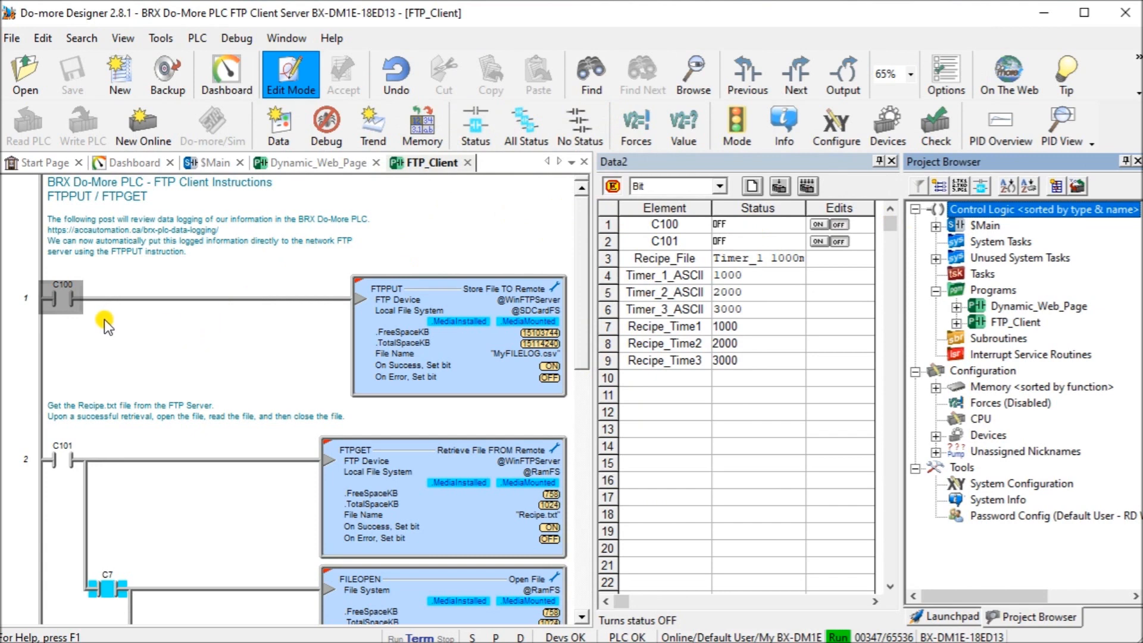
Turn on live status and select the C100 contact on the FTPPUT rung
{"action": "left_click", "coordinate": [475, 125]}
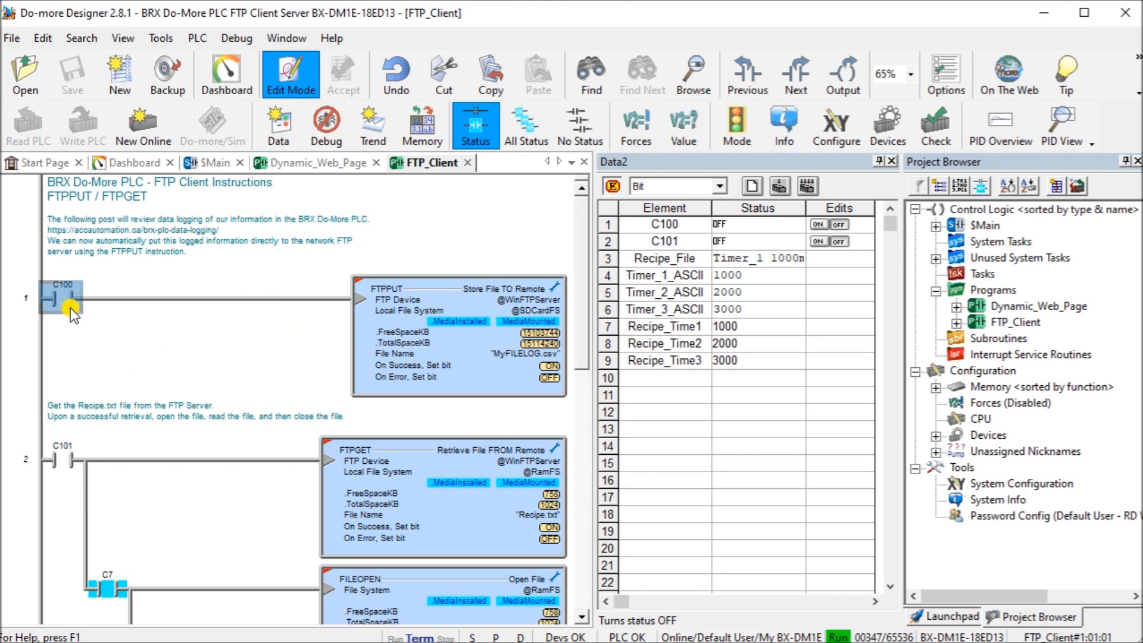
{"action": "mouse_move", "coordinate": [430, 298]}
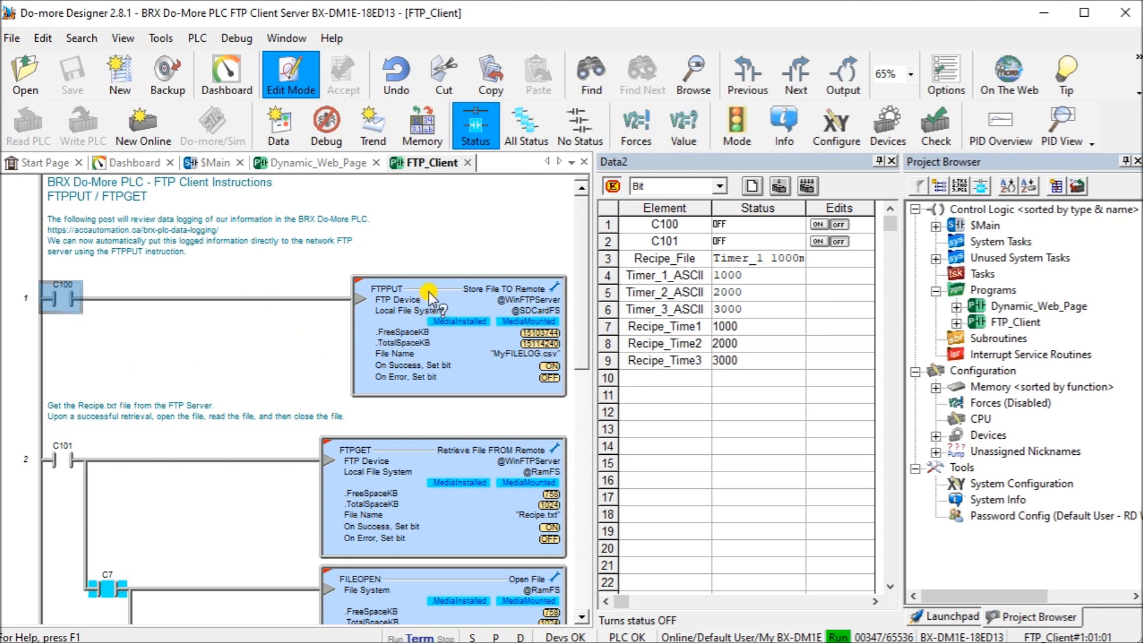
{"action": "mouse_move", "coordinate": [444, 307]}
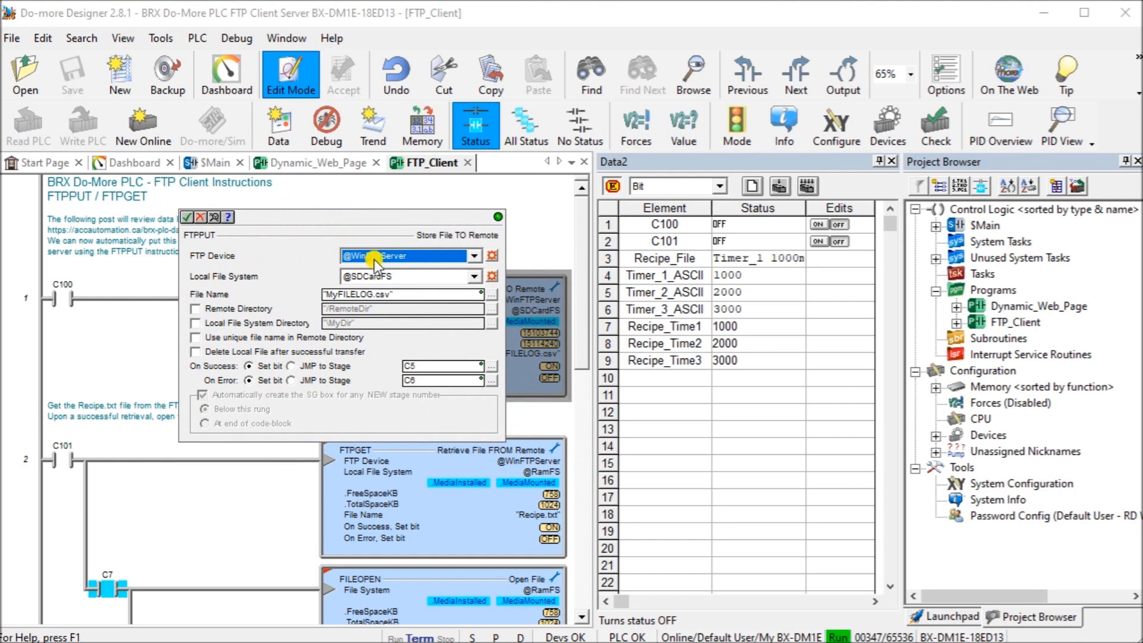
{"action": "mouse_move", "coordinate": [405, 237]}
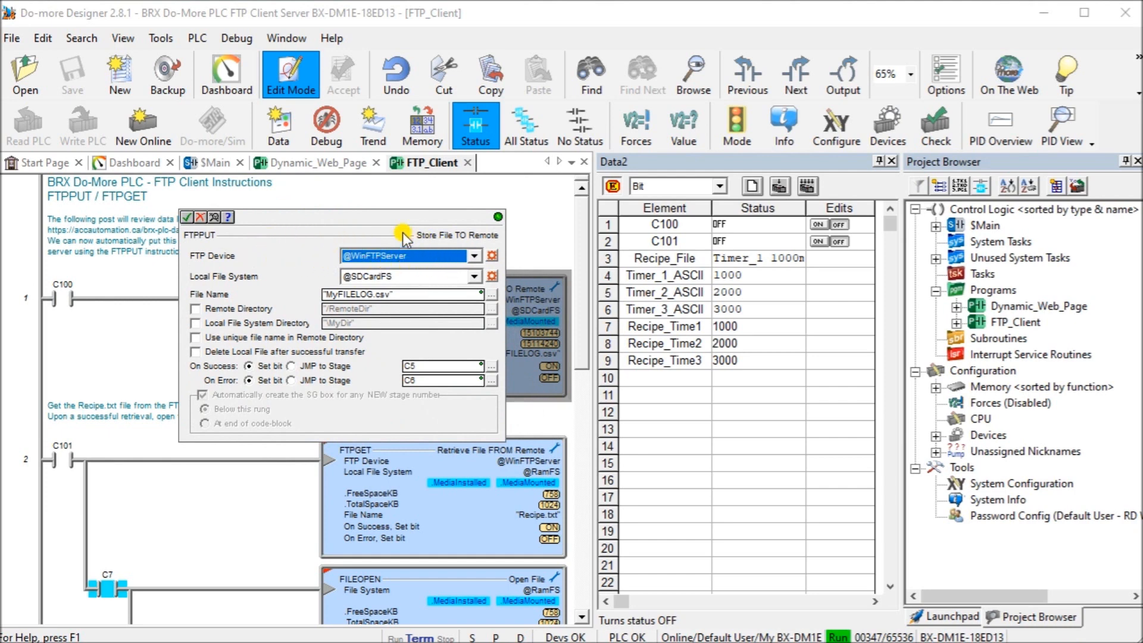
{"action": "mouse_move", "coordinate": [274, 285]}
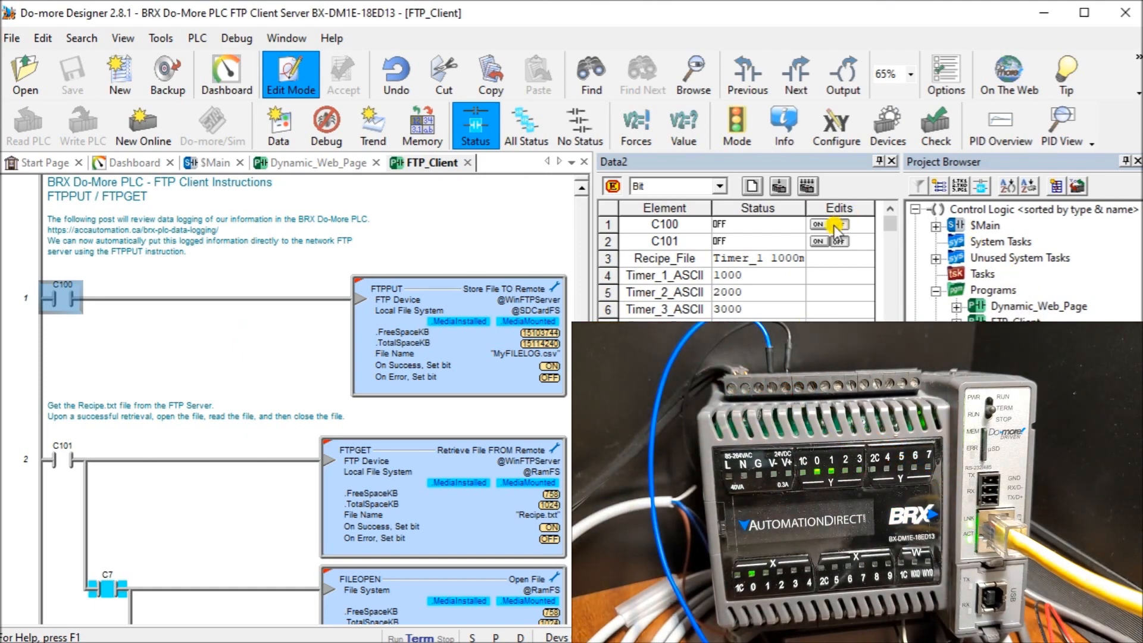
Switch C100 on in the Data2 view so the PLC uploads MyFILELOG.csv
{"action": "left_click", "coordinate": [842, 224]}
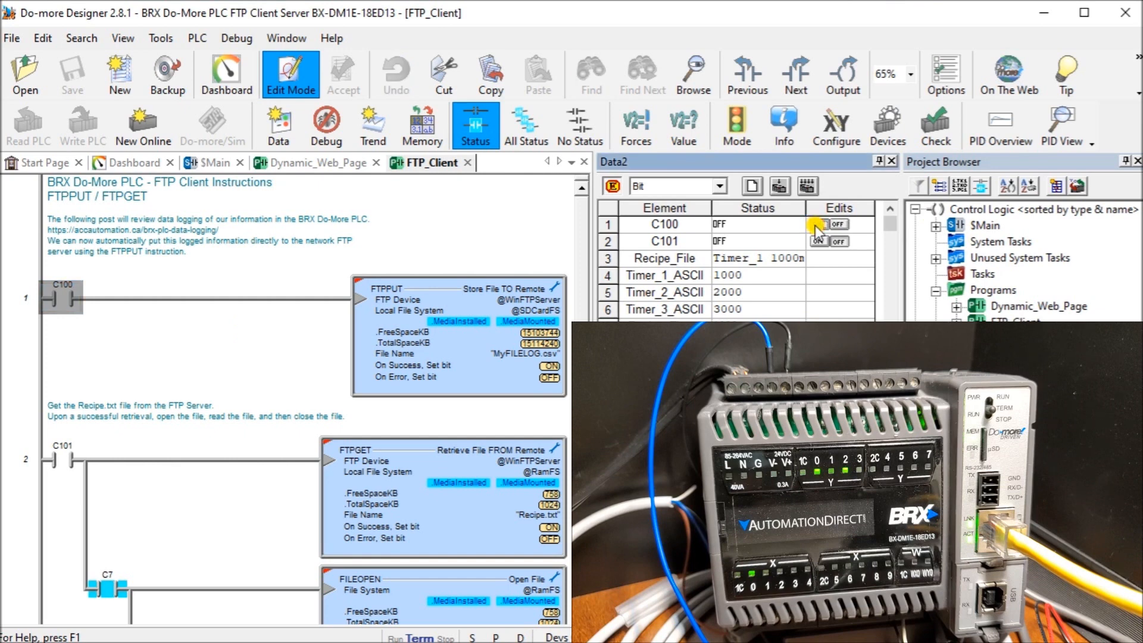
{"action": "left_click", "coordinate": [818, 225]}
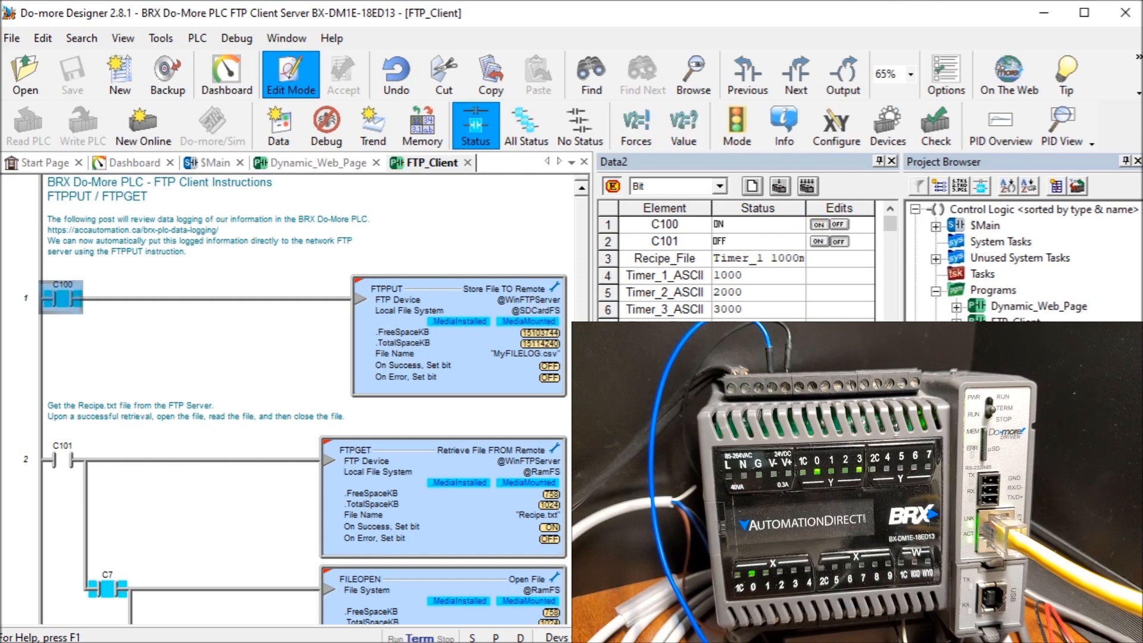
{"action": "mouse_move", "coordinate": [97, 343]}
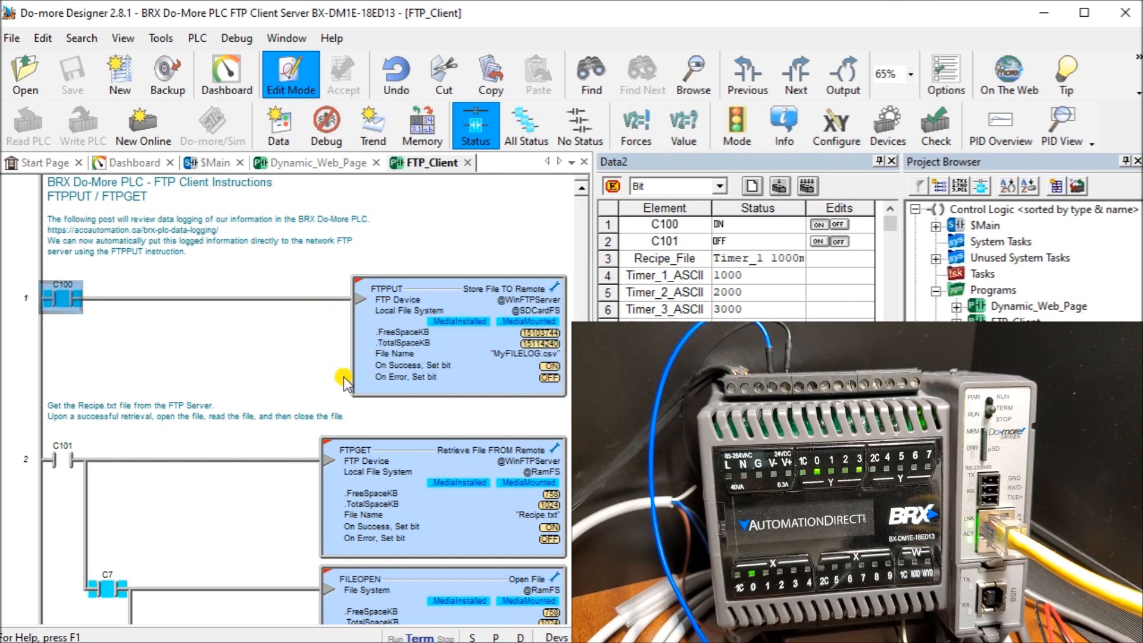
{"action": "mouse_move", "coordinate": [294, 379]}
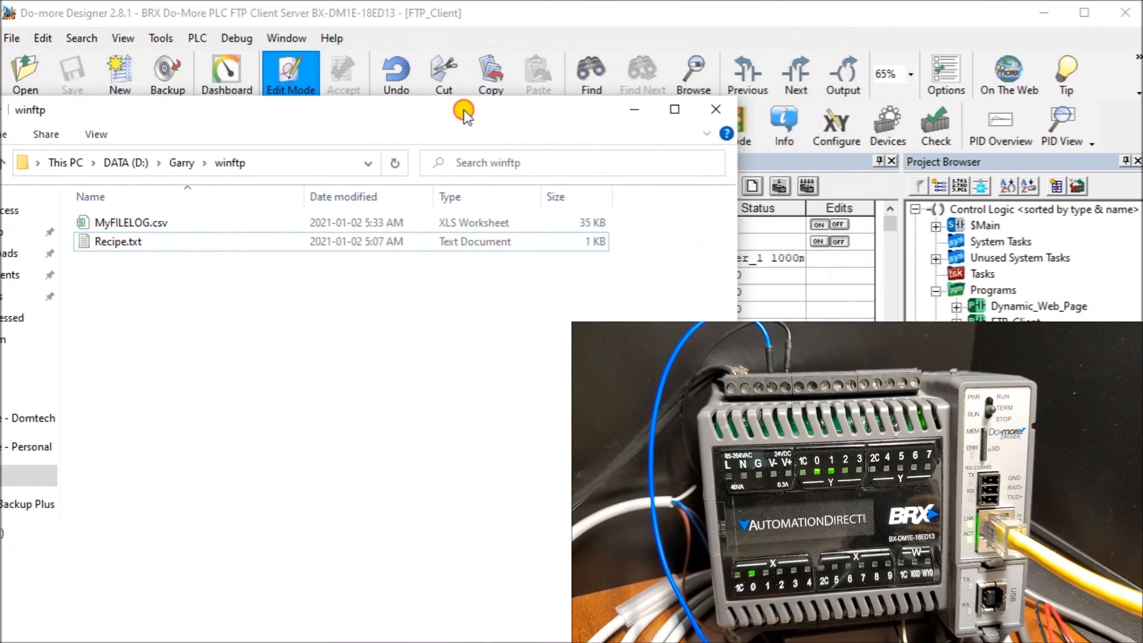
{"action": "left_click", "coordinate": [714, 108]}
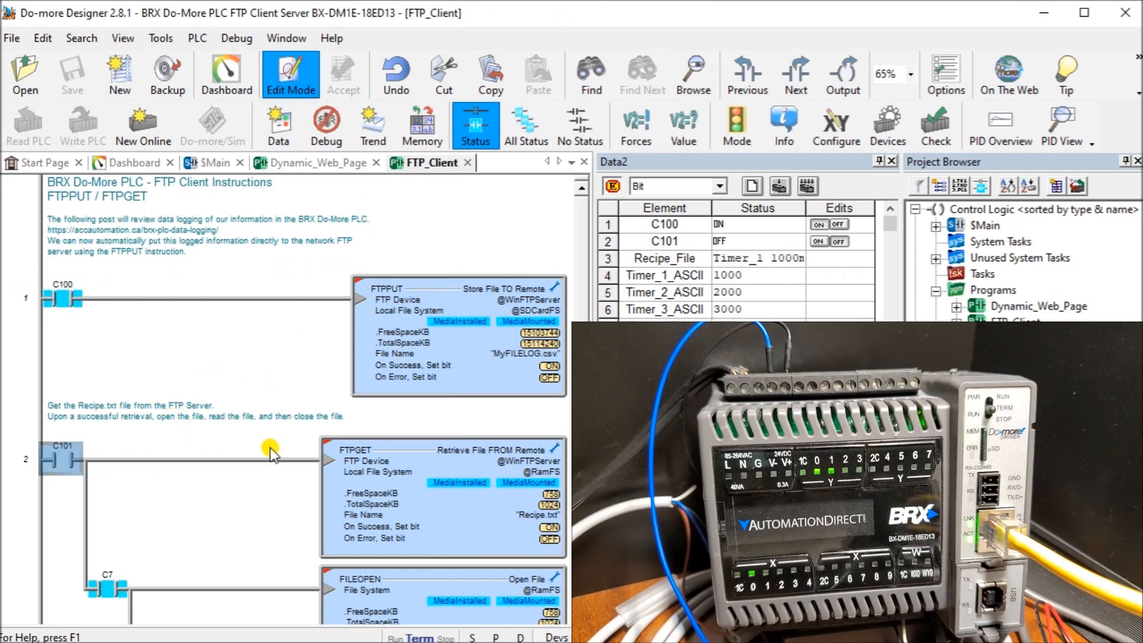
{"action": "scroll", "scroll_direction": "down", "scroll_amount": 3}
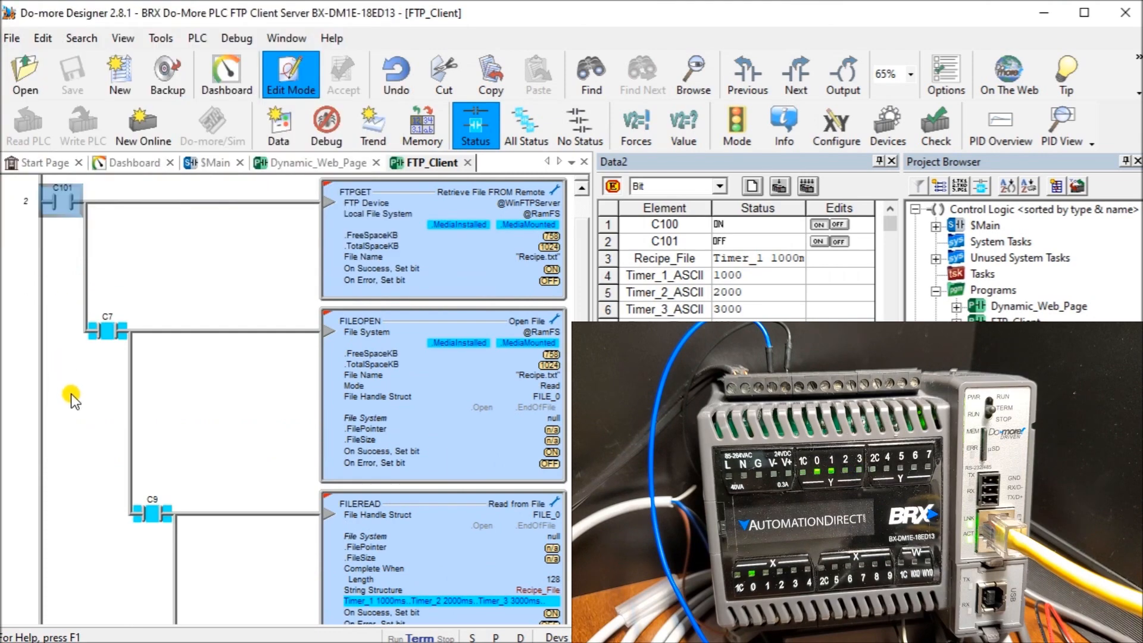
{"action": "mouse_move", "coordinate": [222, 242]}
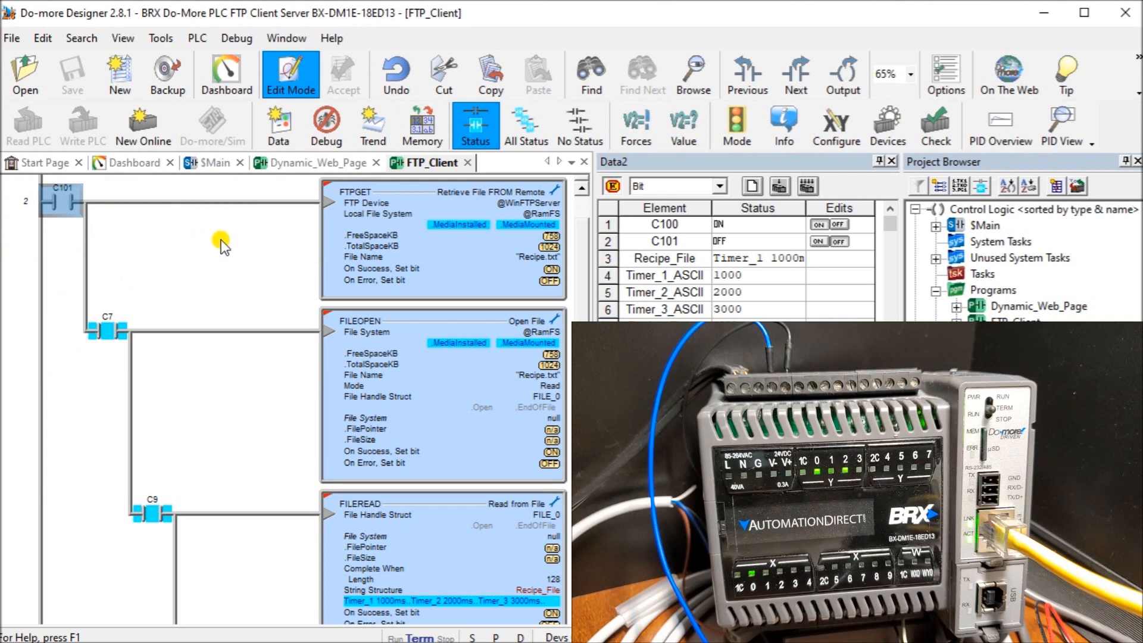
{"action": "mouse_move", "coordinate": [430, 232]}
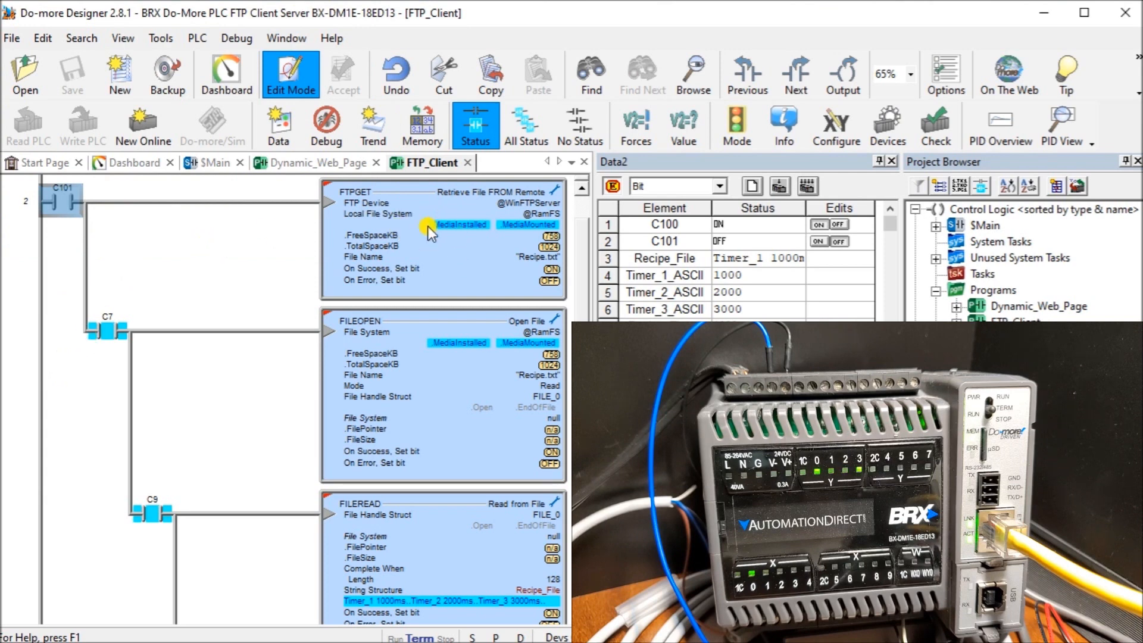
{"action": "mouse_move", "coordinate": [494, 268]}
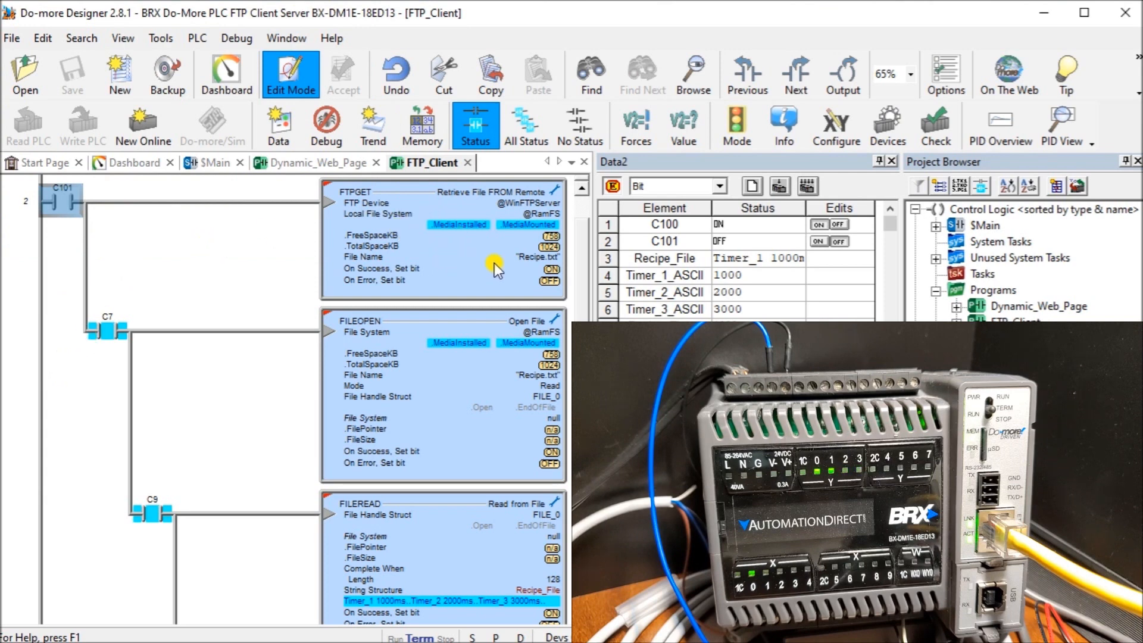
{"action": "double_click", "coordinate": [444, 258]}
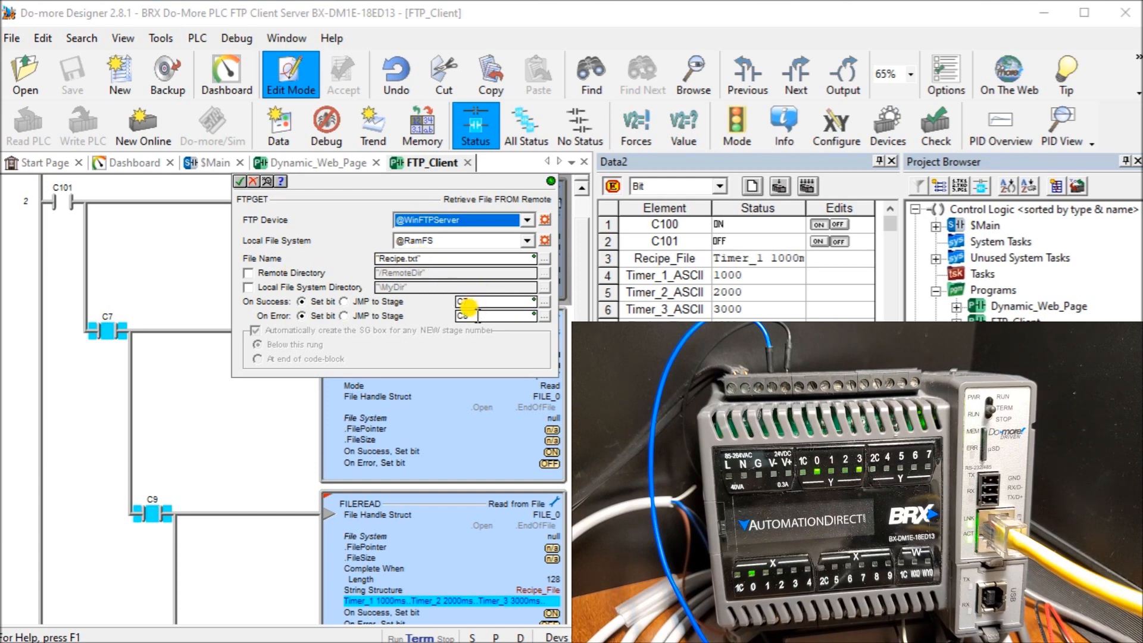
{"action": "left_click", "coordinate": [238, 181]}
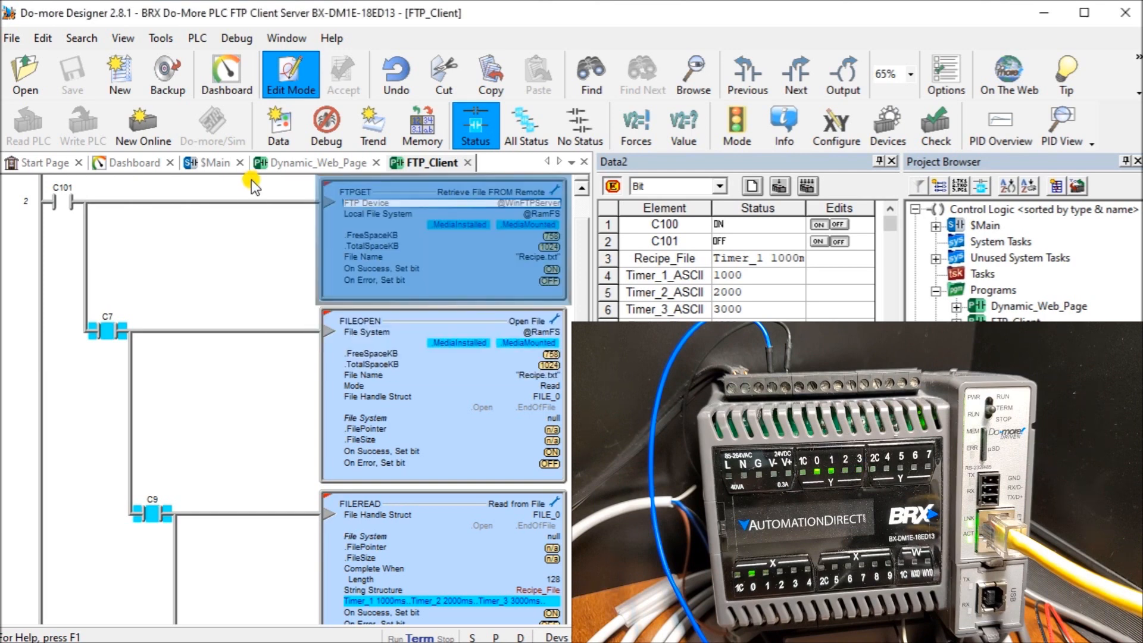
{"action": "mouse_move", "coordinate": [151, 382]}
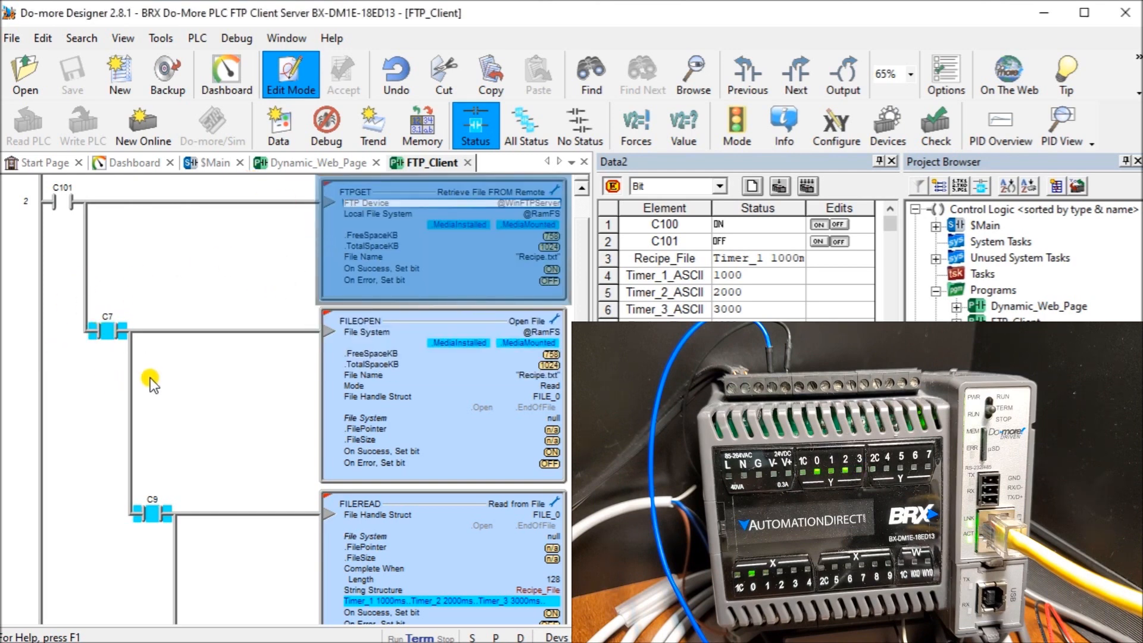
{"action": "mouse_move", "coordinate": [469, 374]}
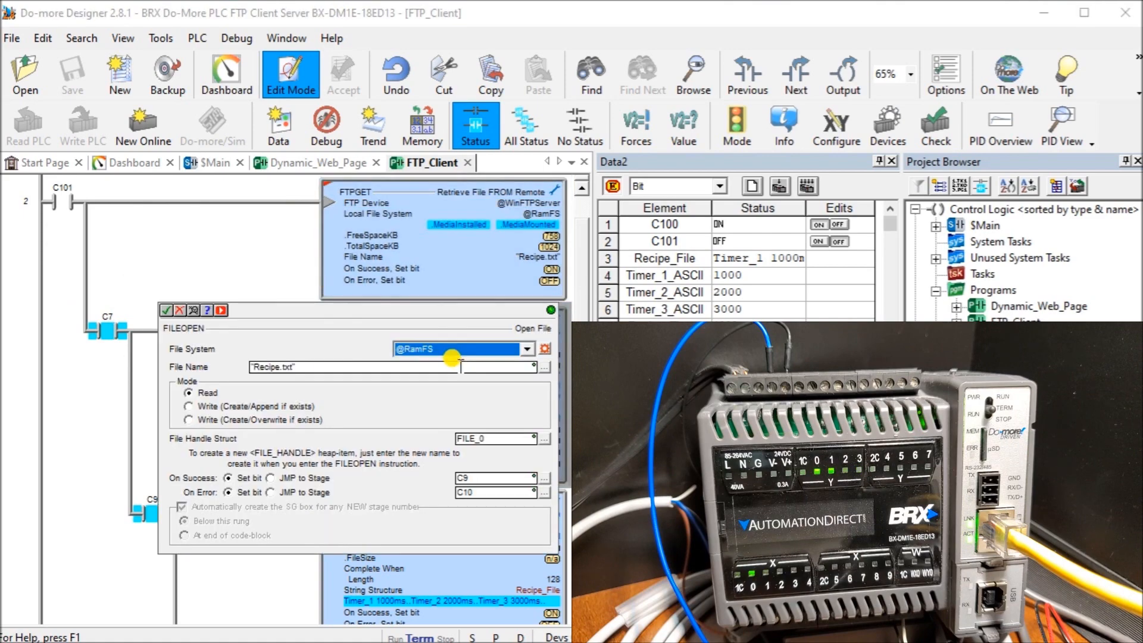
{"action": "mouse_move", "coordinate": [221, 362]}
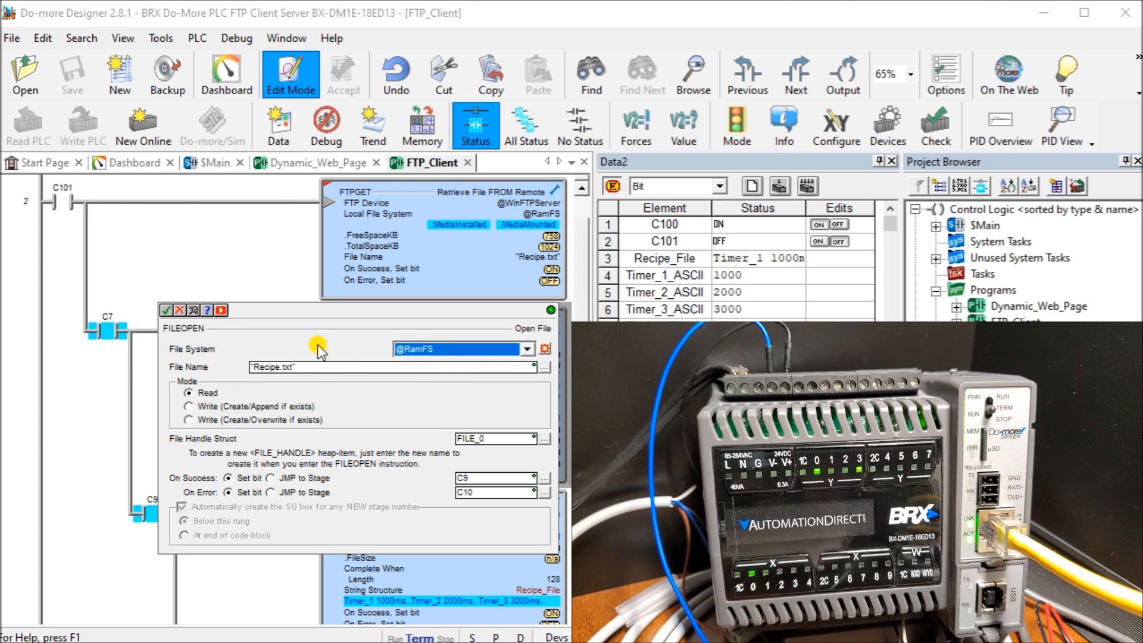
{"action": "mouse_move", "coordinate": [458, 262]}
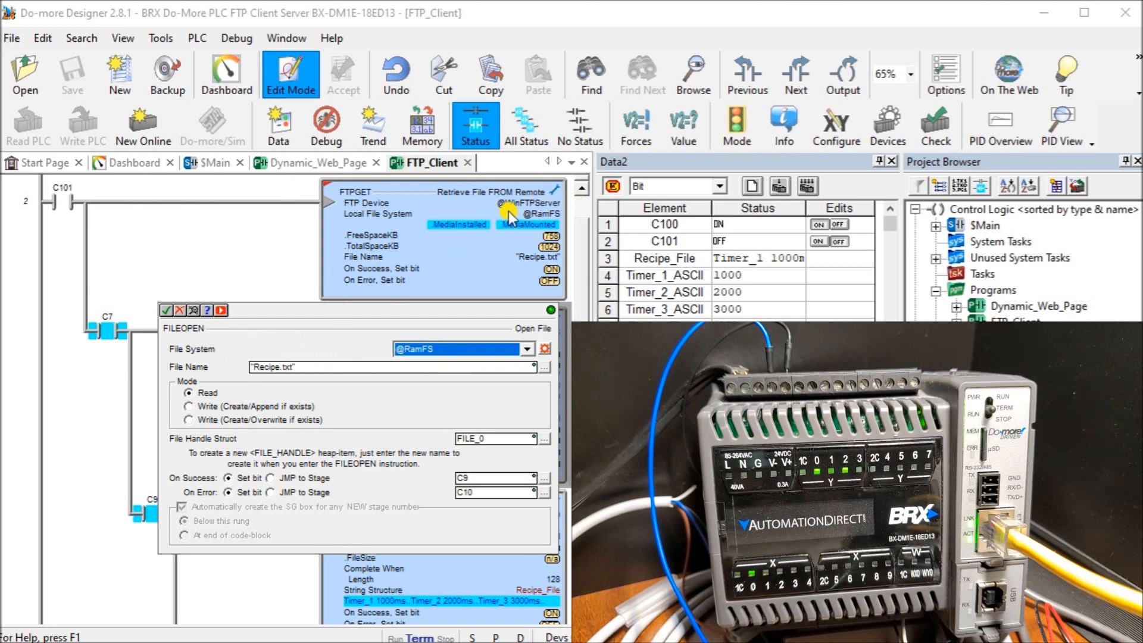
{"action": "mouse_move", "coordinate": [312, 358]}
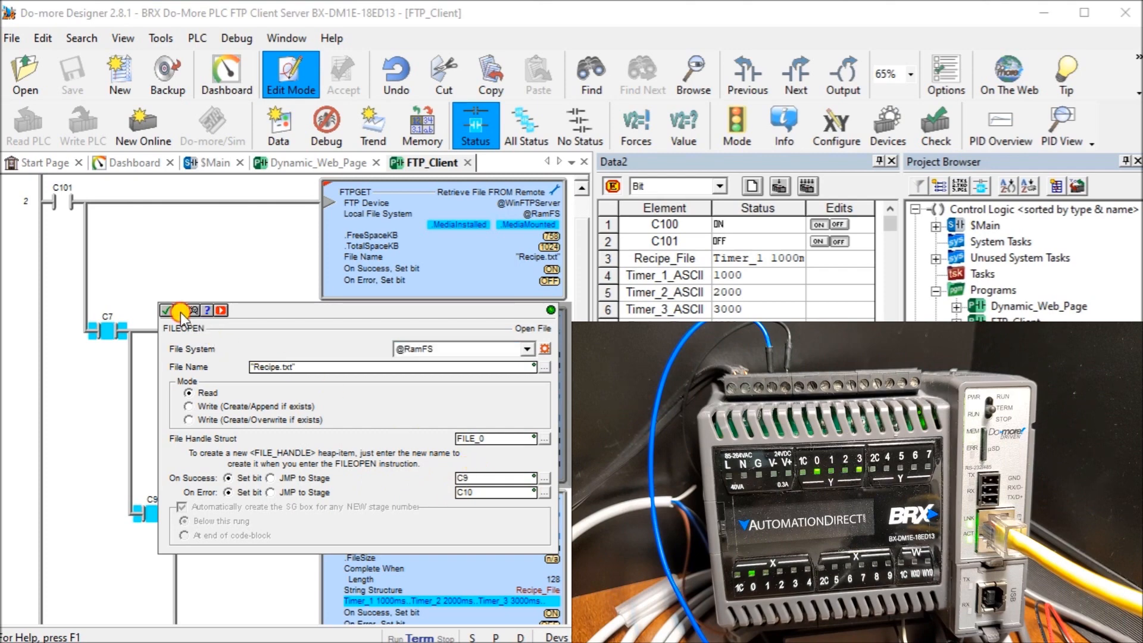
{"action": "left_click", "coordinate": [180, 310]}
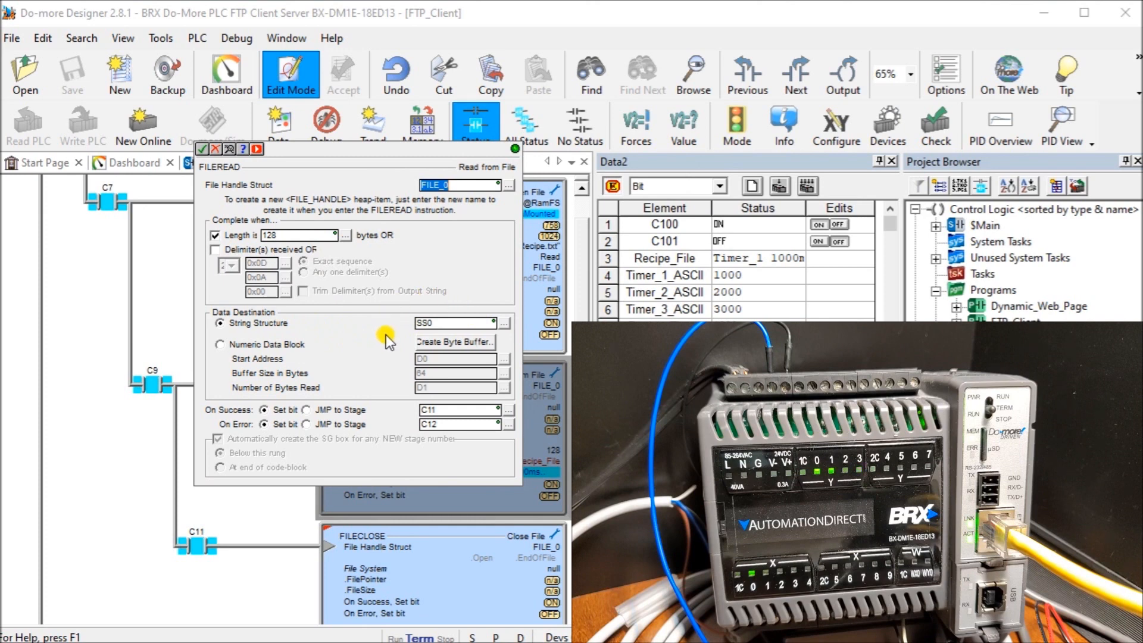
{"action": "mouse_move", "coordinate": [391, 345]}
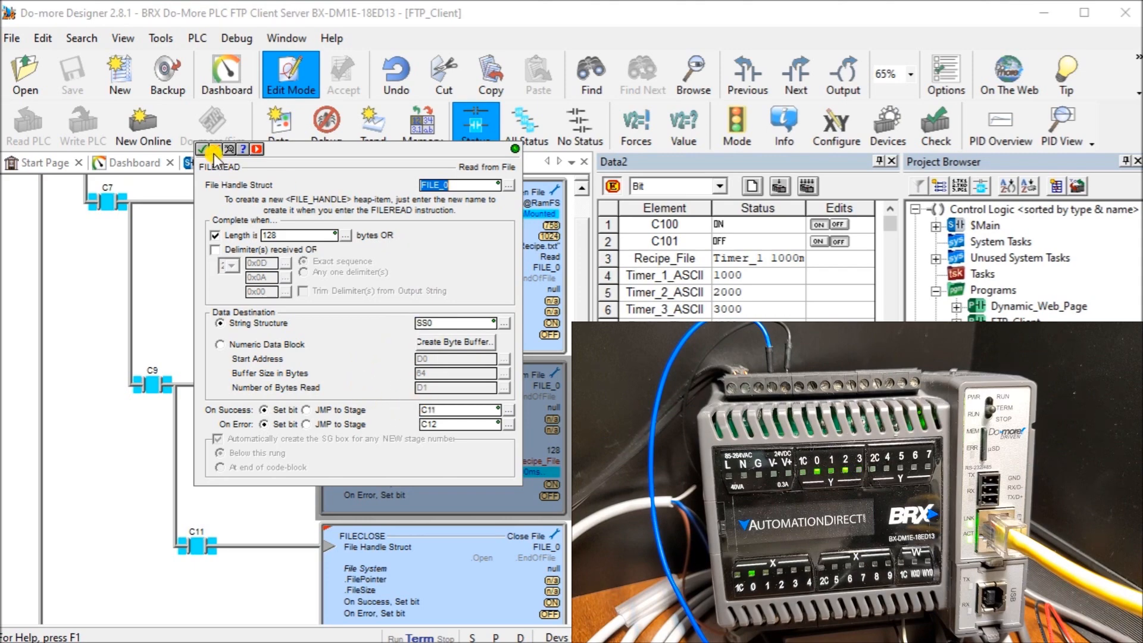
Close FILEREAD, review the FILECLOSE settings and scroll to the STRSUB rung
{"action": "left_click", "coordinate": [212, 149]}
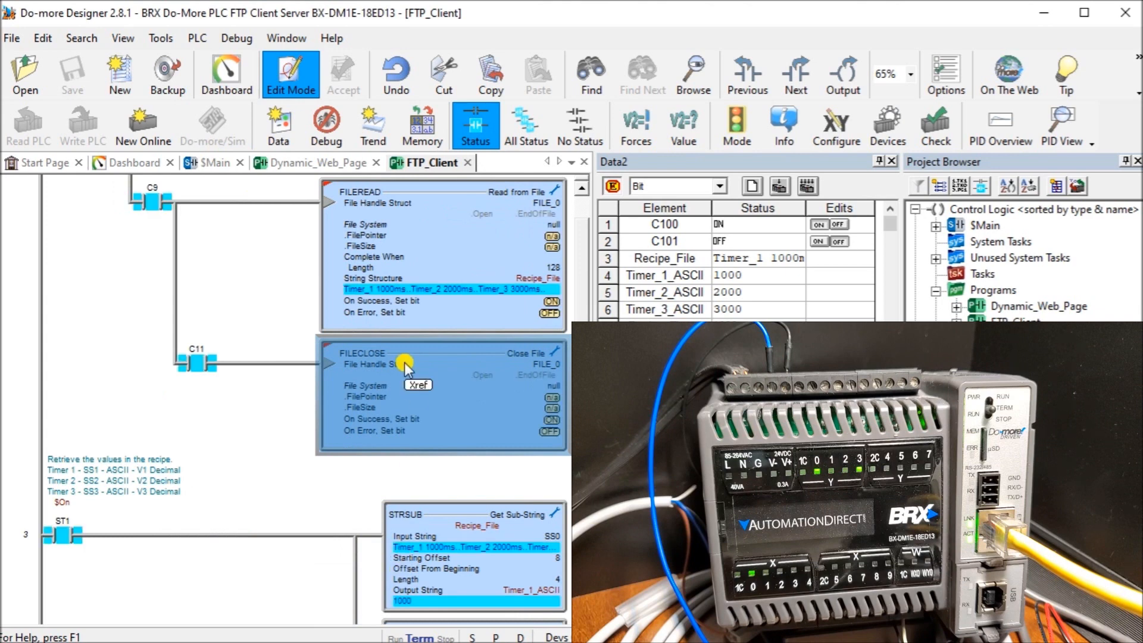
{"action": "double_click", "coordinate": [362, 353]}
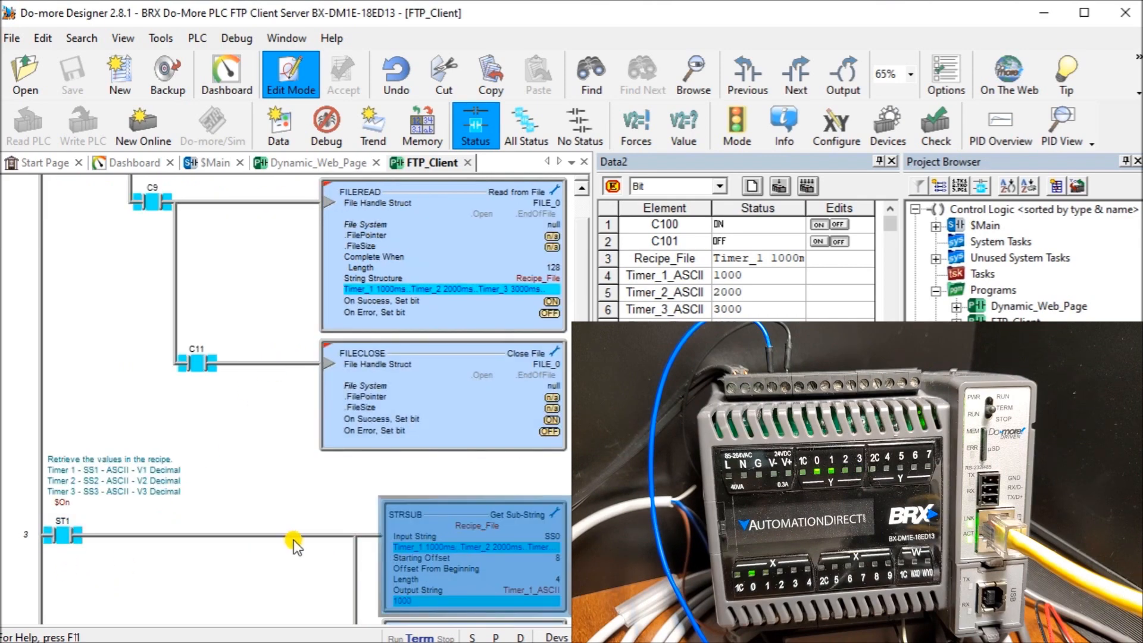
{"action": "scroll", "scroll_direction": "down", "scroll_amount": 3}
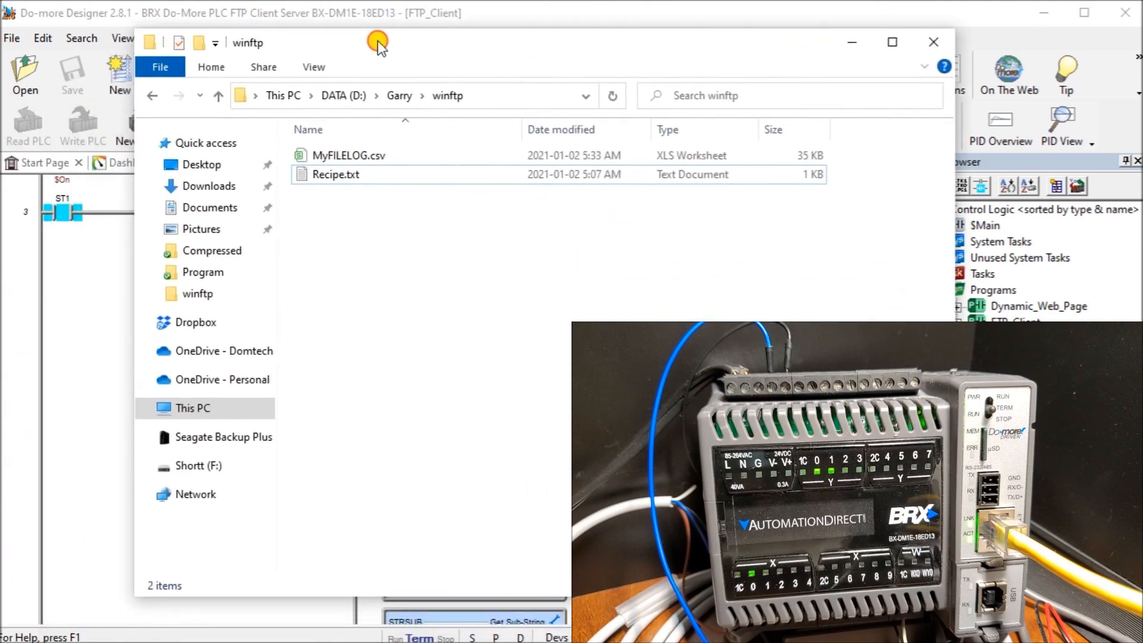
View Recipe.txt in Notepad showing Timer_1 1000ms, Timer_2 2000ms, Timer_3 3000ms, then close it
{"action": "left_click", "coordinate": [335, 174]}
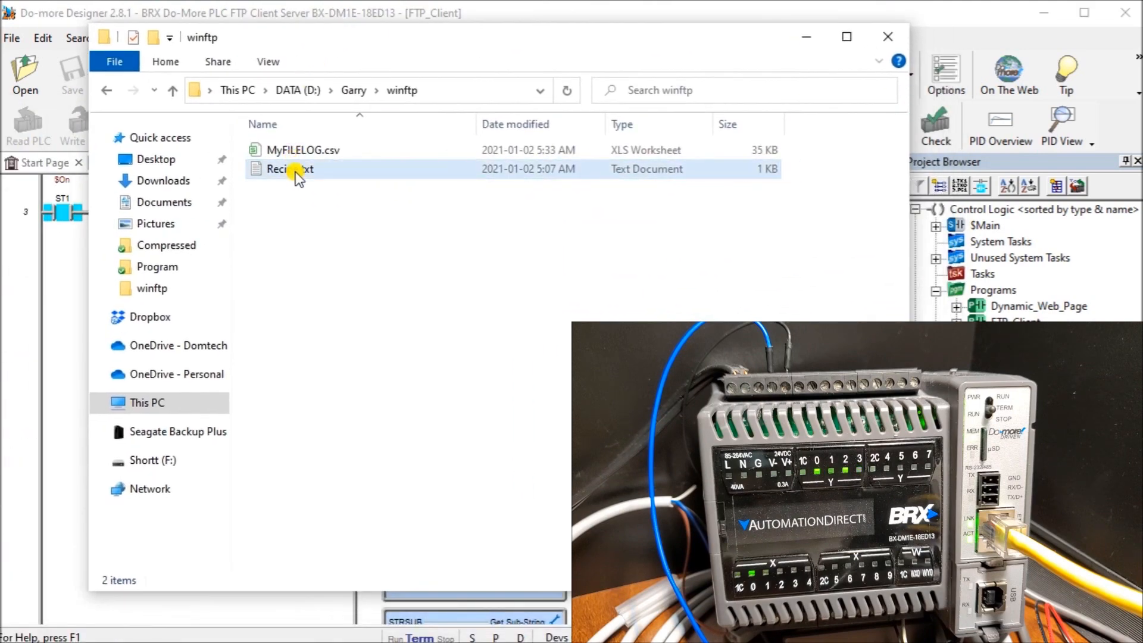
{"action": "double_click", "coordinate": [289, 168]}
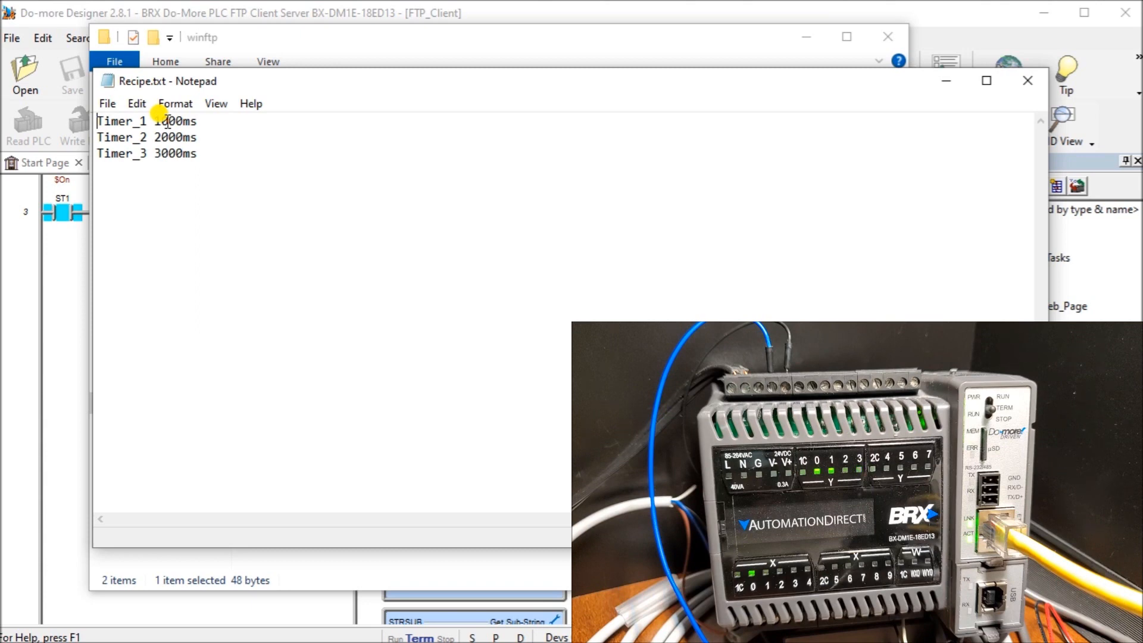
{"action": "mouse_move", "coordinate": [908, 137]}
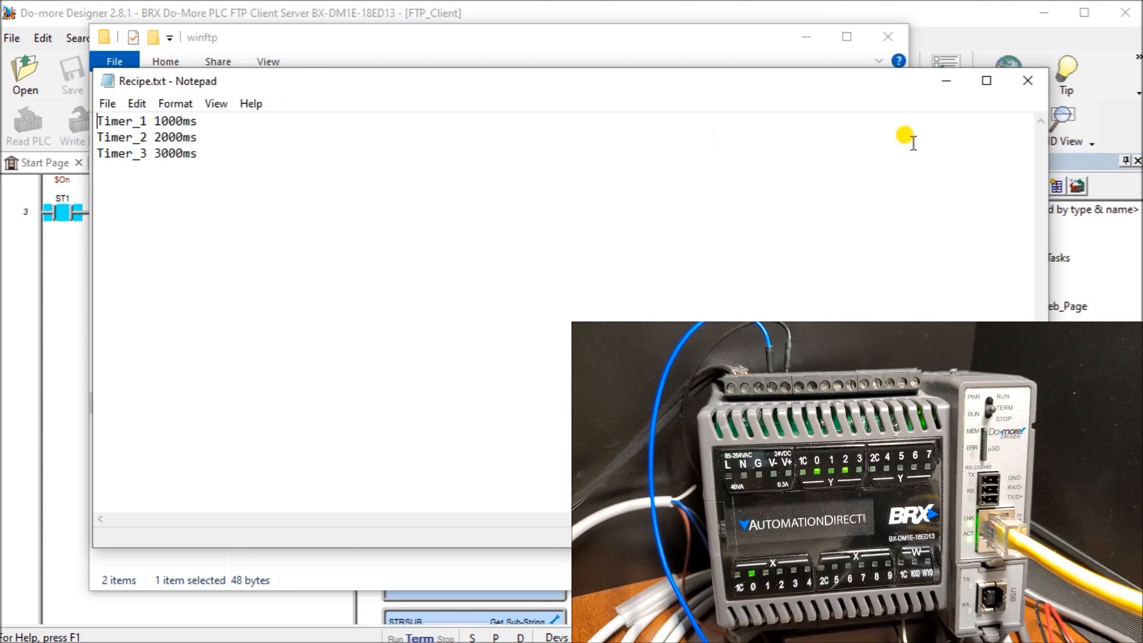
{"action": "left_click", "coordinate": [1028, 80]}
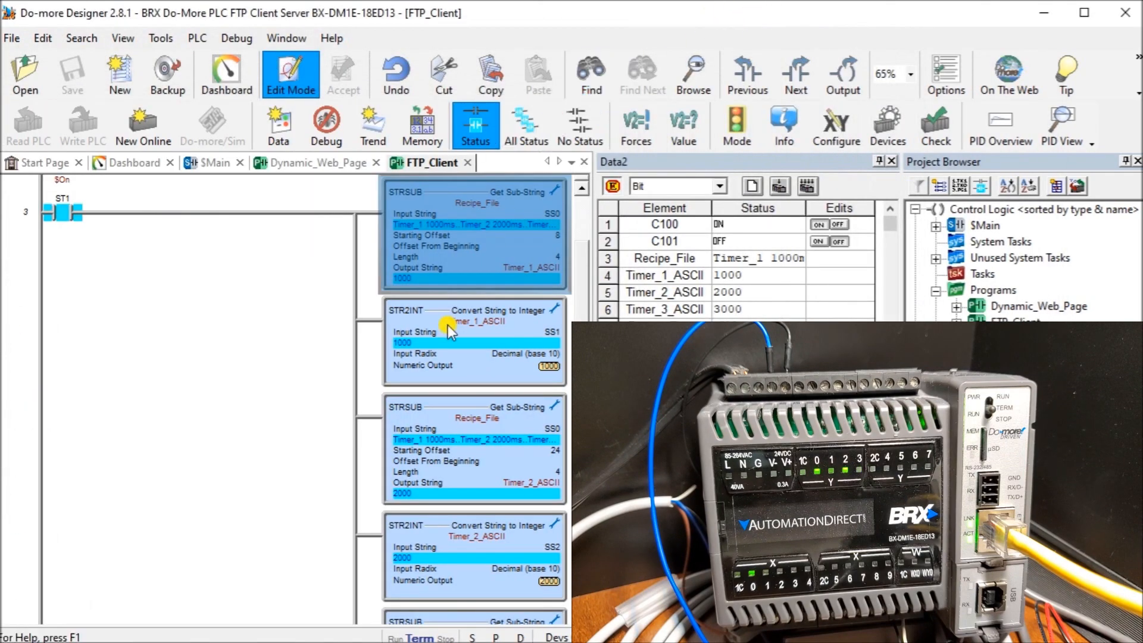
{"action": "mouse_move", "coordinate": [502, 264]}
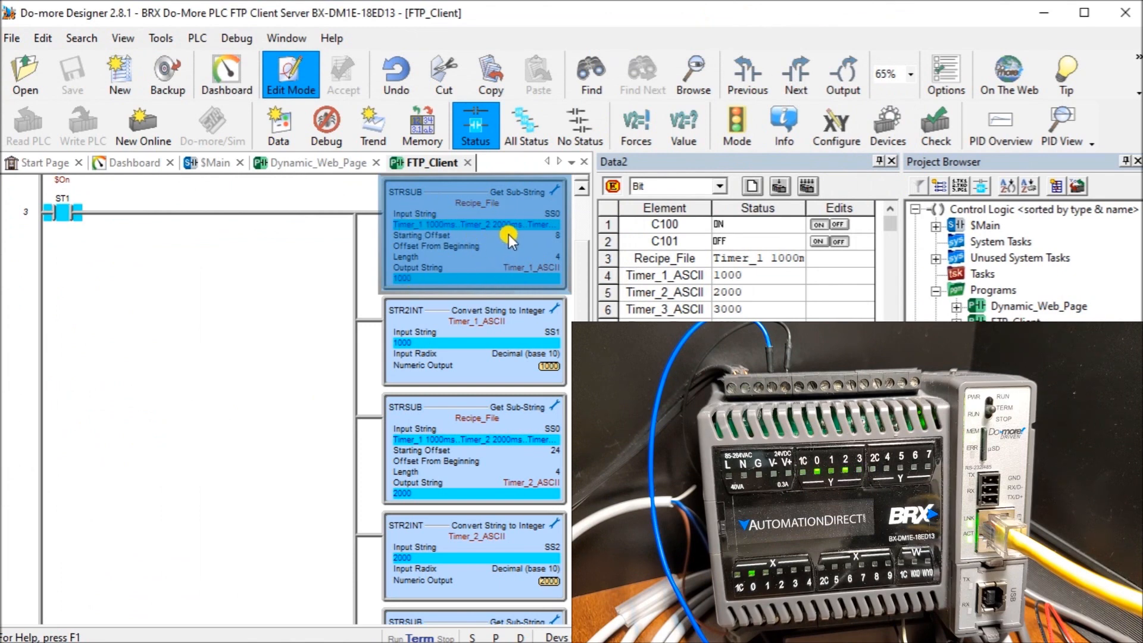
{"action": "mouse_move", "coordinate": [474, 262]}
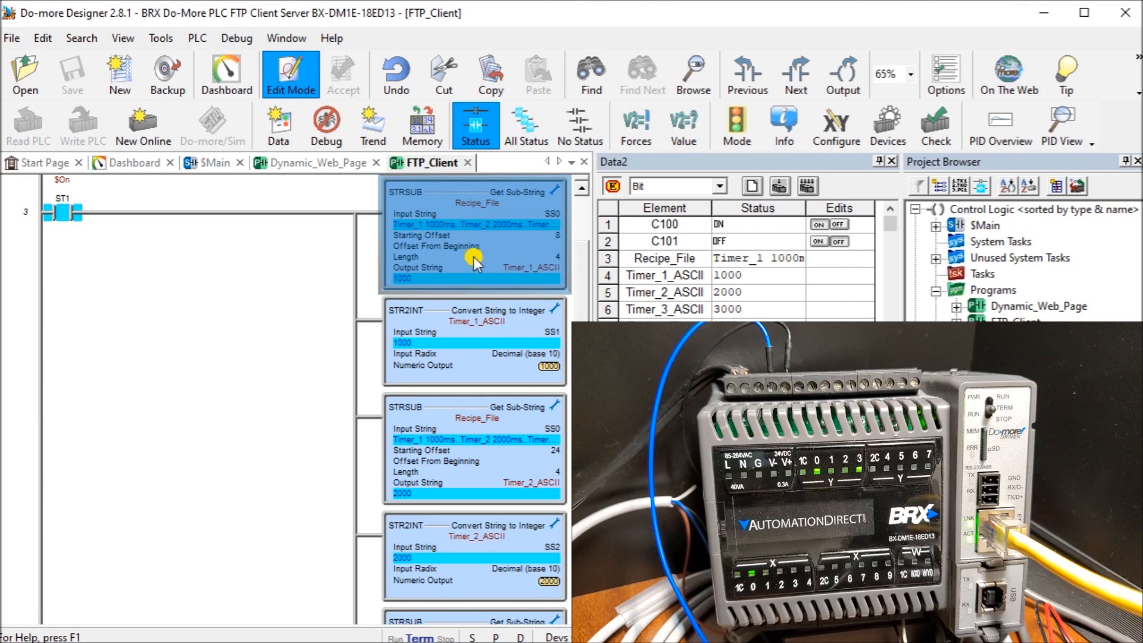
{"action": "mouse_move", "coordinate": [531, 242]}
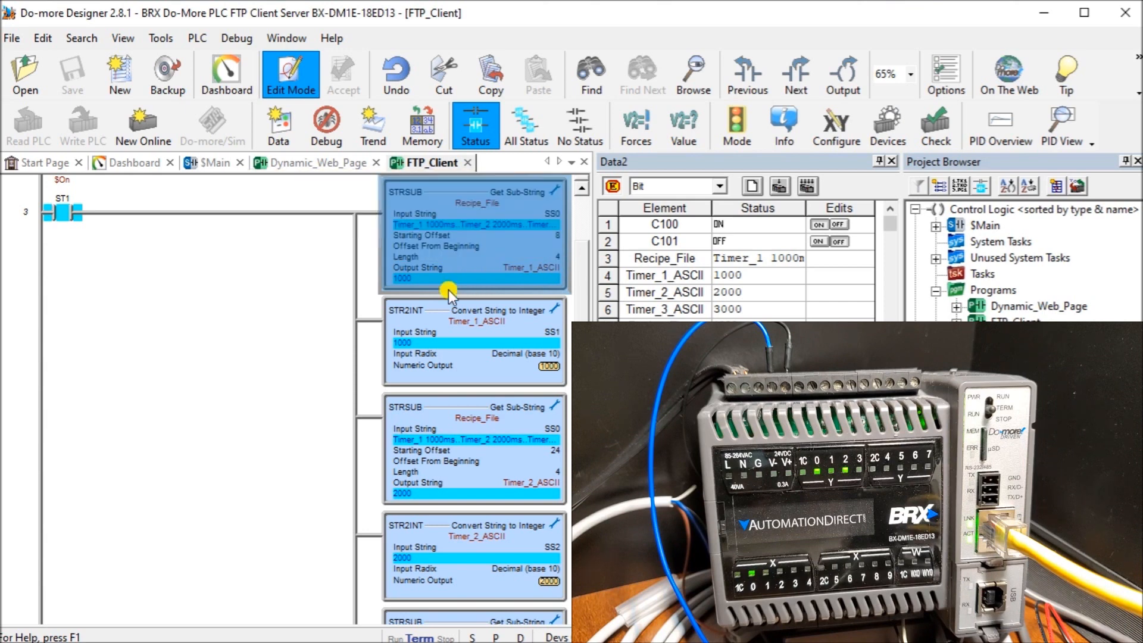
{"action": "mouse_move", "coordinate": [457, 378]}
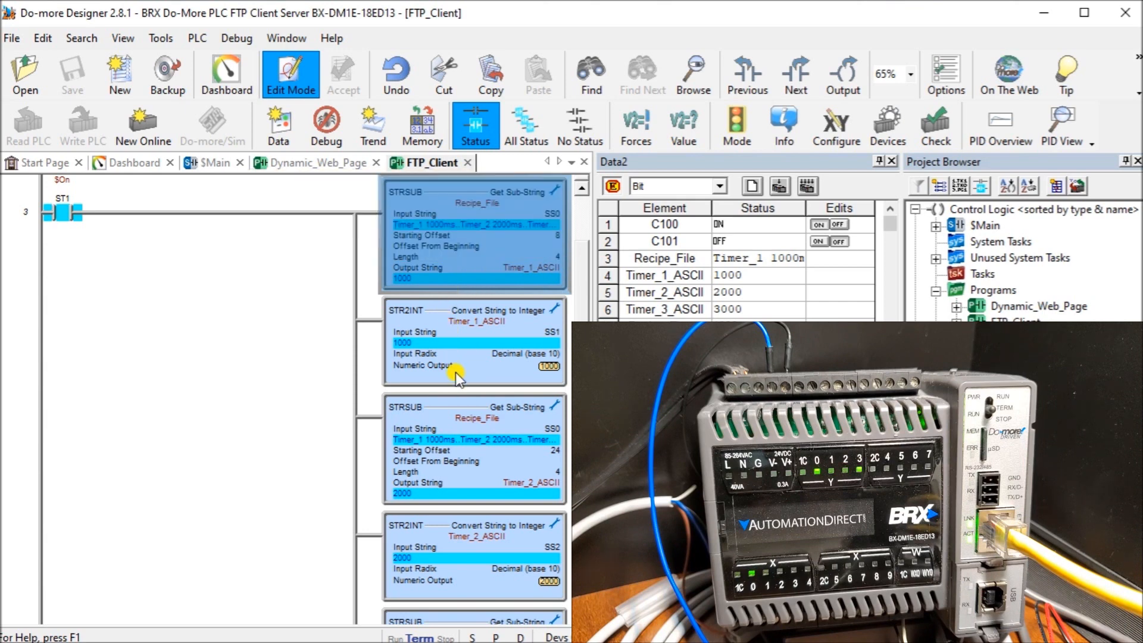
{"action": "mouse_move", "coordinate": [457, 375]}
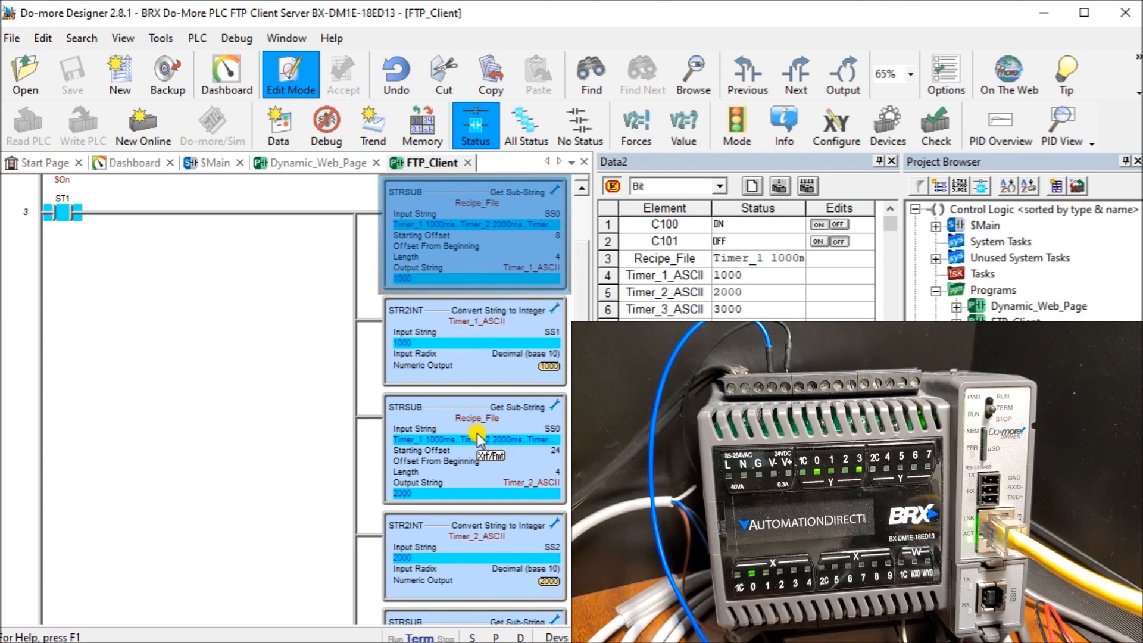
{"action": "mouse_move", "coordinate": [507, 386]}
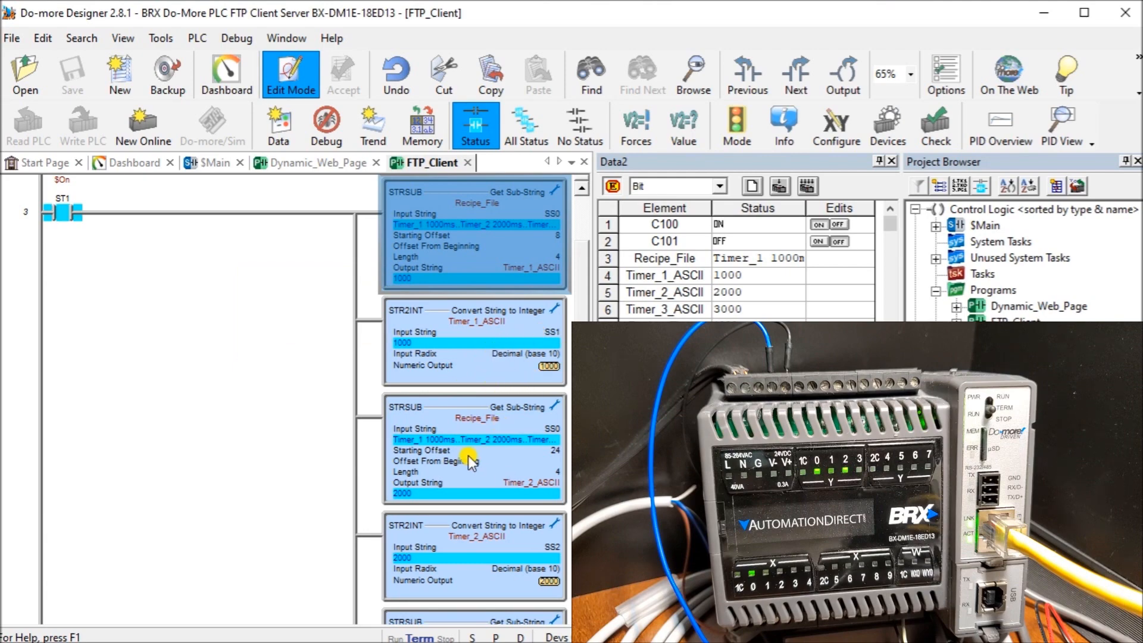
{"action": "mouse_move", "coordinate": [471, 464]}
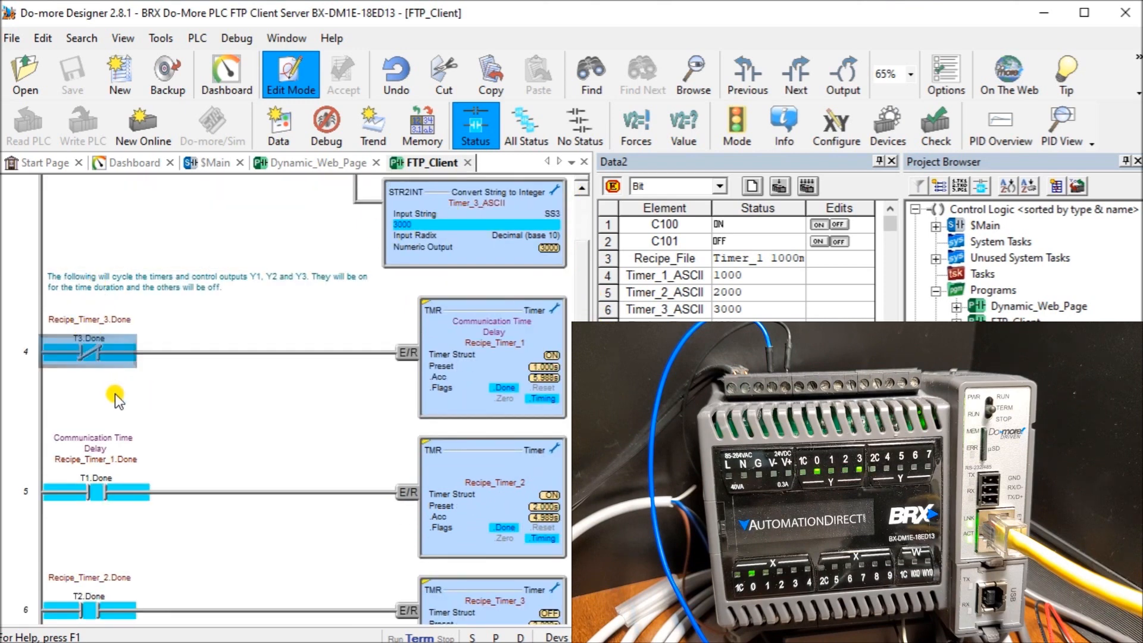
{"action": "mouse_move", "coordinate": [186, 419]}
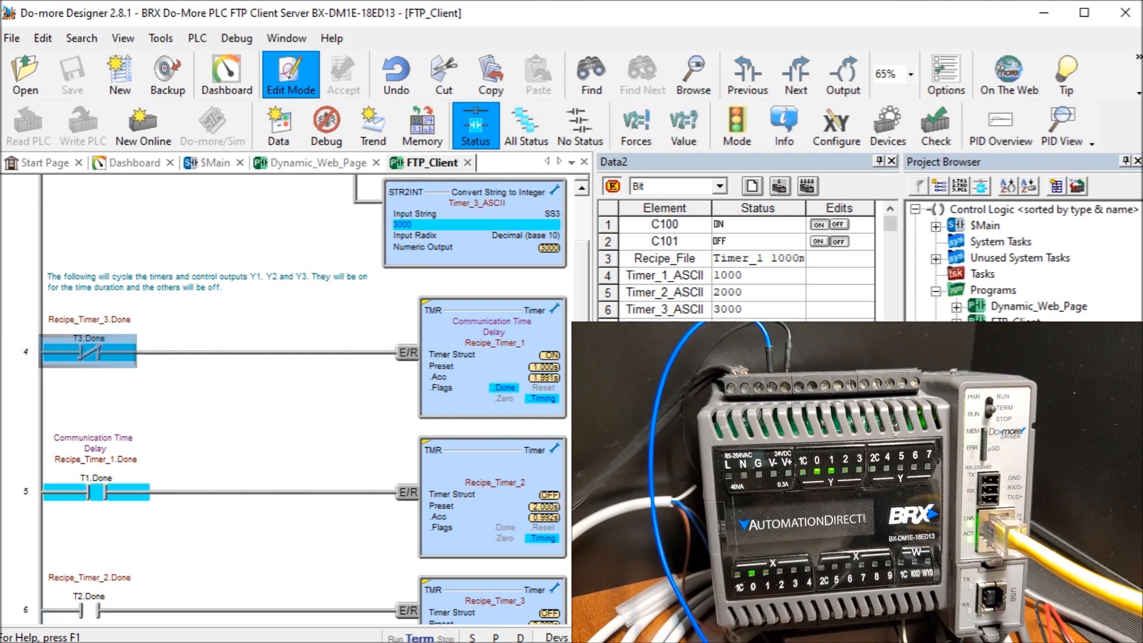
{"action": "scroll", "scroll_direction": "down", "scroll_amount": 3}
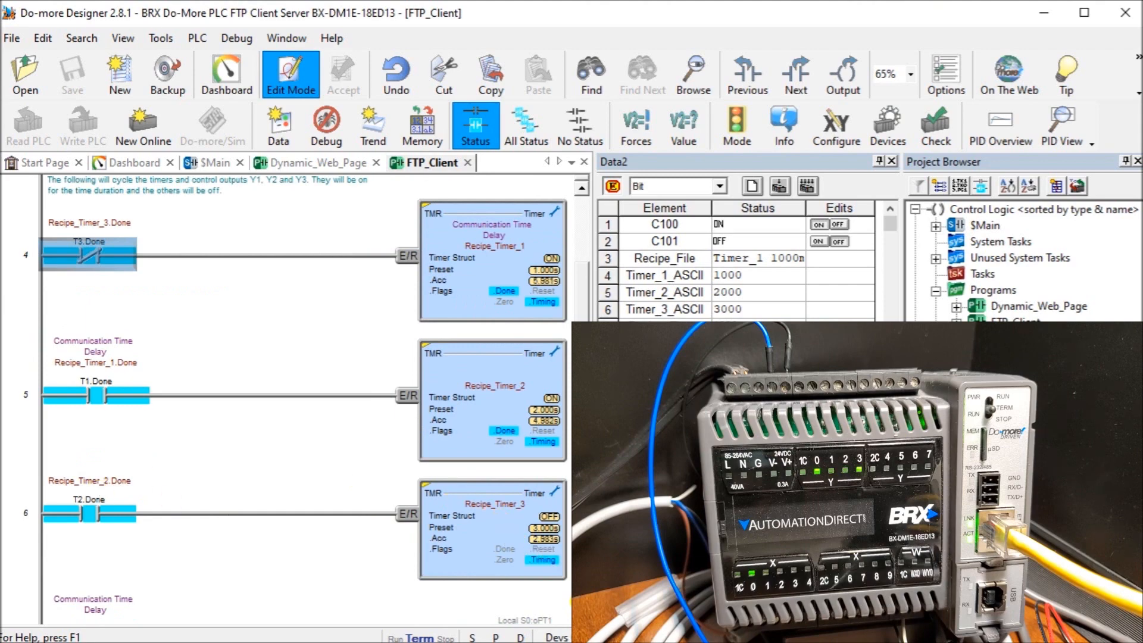
{"action": "scroll", "scroll_direction": "down", "scroll_amount": 3}
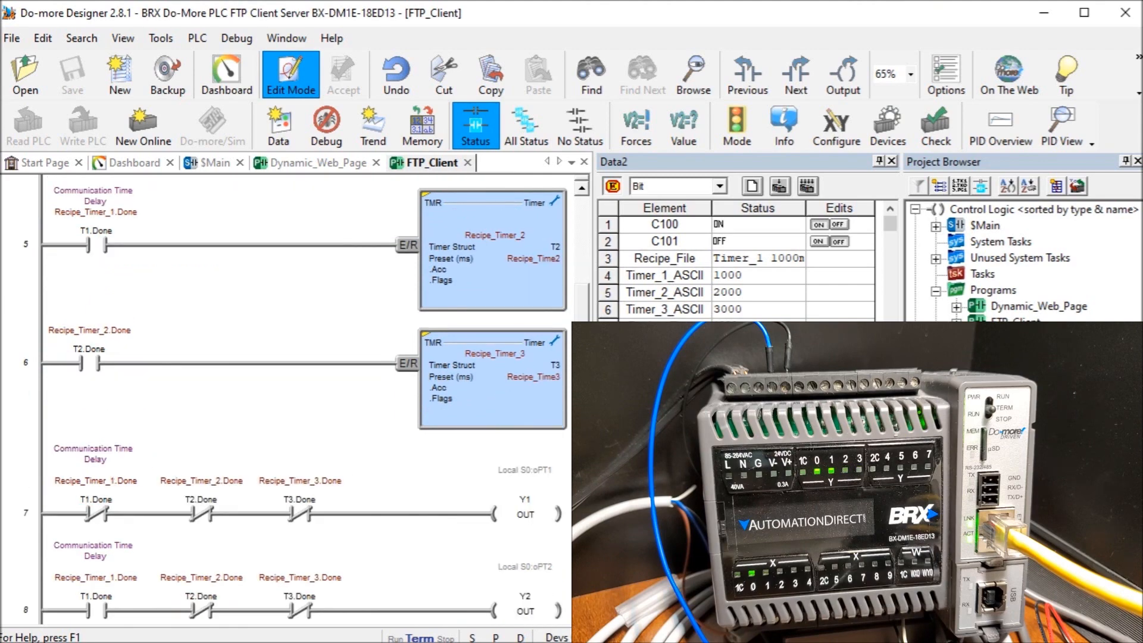
{"action": "scroll", "scroll_direction": "down", "scroll_amount": 3}
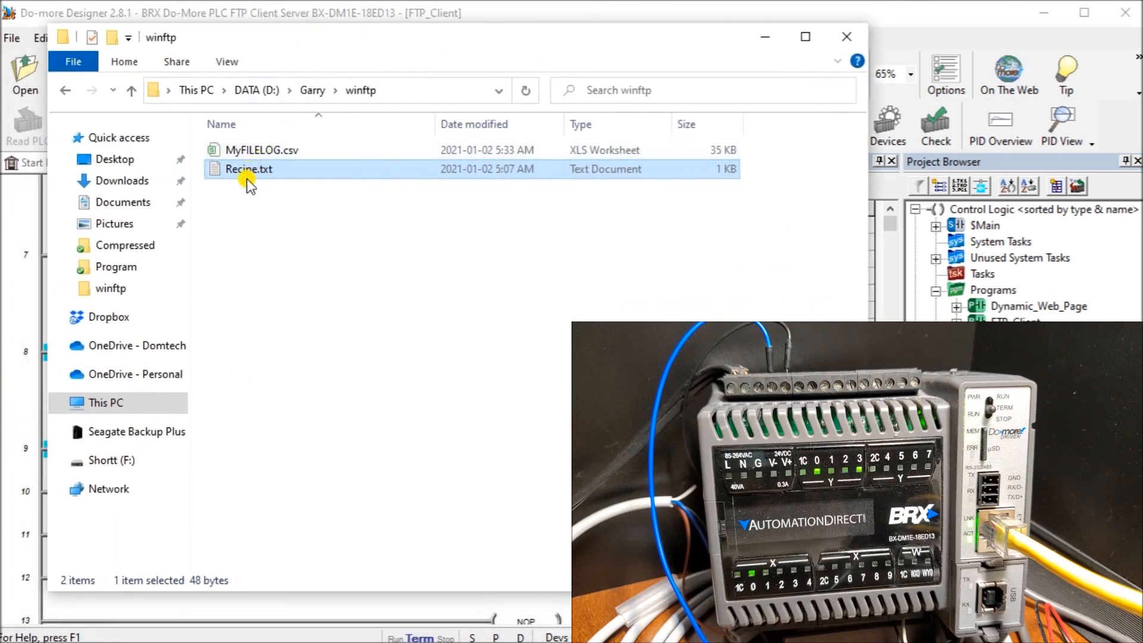
Edit Recipe.txt in Notepad to timers 2500, 1000 and 4000 ms, save and close it
{"action": "double_click", "coordinate": [249, 169]}
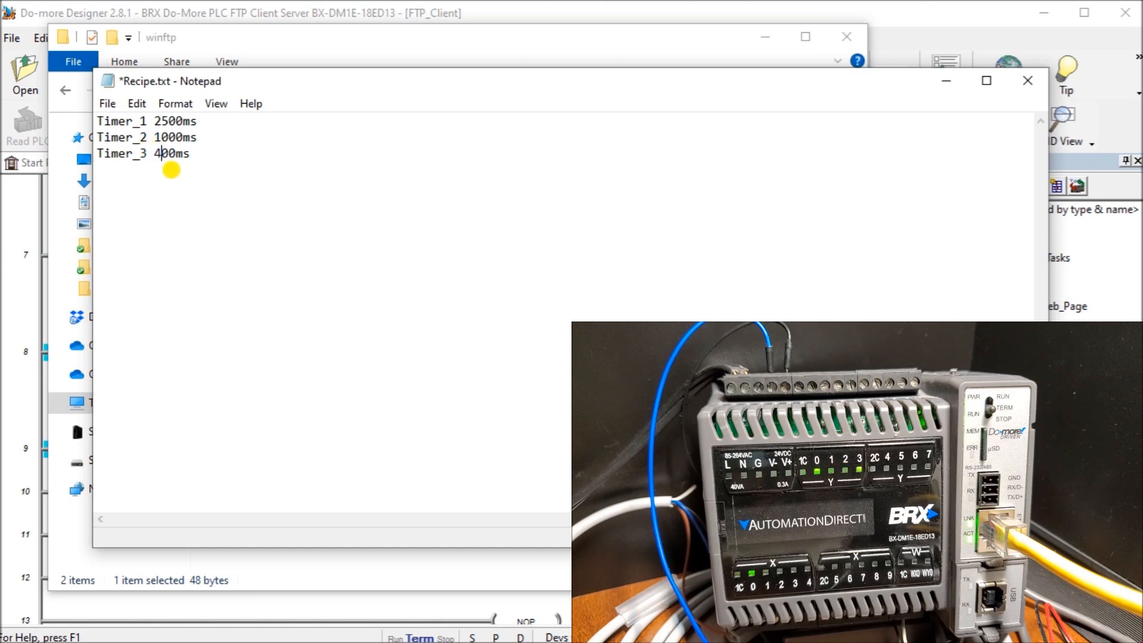
{"action": "mouse_move", "coordinate": [210, 182]}
{"action": "type", "text": "0"}
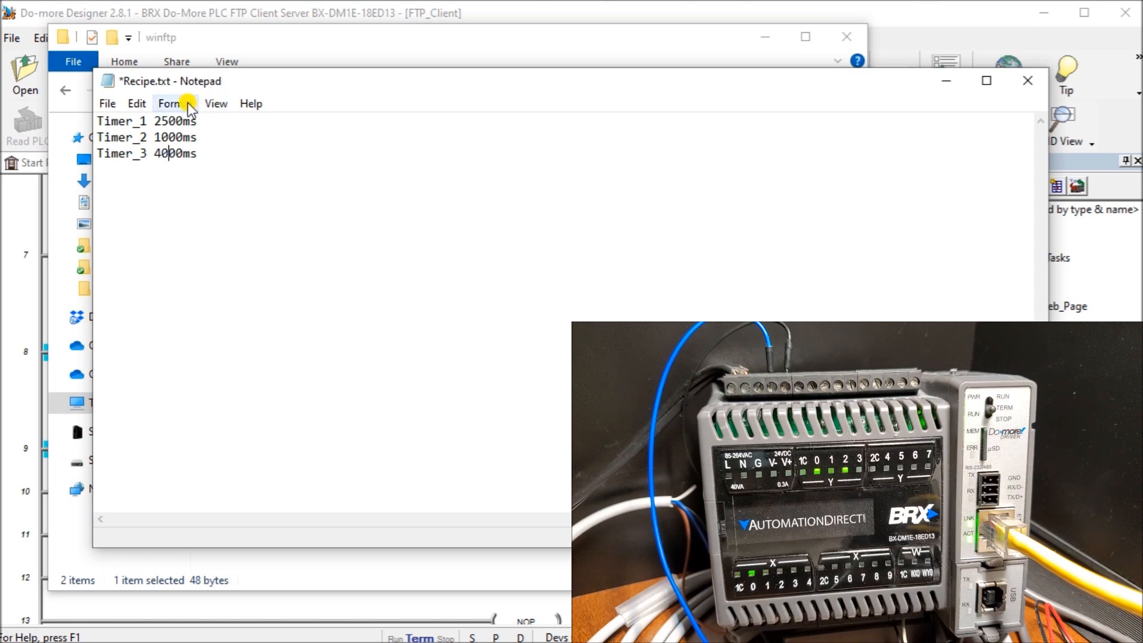
{"action": "mouse_move", "coordinate": [207, 154]}
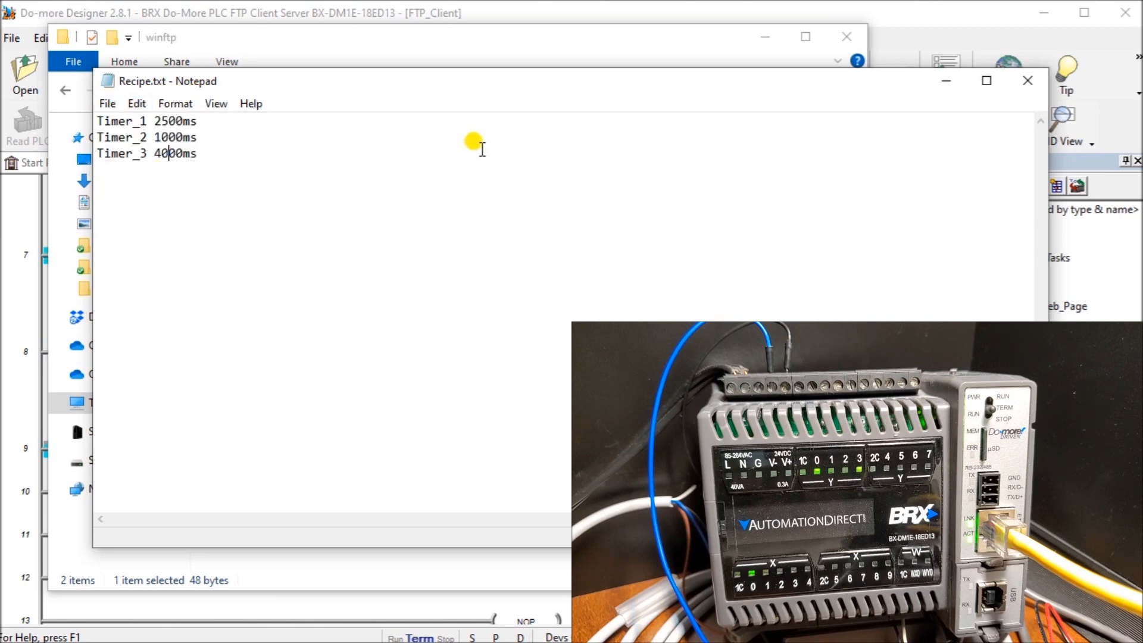
{"action": "mouse_move", "coordinate": [1025, 81]}
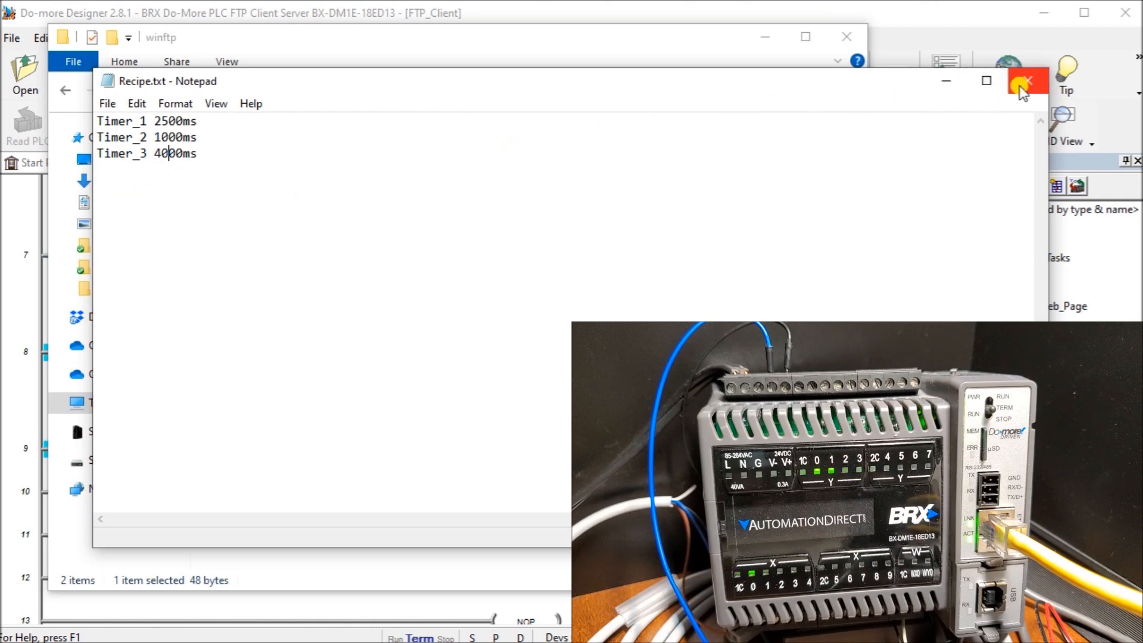
{"action": "left_click", "coordinate": [1028, 80]}
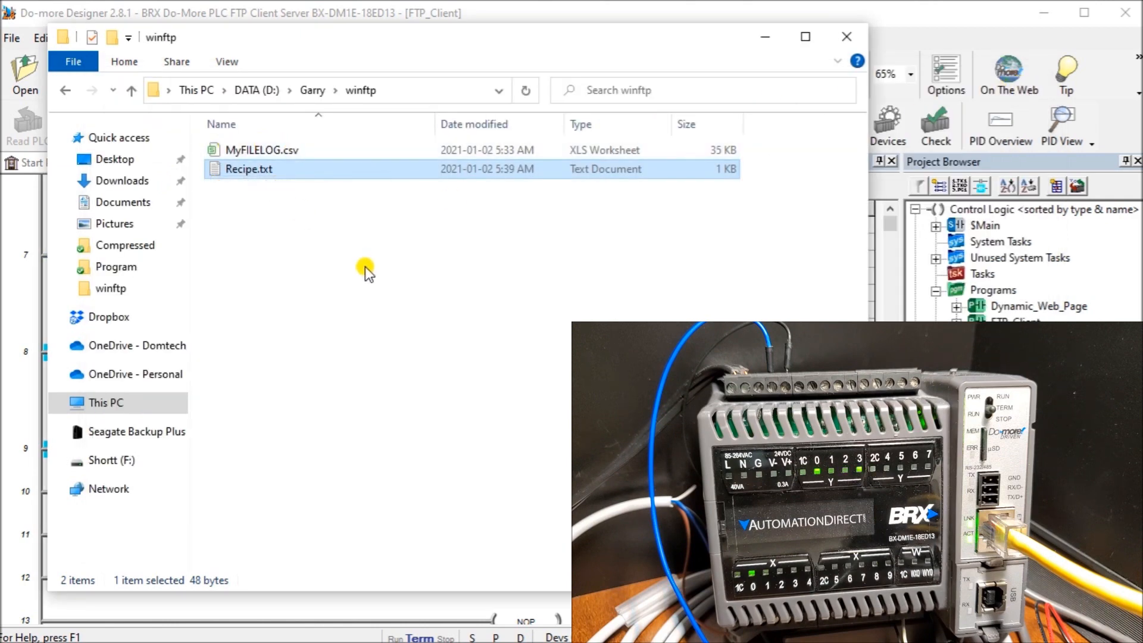
{"action": "mouse_move", "coordinate": [494, 41]}
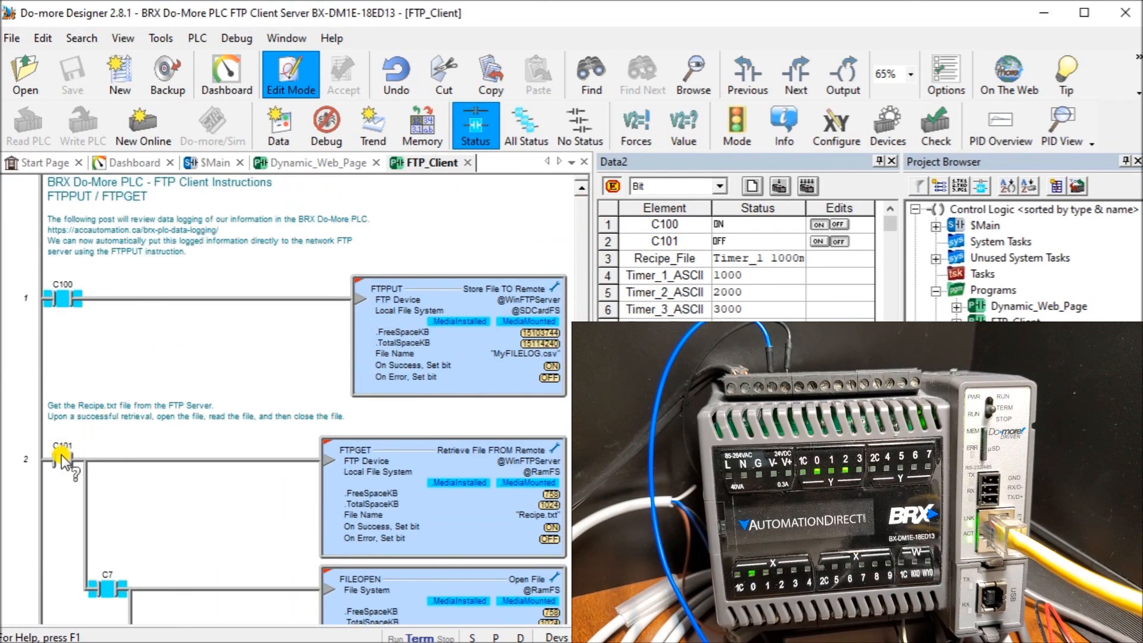
Turn on C101 to run FTPGET so Timer_1/2/3 read 2500, 1000 and 4000
{"action": "left_click", "coordinate": [61, 457]}
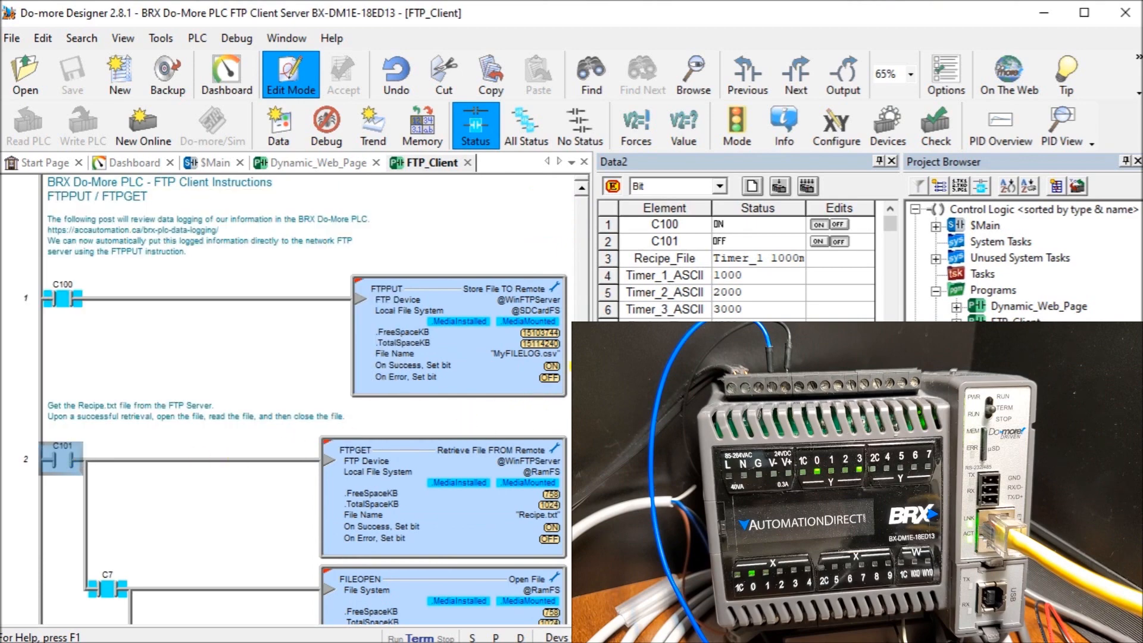
{"action": "scroll", "scroll_direction": "down", "scroll_amount": 3}
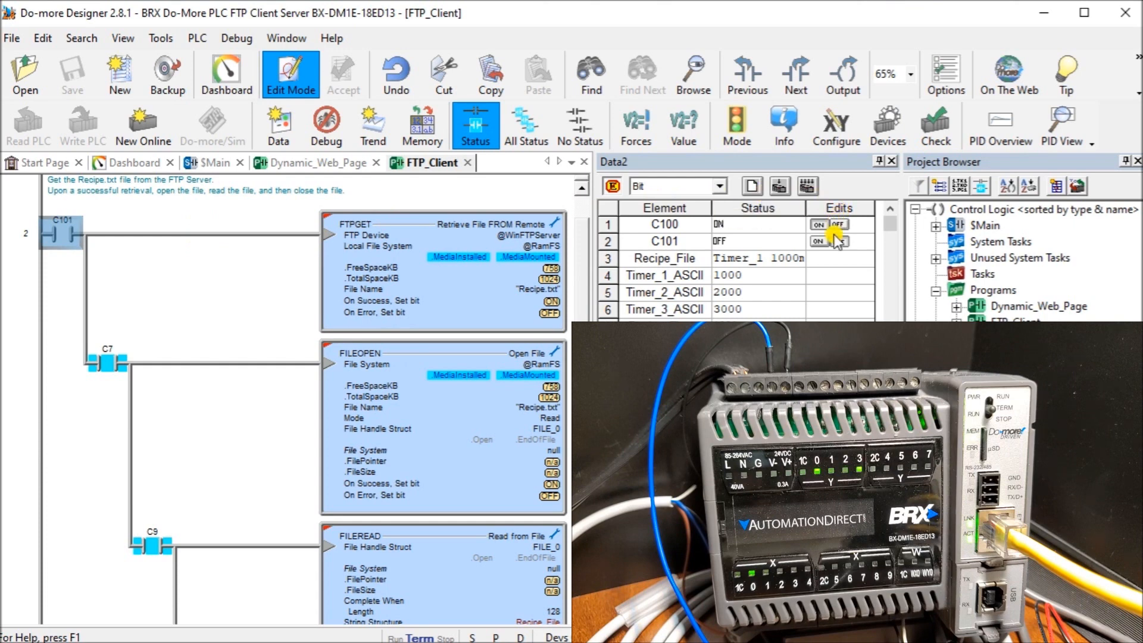
{"action": "left_click", "coordinate": [818, 242]}
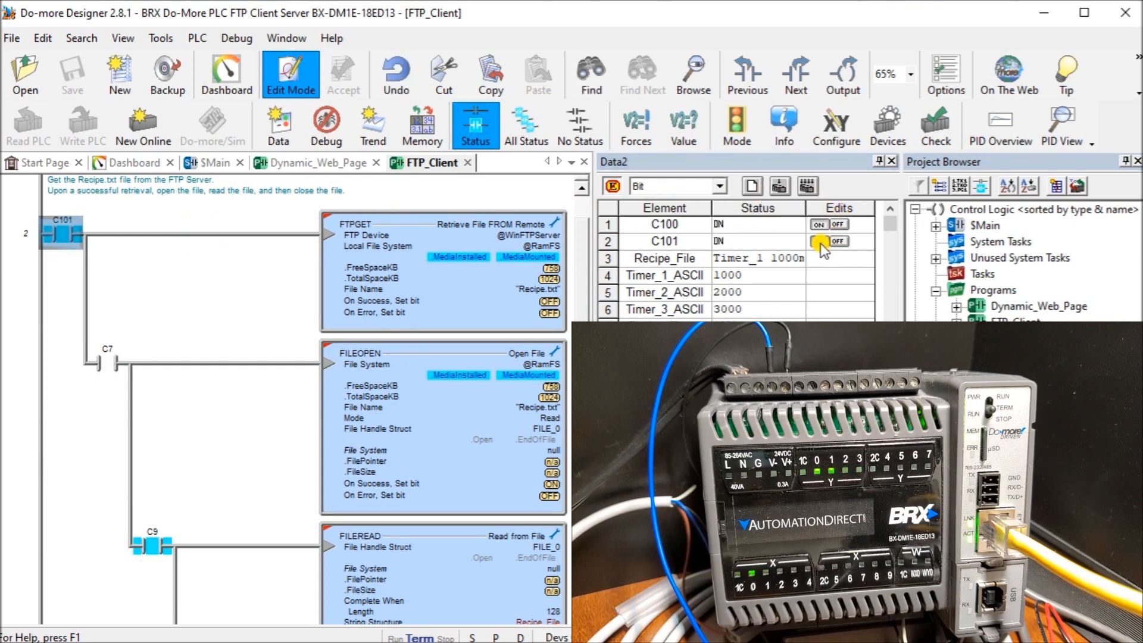
{"action": "left_click", "coordinate": [845, 241]}
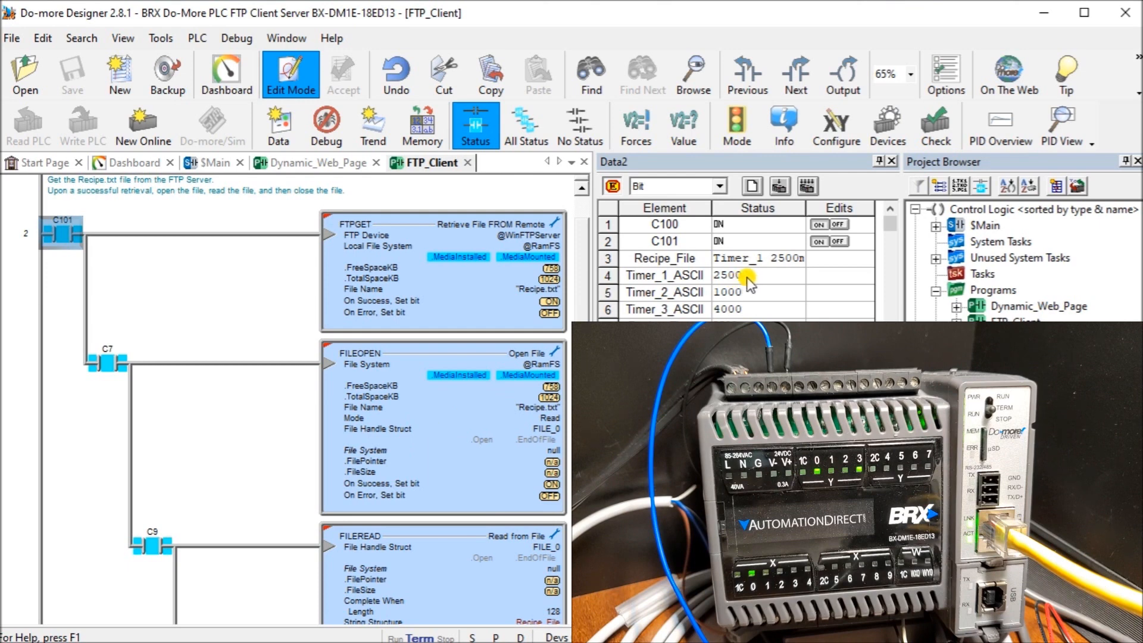
{"action": "mouse_move", "coordinate": [749, 295]}
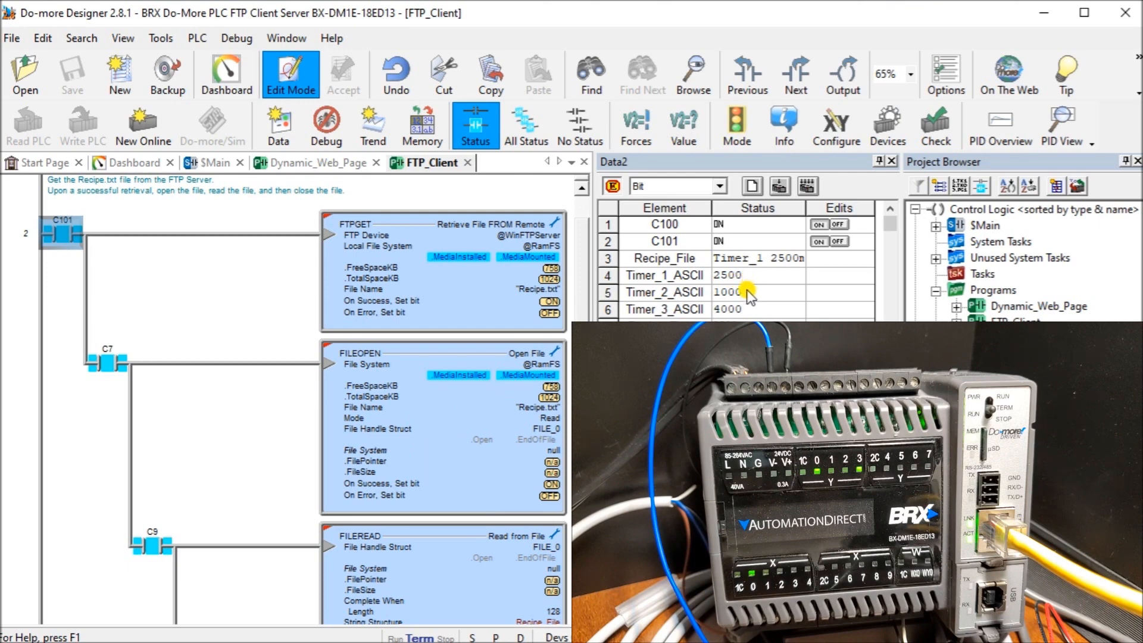
{"action": "mouse_move", "coordinate": [749, 313]}
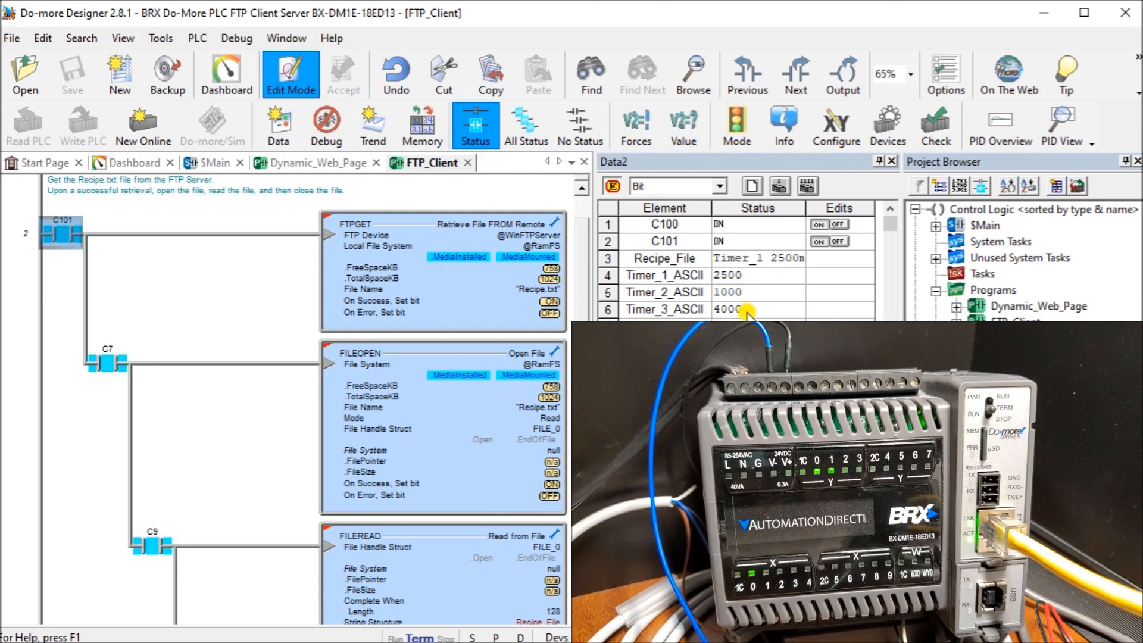